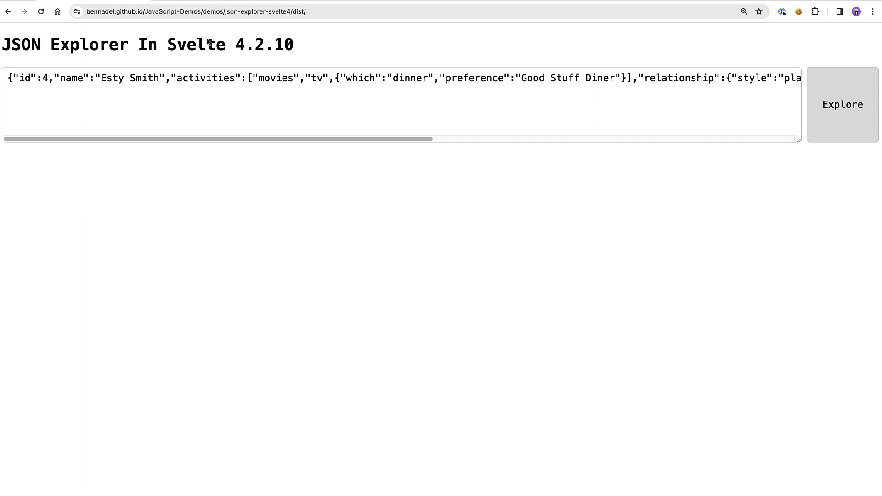
Step: Highlight 'Svelte' in the heading, then focus the JSON textarea to clear the sample
{"action": "double_click", "coordinate": [196, 44]}
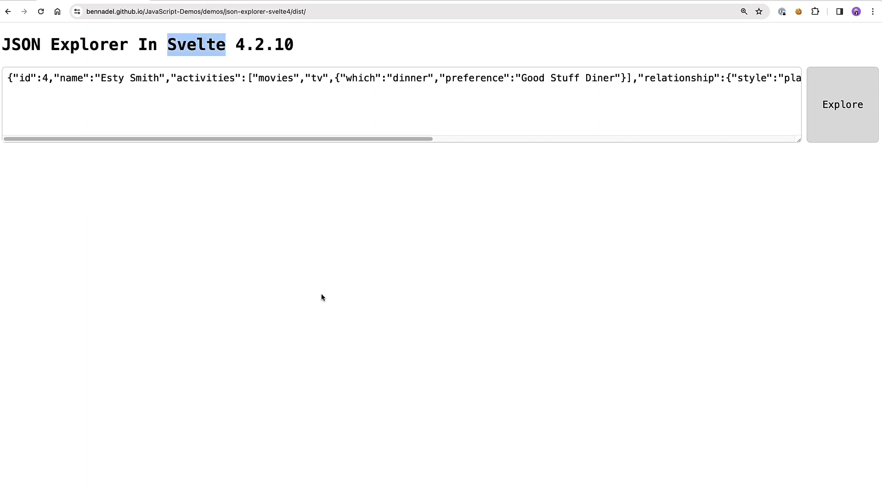
{"action": "mouse_move", "coordinate": [237, 267]}
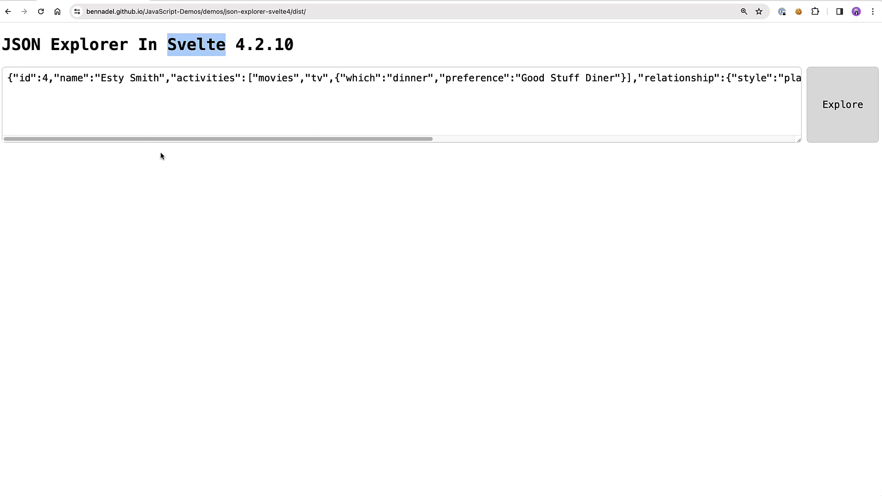
{"action": "mouse_move", "coordinate": [201, 194]}
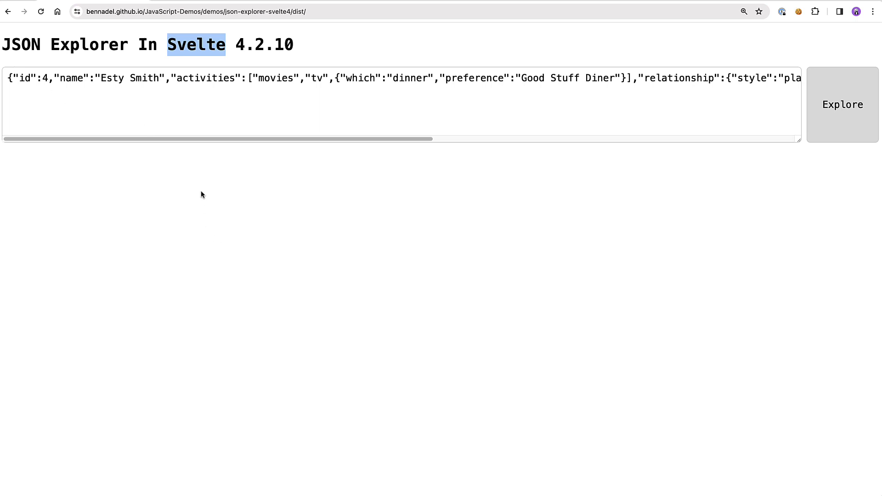
{"action": "mouse_move", "coordinate": [206, 60]}
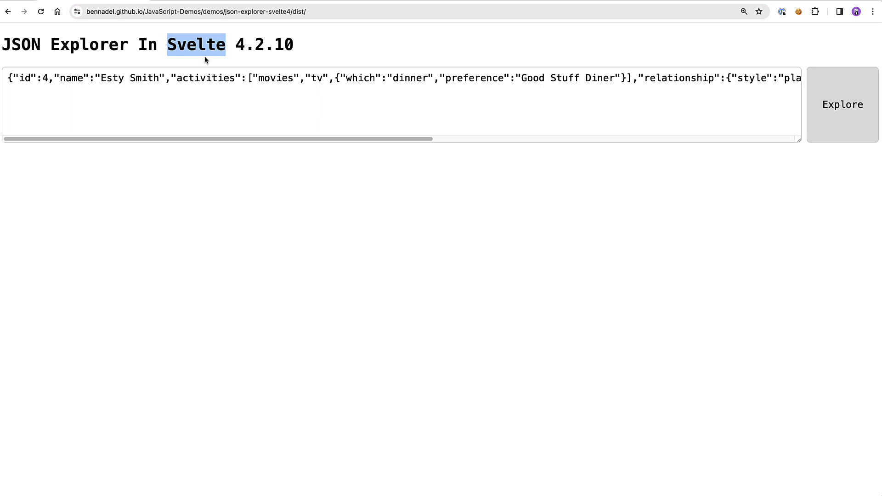
{"action": "left_click", "coordinate": [213, 117]}
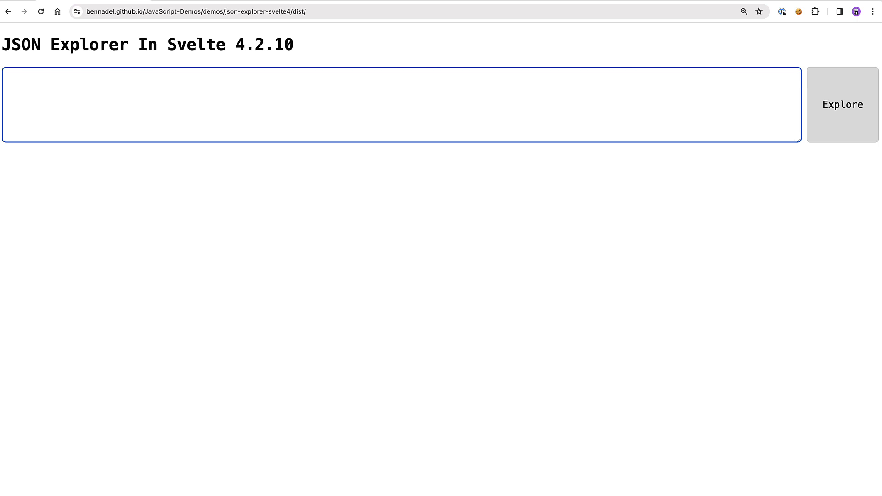
Step: Explore the scalar values true, "hello" and 123 in turn
{"action": "type", "text": "true"}
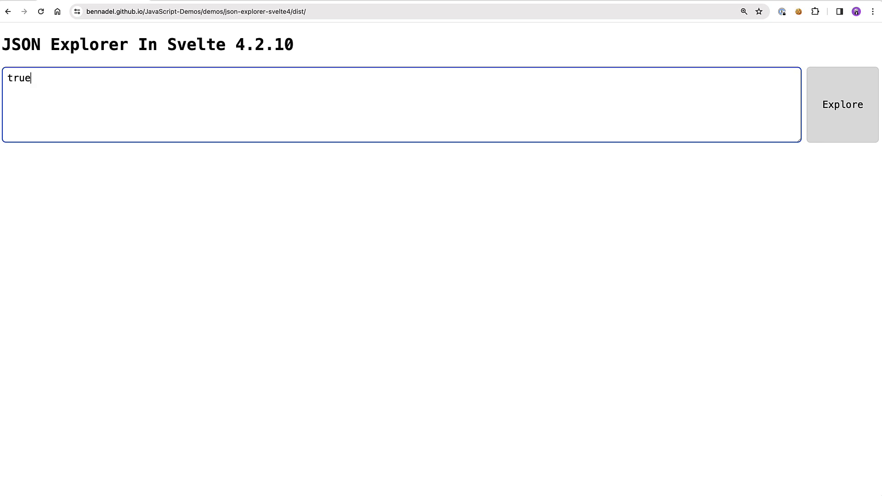
{"action": "left_click", "coordinate": [842, 103]}
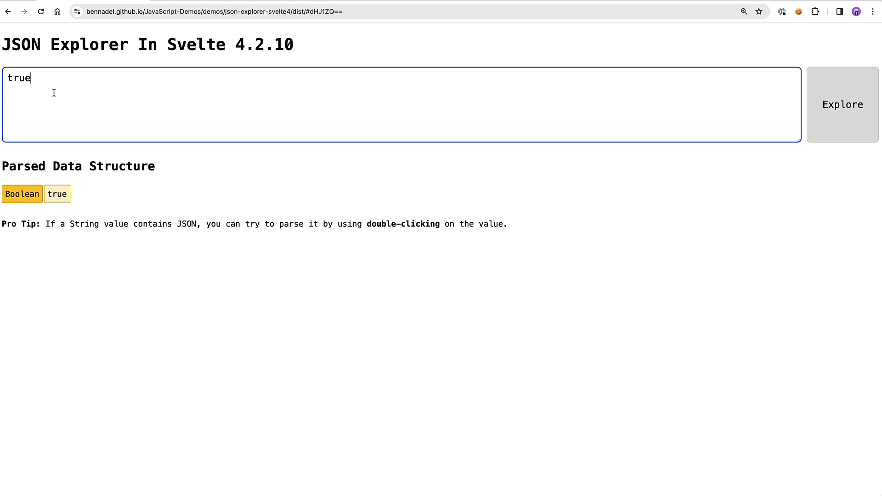
{"action": "mouse_move", "coordinate": [29, 138]}
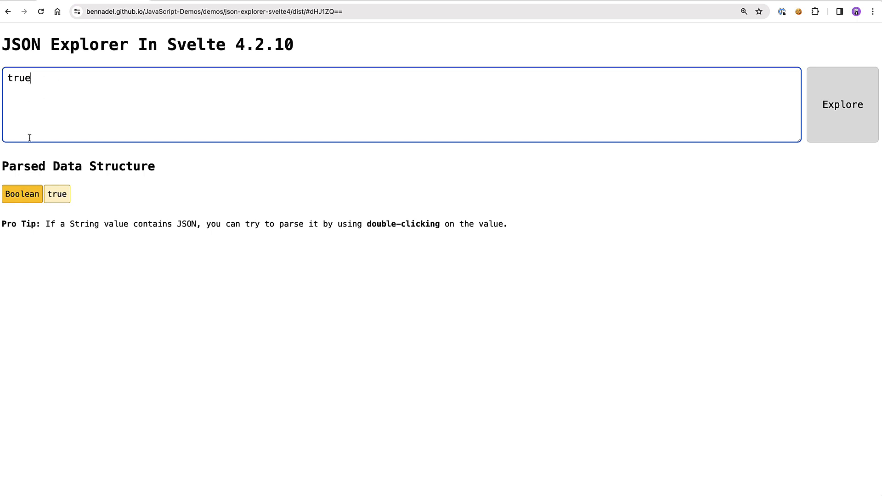
{"action": "mouse_move", "coordinate": [97, 115]}
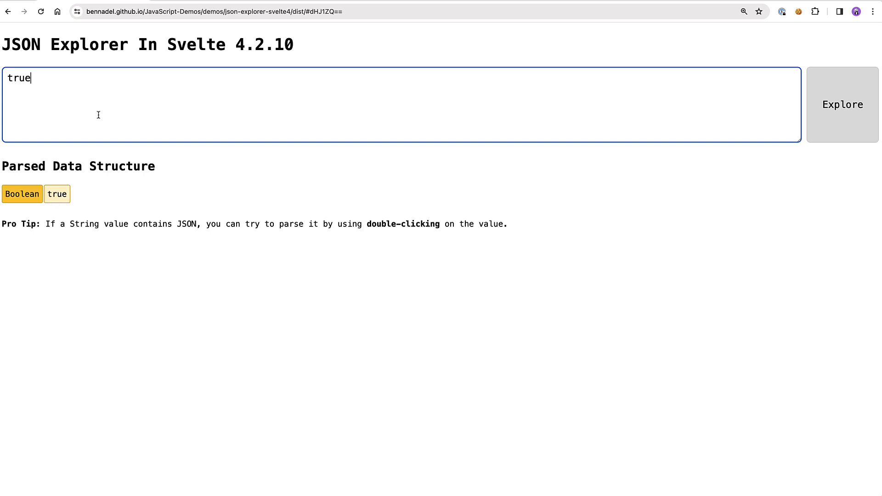
{"action": "type", "text": "\"hello"}
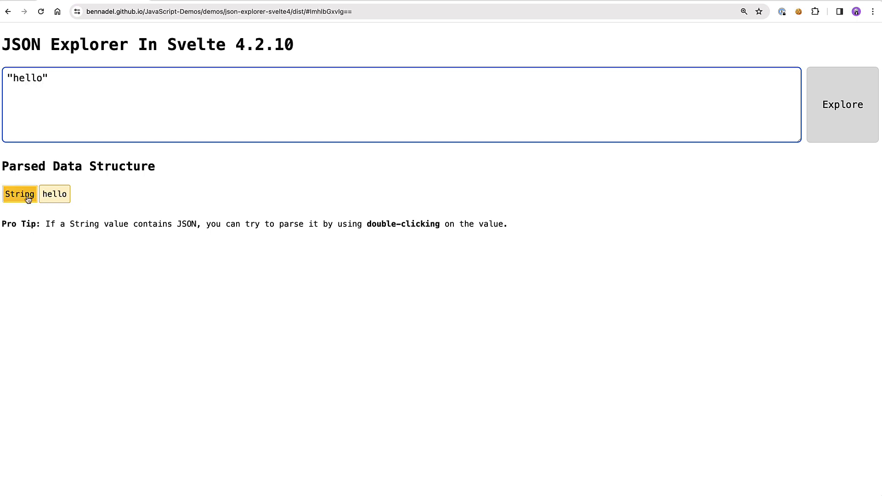
{"action": "type", "text": "1"}
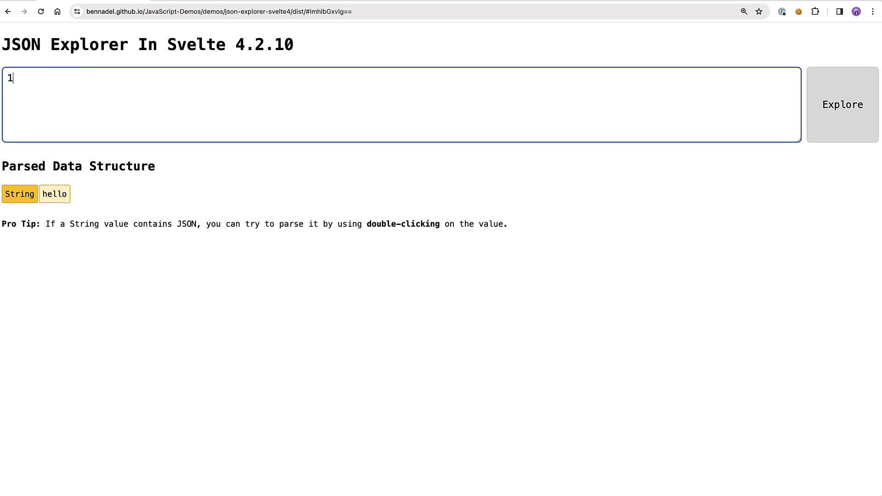
{"action": "type", "text": "23"}
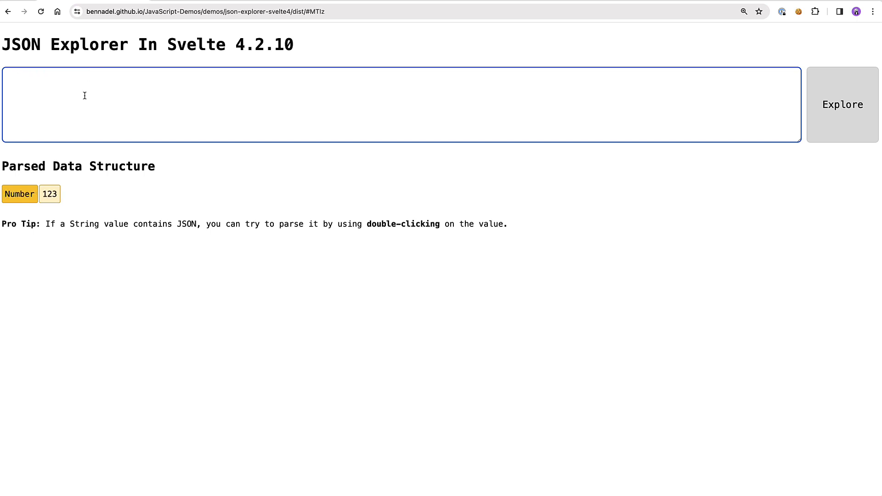
Step: Explore the array ["a","b","c"] and toggle its first entry collapsed and expanded
{"action": "type", "text": "[\"a\","}
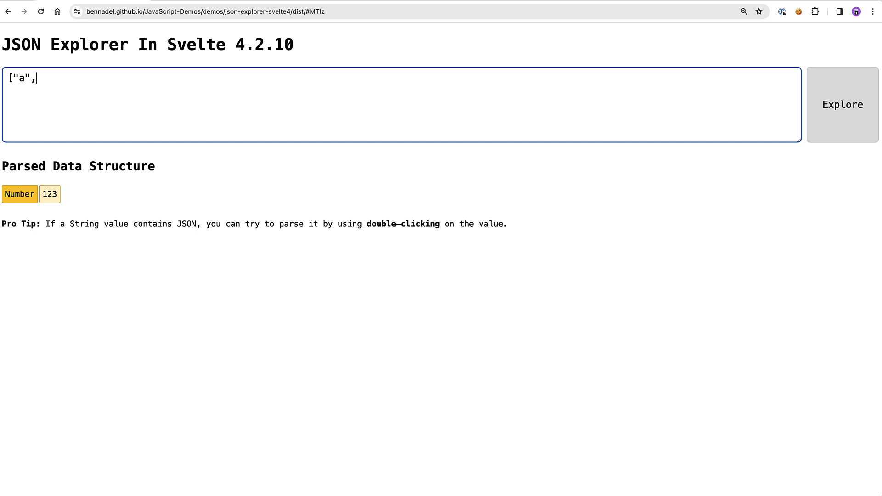
{"action": "type", "text": "\"b\",\"c\"}"}
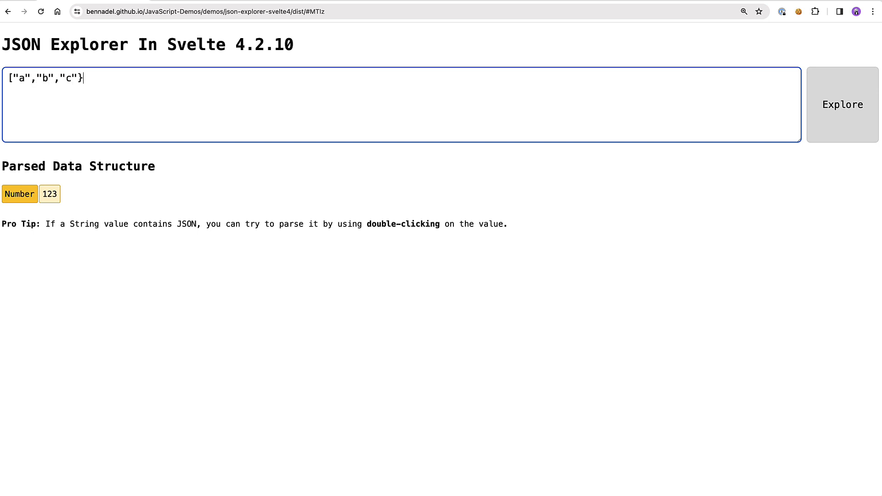
{"action": "left_click", "coordinate": [842, 104]}
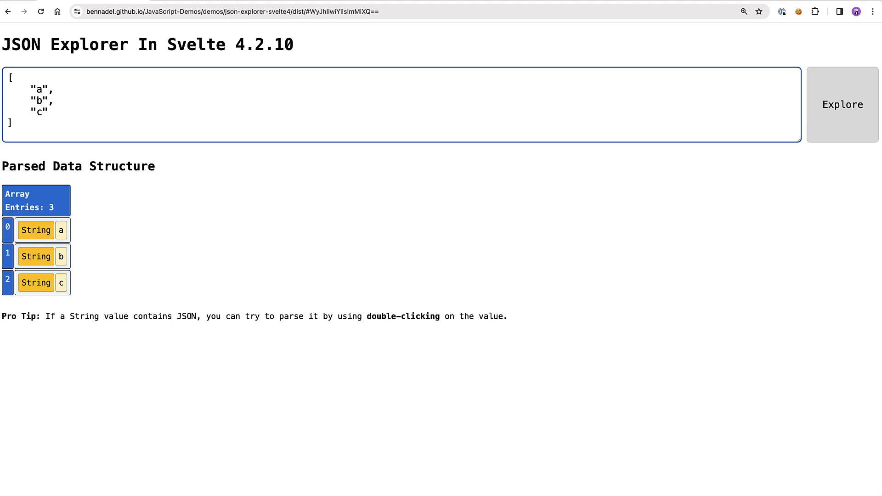
{"action": "mouse_move", "coordinate": [7, 264]}
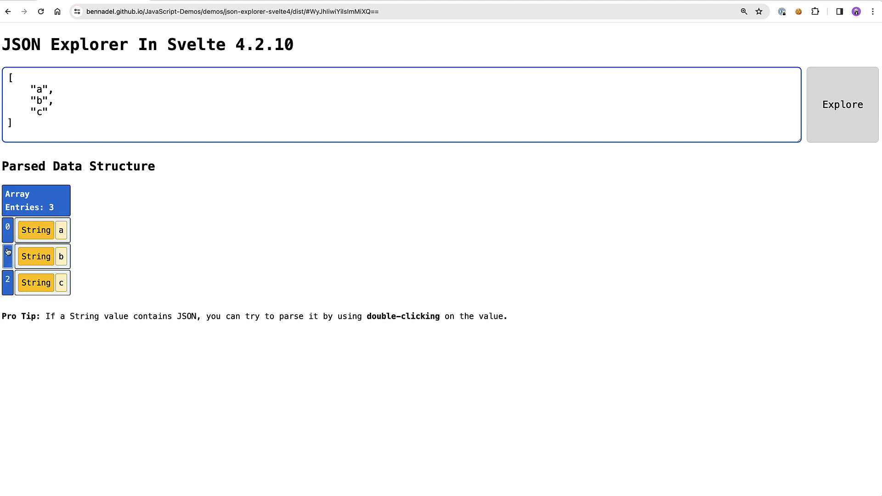
{"action": "mouse_move", "coordinate": [19, 200]}
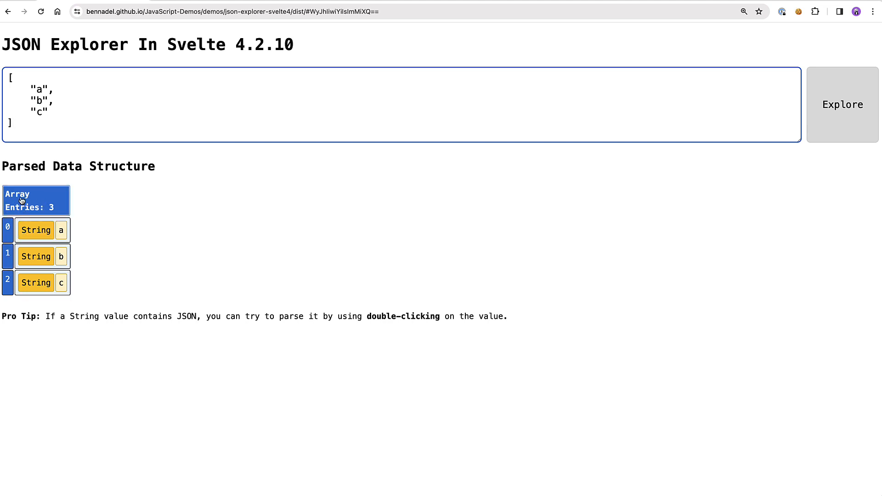
{"action": "mouse_move", "coordinate": [7, 235]}
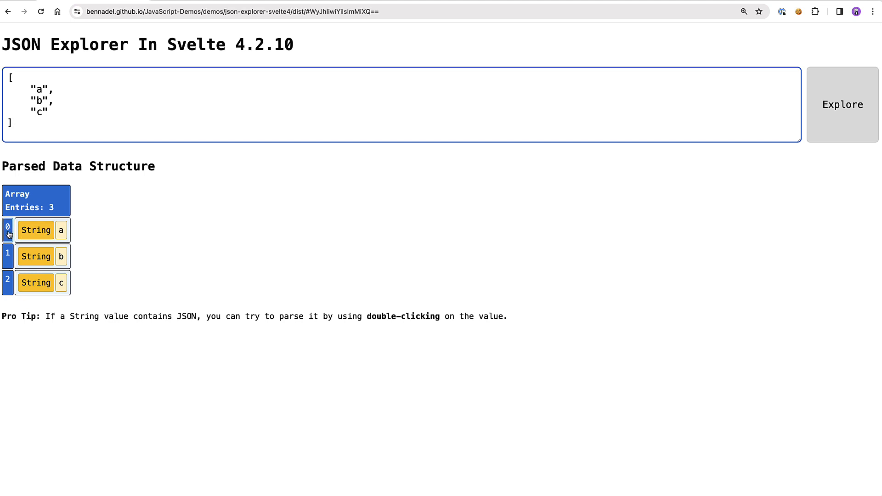
{"action": "left_click", "coordinate": [7, 230]}
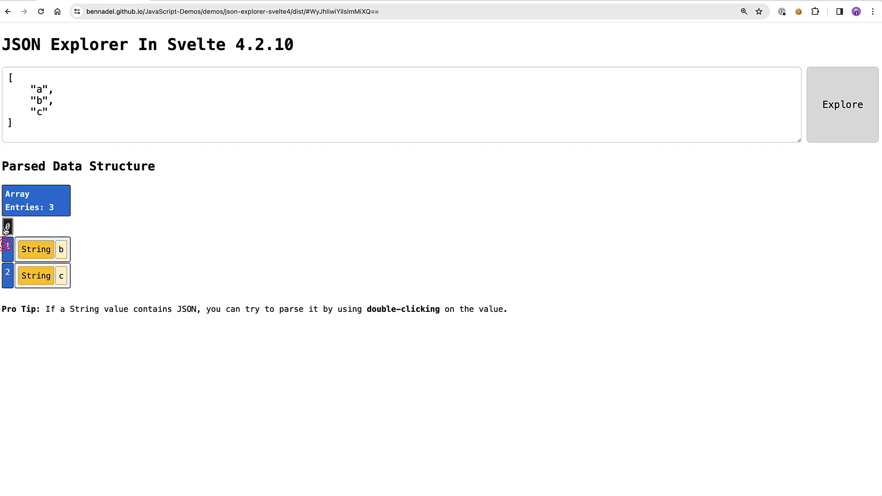
{"action": "left_click", "coordinate": [7, 226]}
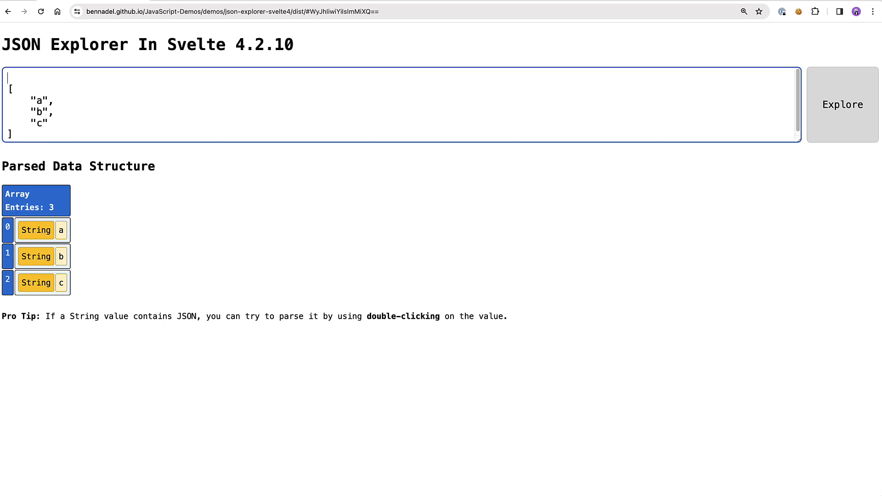
Step: Wrap the array under a "values" key to form an object
{"action": "type", "text": "{\"val"}
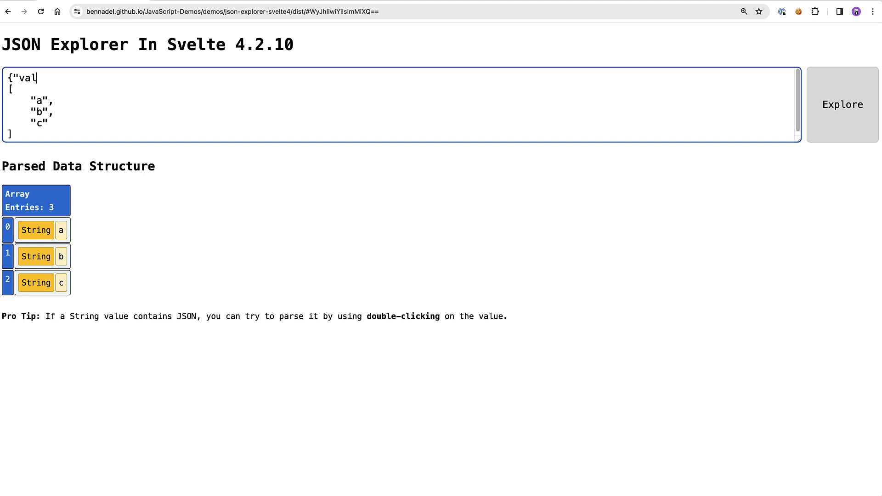
{"action": "type", "text": "ues\": ["}
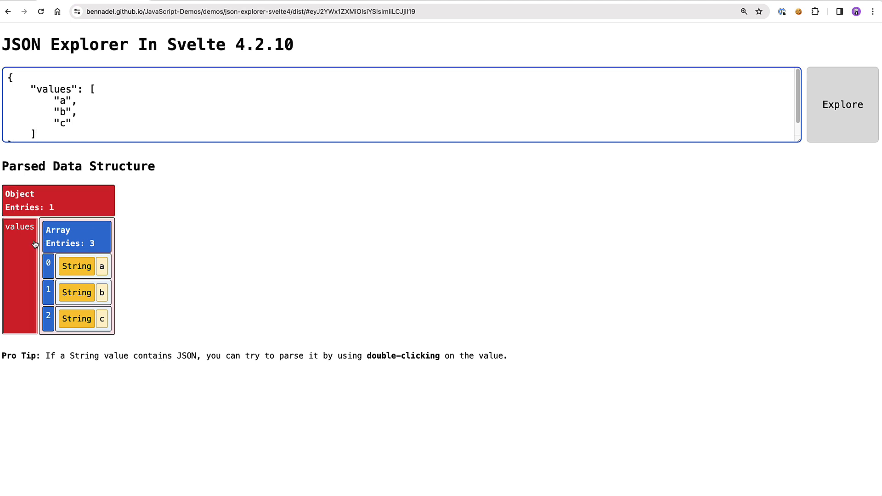
{"action": "mouse_move", "coordinate": [62, 308]}
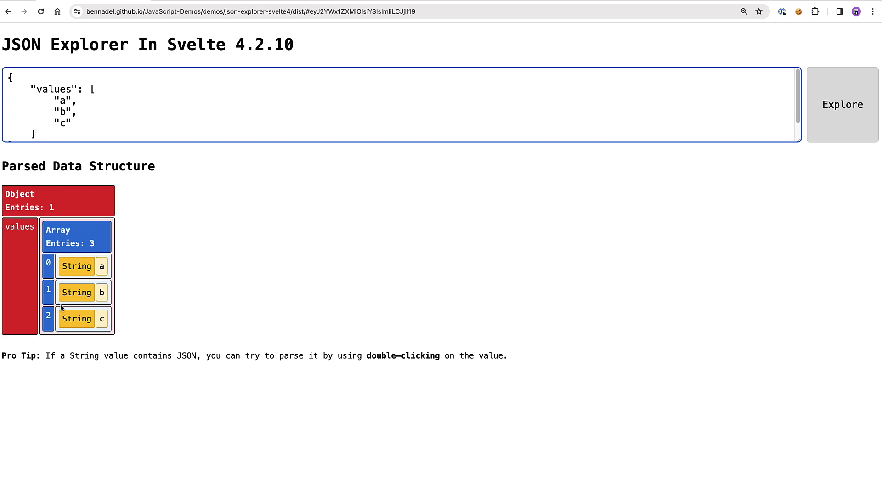
{"action": "mouse_move", "coordinate": [234, 43]}
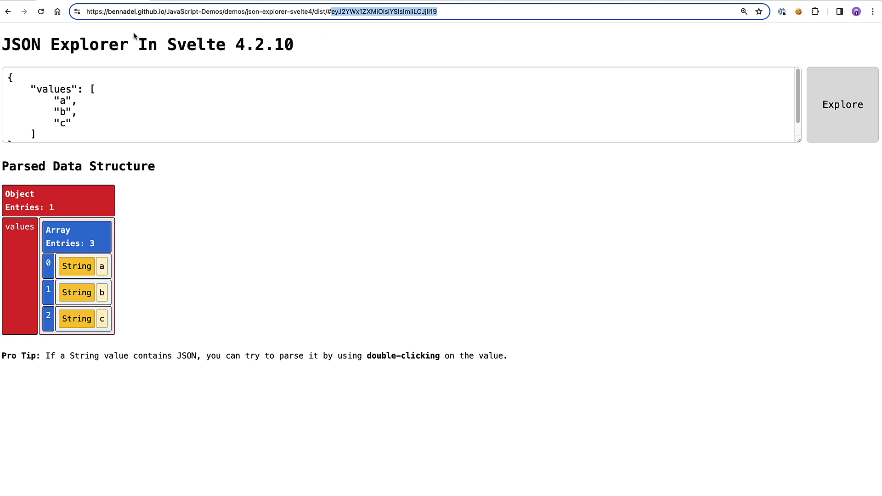
Step: Reload the demo from the address bar to restore the original sample JSON
{"action": "left_click", "coordinate": [40, 12]}
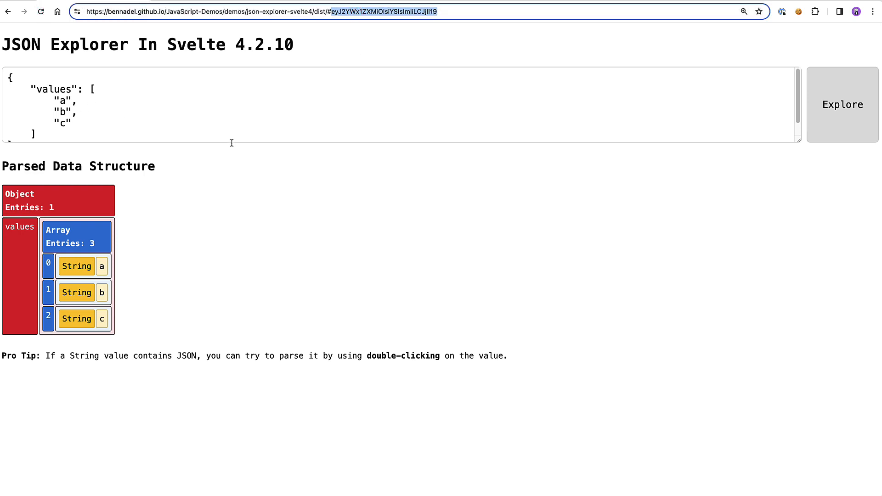
{"action": "mouse_move", "coordinate": [316, 200]}
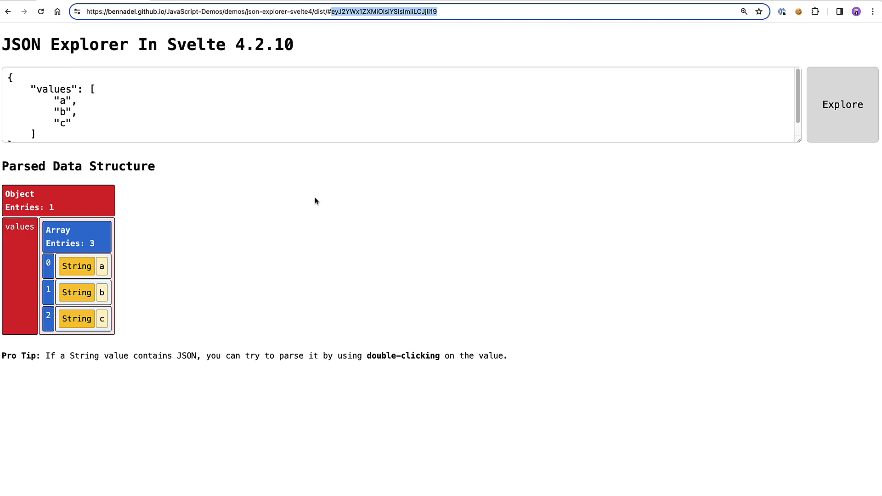
{"action": "mouse_move", "coordinate": [308, 12]}
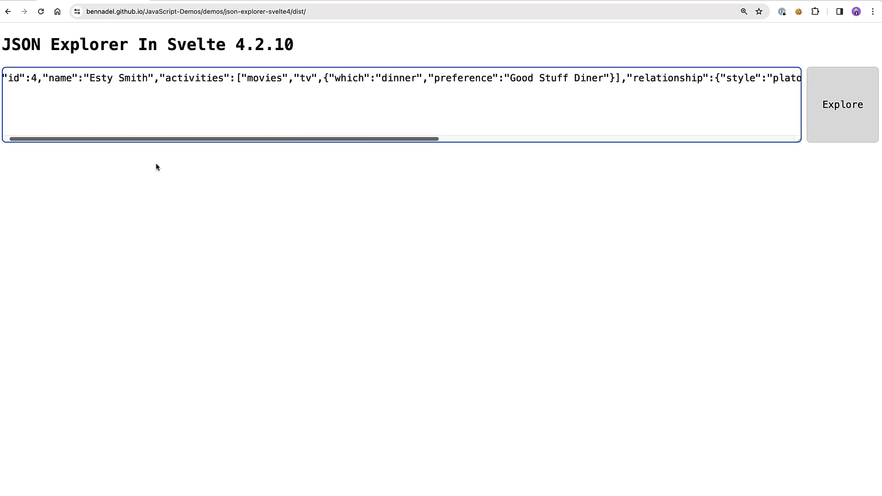
Step: Explore the sample JSON, parse the metadata string into a created/offset object, and try the platonic string
{"action": "left_click", "coordinate": [842, 104]}
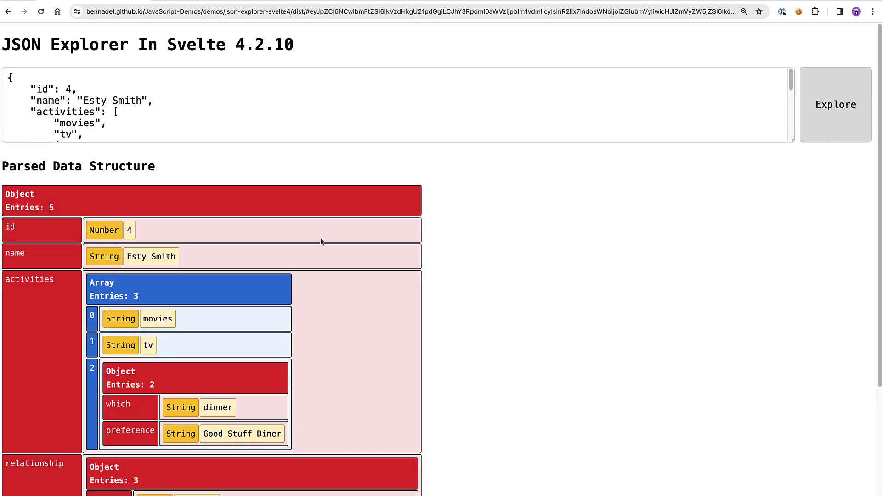
{"action": "scroll", "scroll_direction": "down", "scroll_amount": 3}
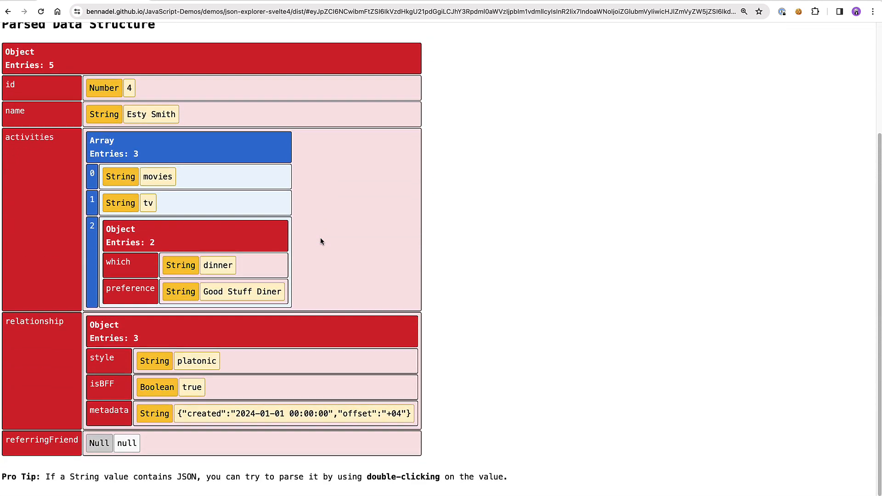
{"action": "mouse_move", "coordinate": [130, 152]}
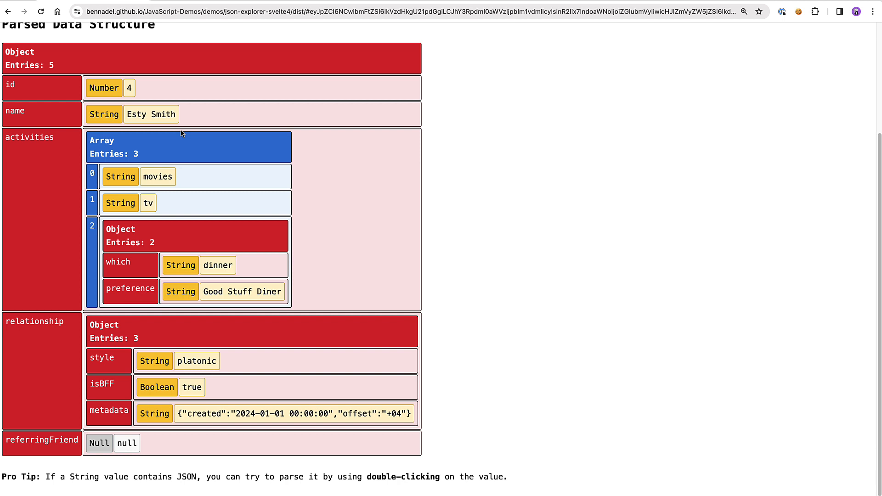
{"action": "mouse_move", "coordinate": [40, 104]}
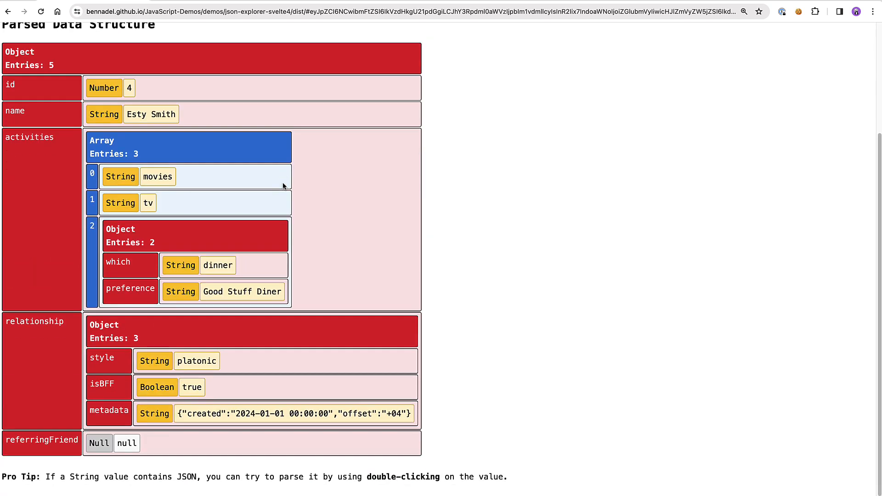
{"action": "mouse_move", "coordinate": [336, 337]}
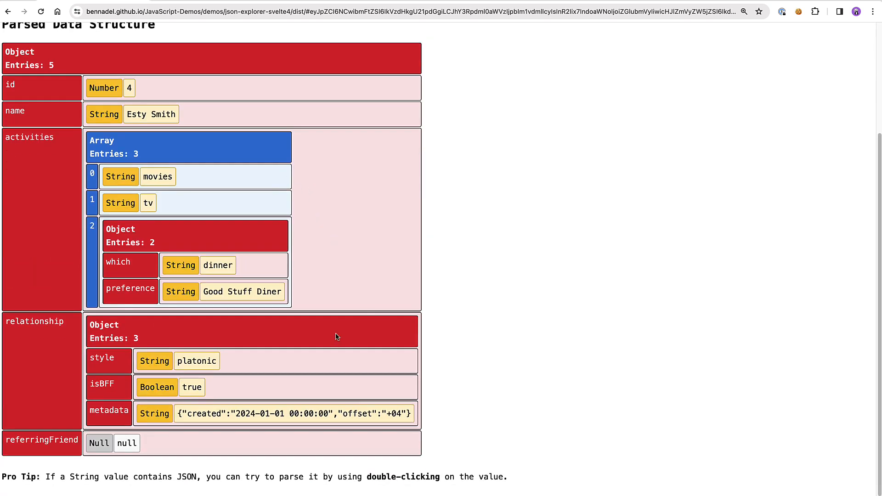
{"action": "double_click", "coordinate": [203, 414]}
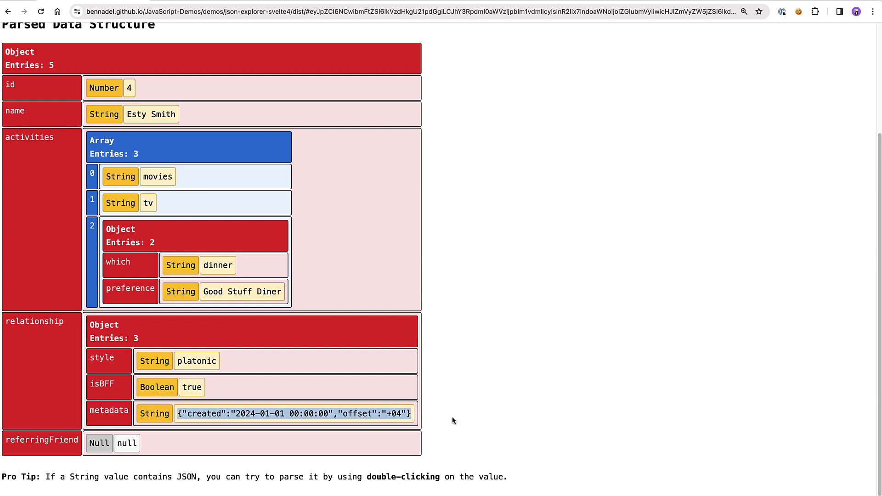
{"action": "mouse_move", "coordinate": [452, 441]}
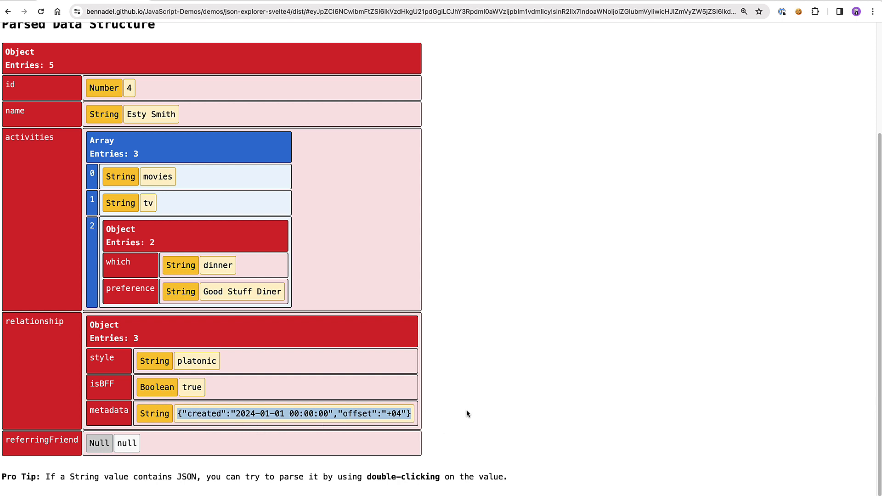
{"action": "double_click", "coordinate": [291, 413]}
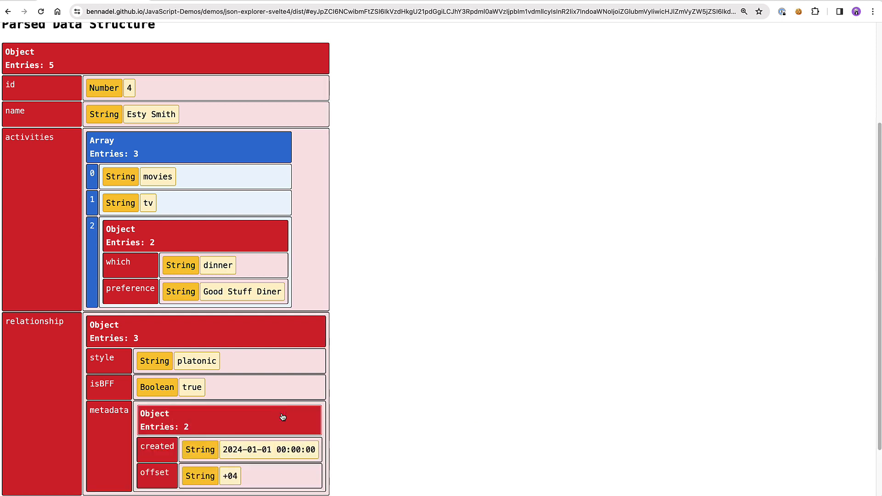
{"action": "scroll", "scroll_direction": "down", "scroll_amount": 3}
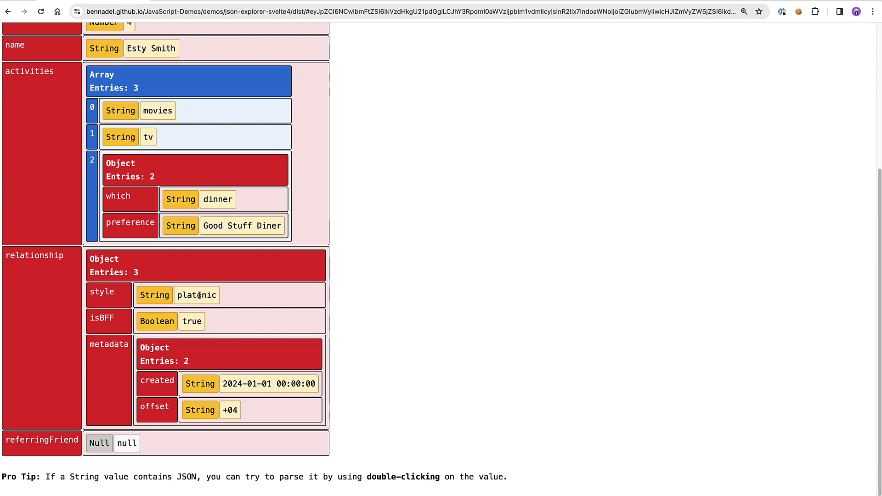
{"action": "double_click", "coordinate": [196, 295]}
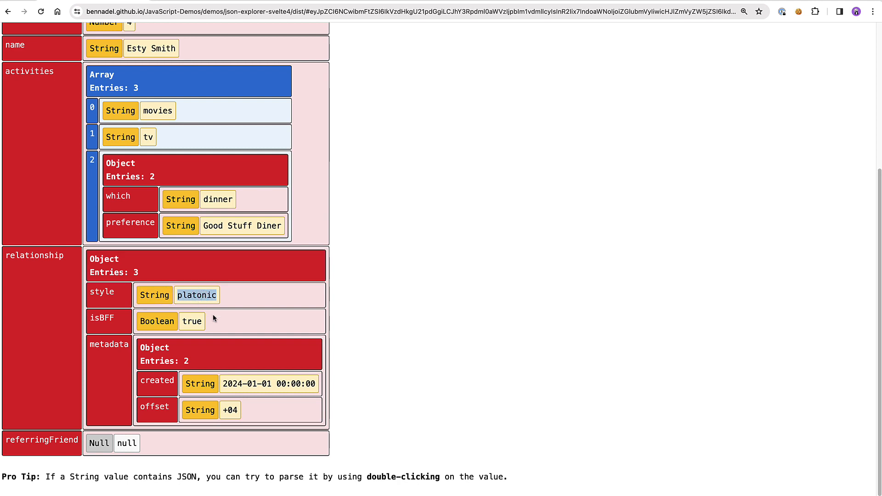
{"action": "mouse_move", "coordinate": [298, 308]}
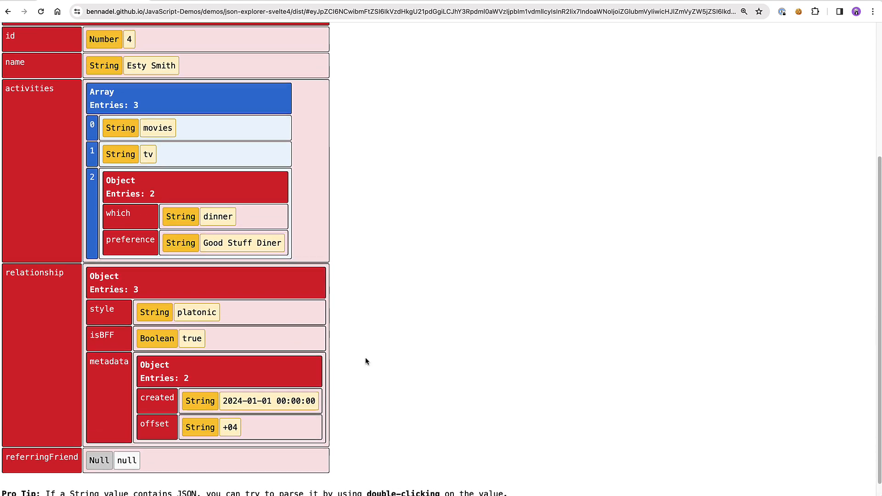
Step: Replace the input with the gibberish 'sfadsfs' to trigger a not-valid-JSON error
{"action": "scroll", "scroll_direction": "up", "scroll_amount": 3}
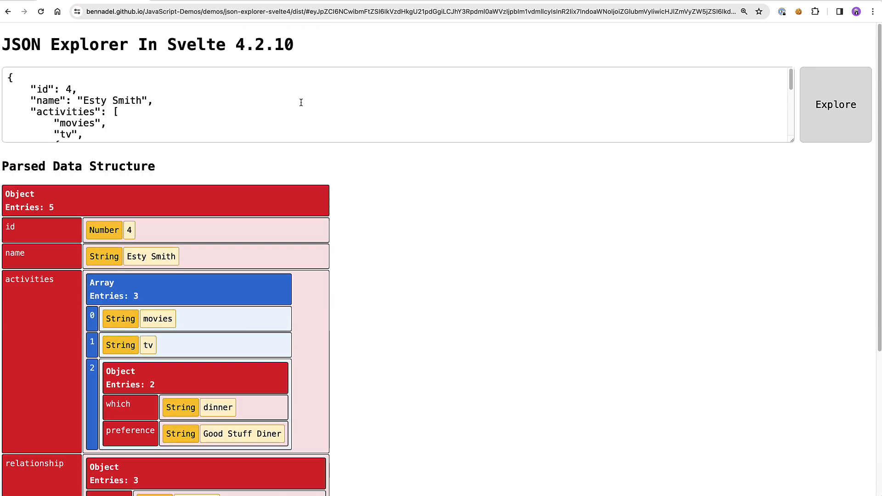
{"action": "mouse_move", "coordinate": [323, 21]}
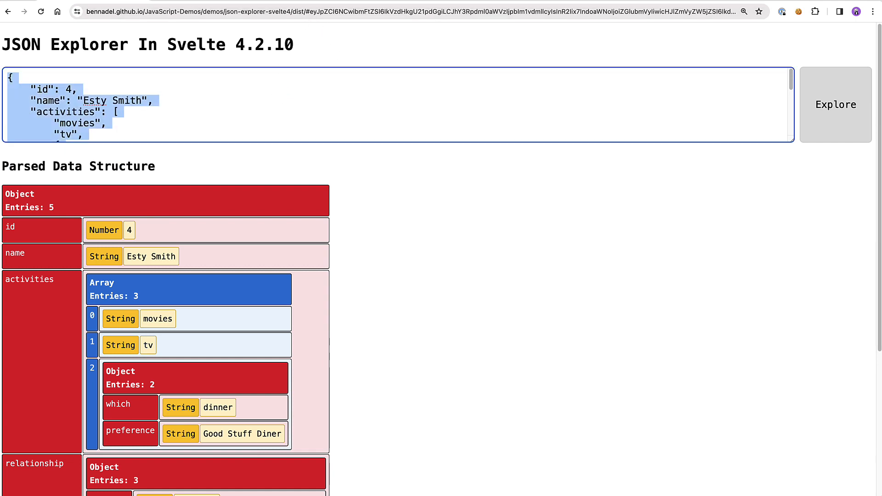
{"action": "type", "text": "sfadsfs"}
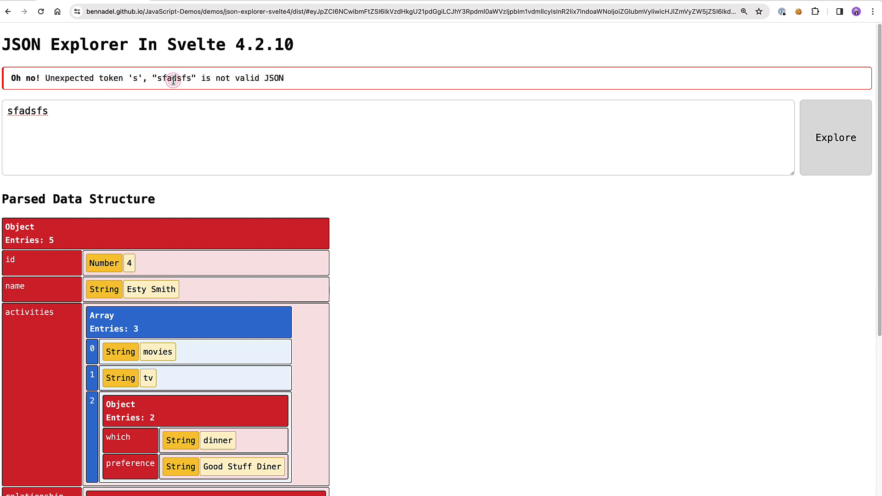
{"action": "mouse_move", "coordinate": [42, 84]}
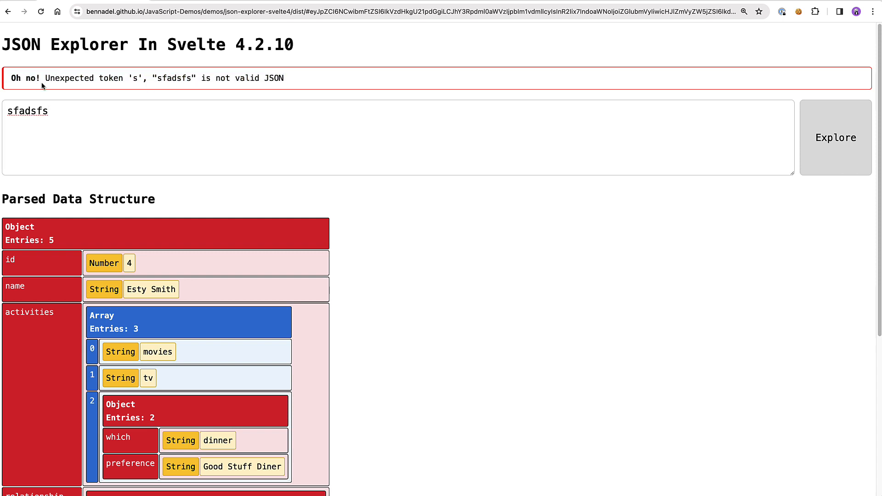
{"action": "mouse_move", "coordinate": [596, 151]}
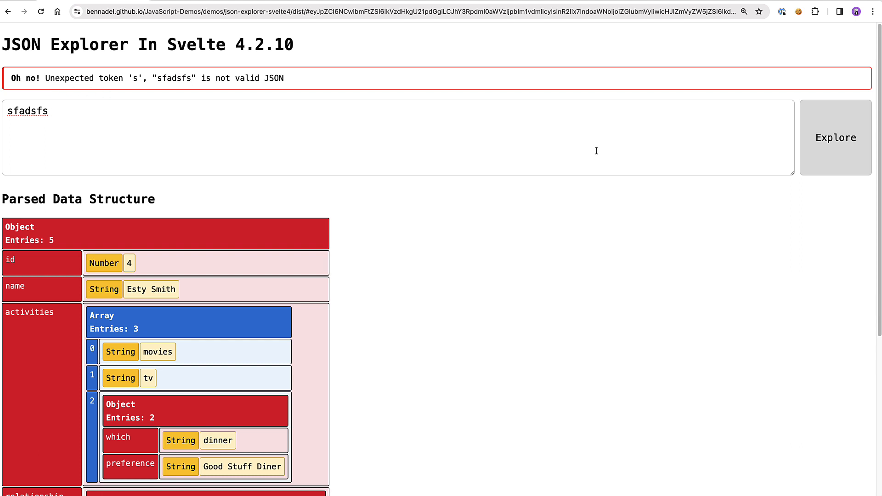
{"action": "mouse_move", "coordinate": [649, 123]}
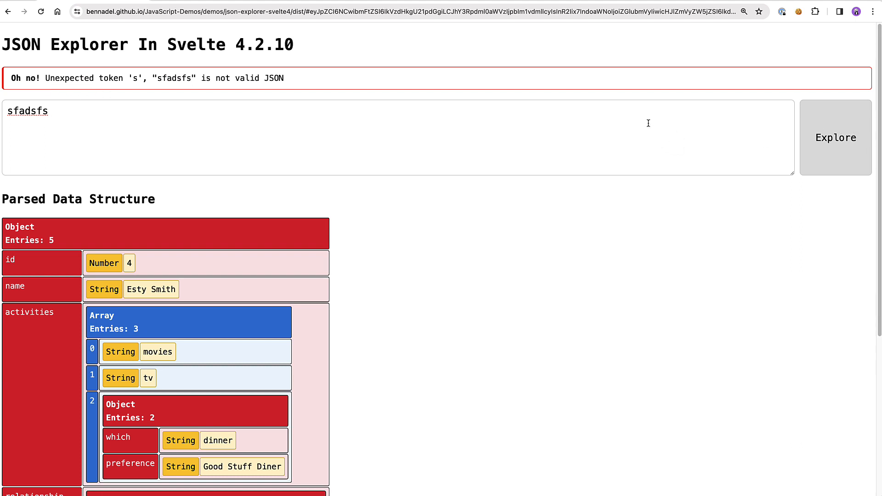
{"action": "mouse_move", "coordinate": [158, 351]}
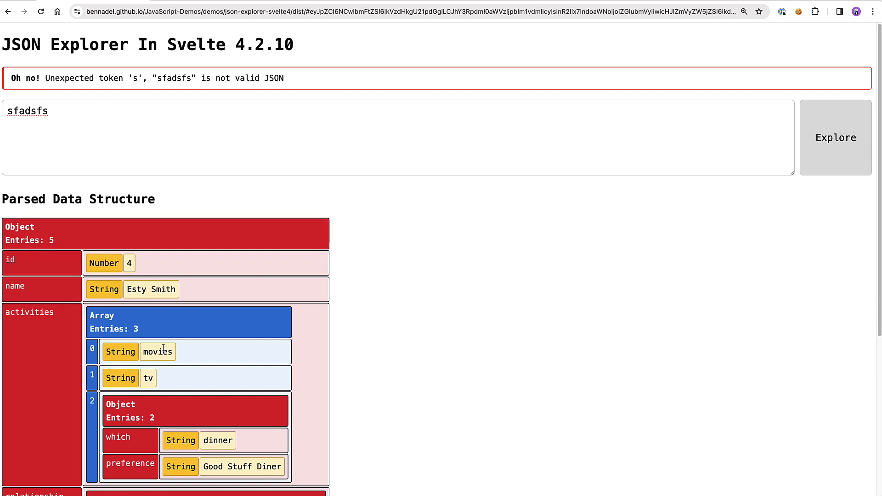
{"action": "scroll", "scroll_direction": "down", "scroll_amount": 3}
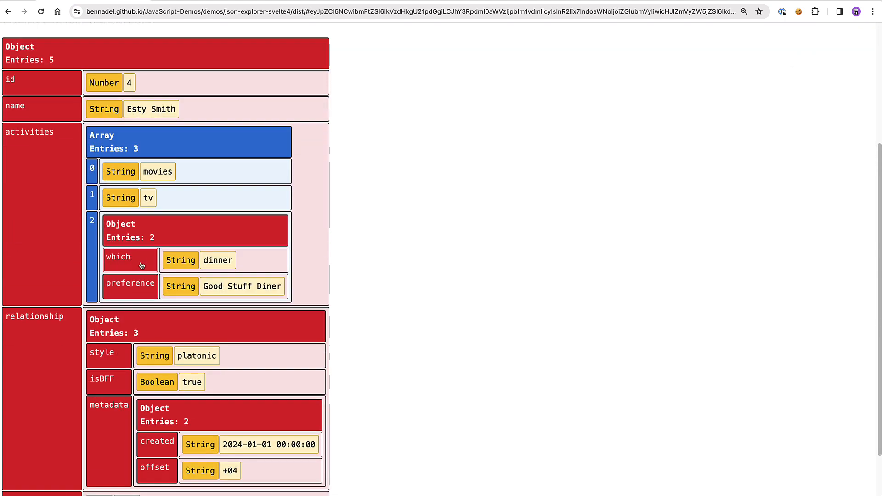
{"action": "scroll", "scroll_direction": "down", "scroll_amount": 3}
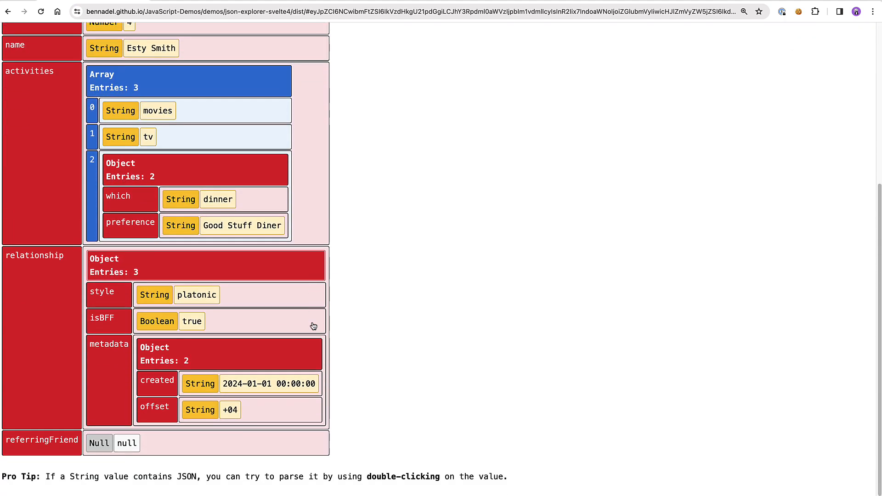
{"action": "scroll", "scroll_direction": "up", "scroll_amount": 3}
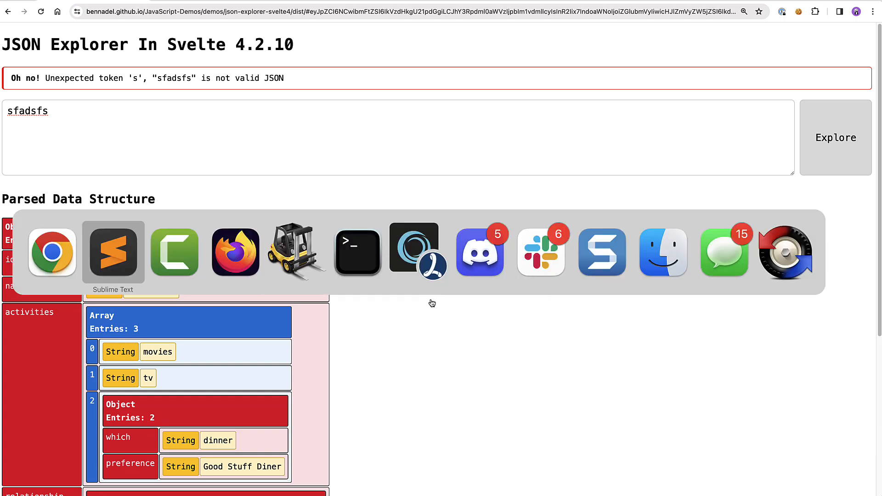
Step: Switch to App.svelte in Sublime Text and highlight the urlGet call on line 24
{"action": "left_click", "coordinate": [113, 252]}
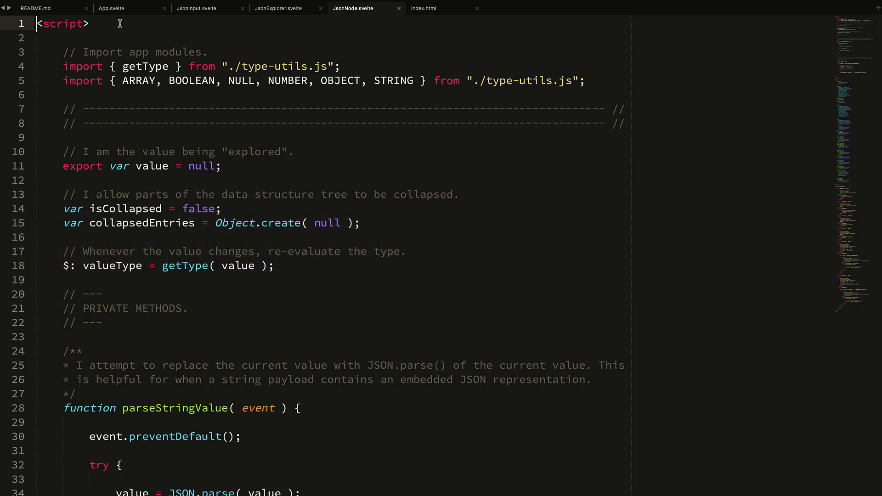
{"action": "left_click", "coordinate": [111, 9]}
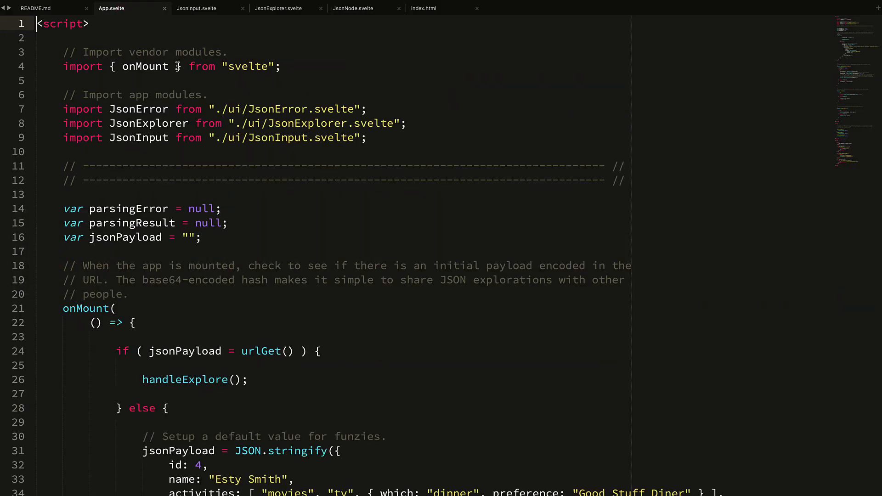
{"action": "scroll", "scroll_direction": "down", "scroll_amount": 3}
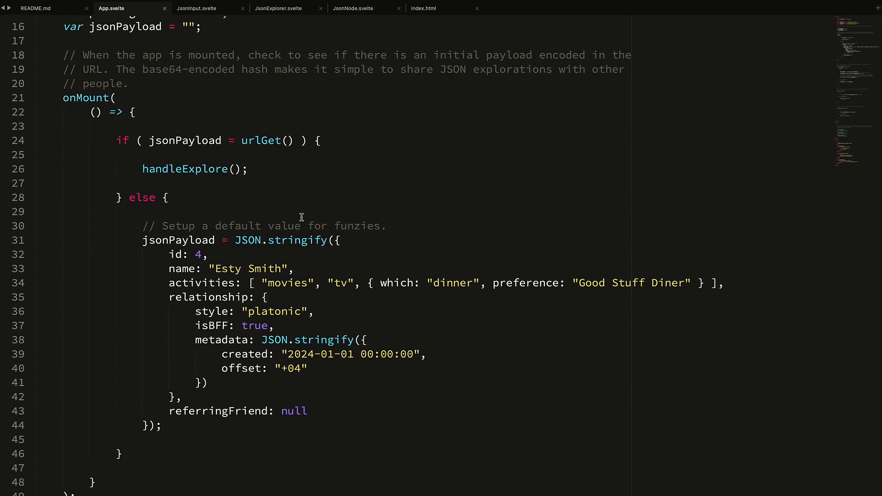
{"action": "mouse_move", "coordinate": [143, 169]}
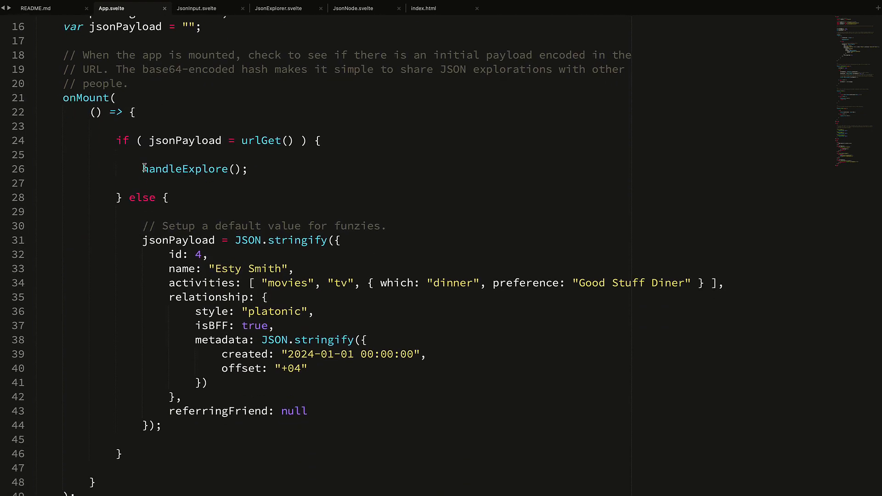
{"action": "double_click", "coordinate": [258, 140]}
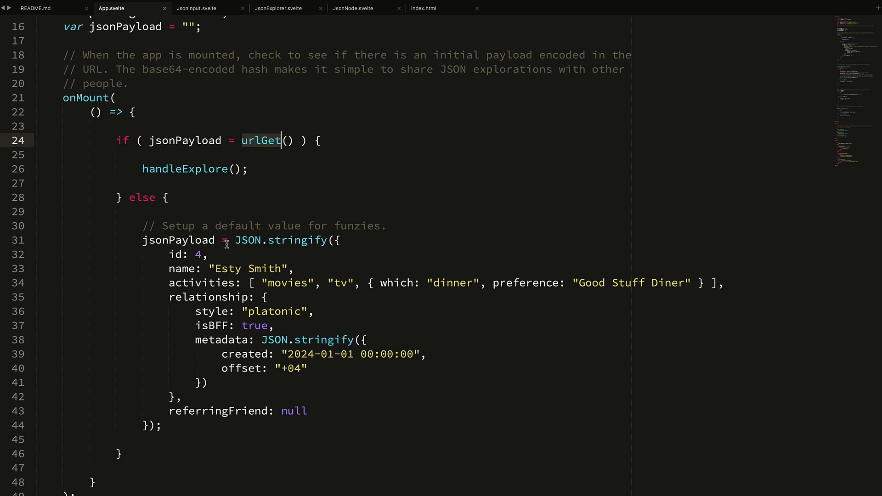
Step: Scroll down to the <main> block rendering JsonError, JsonInput and JsonExplorer
{"action": "scroll", "scroll_direction": "down", "scroll_amount": 3}
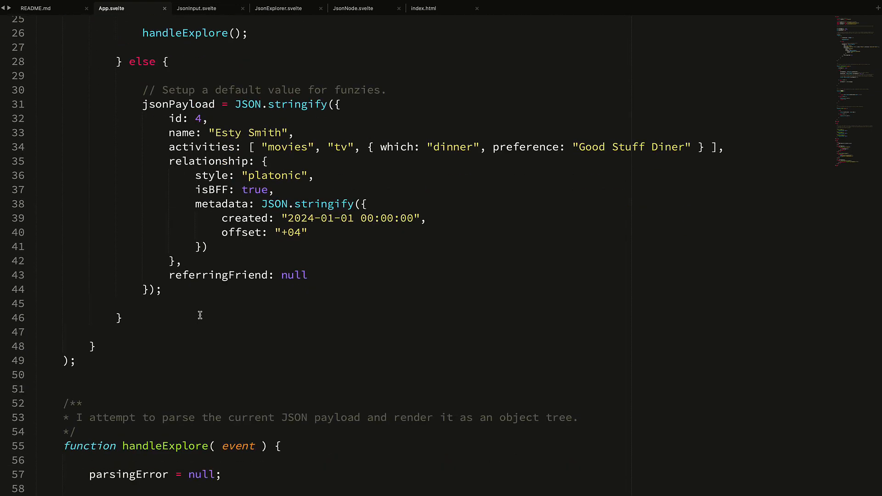
{"action": "scroll", "scroll_direction": "down", "scroll_amount": 3}
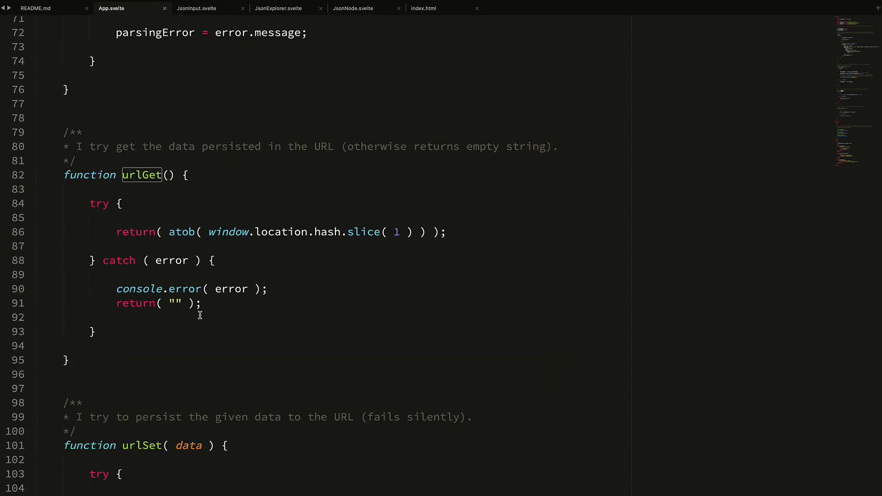
{"action": "scroll", "scroll_direction": "down", "scroll_amount": 3}
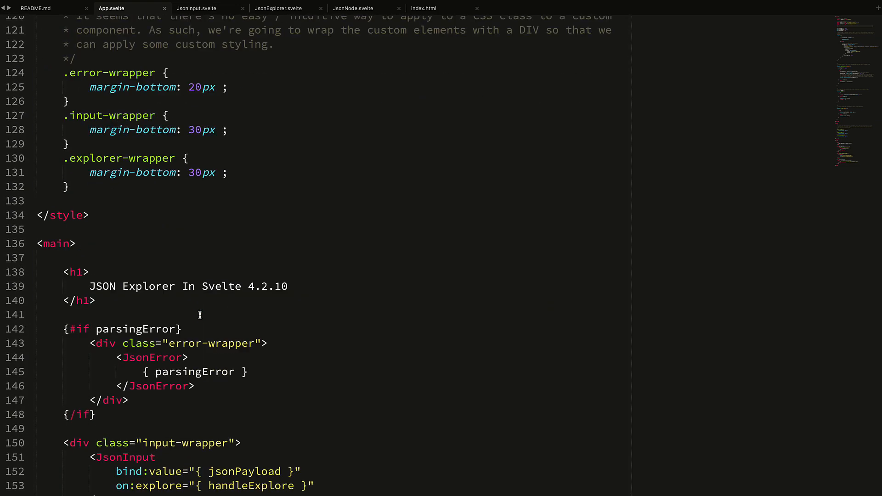
{"action": "scroll", "scroll_direction": "down", "scroll_amount": 3}
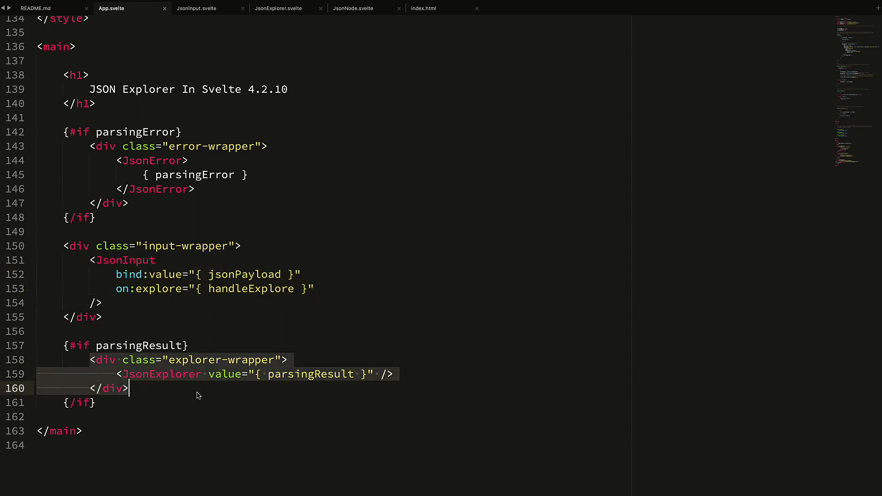
{"action": "mouse_move", "coordinate": [114, 268]}
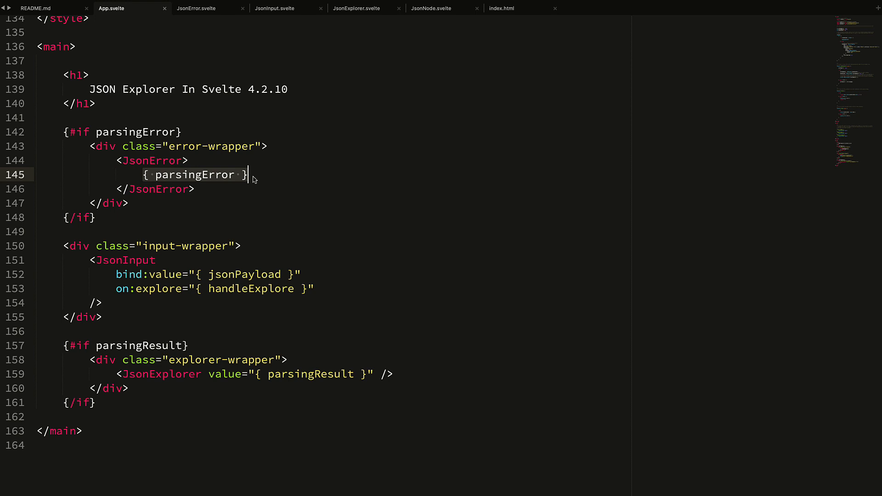
{"action": "mouse_move", "coordinate": [152, 184]}
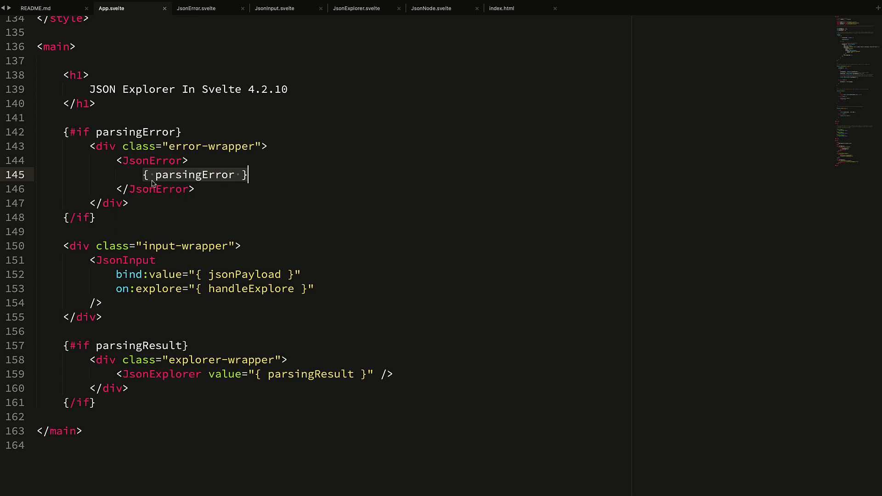
{"action": "mouse_move", "coordinate": [165, 165]}
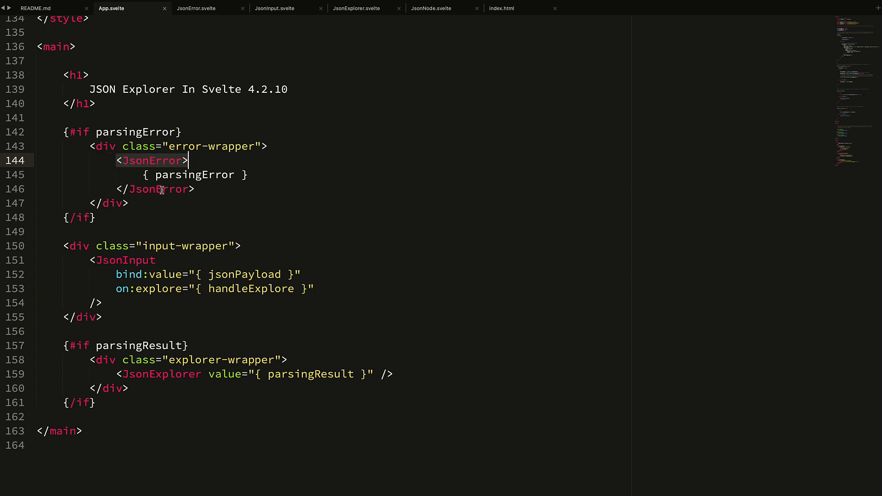
{"action": "mouse_move", "coordinate": [149, 164]}
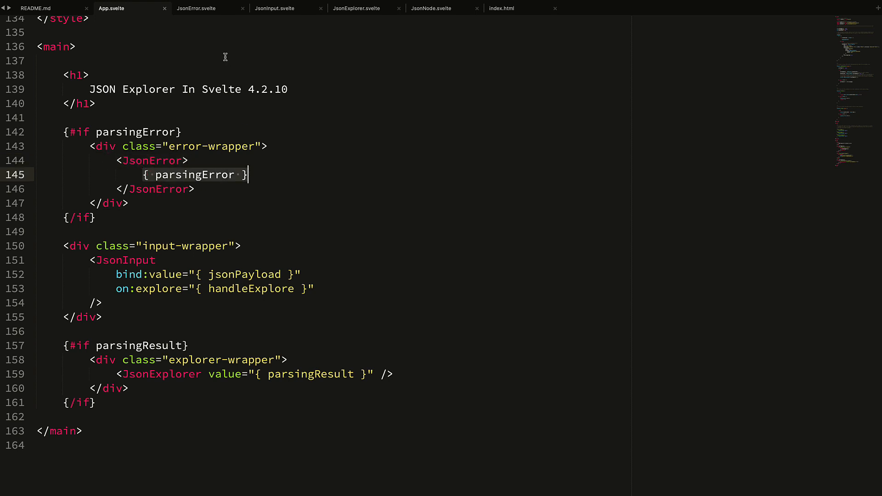
{"action": "mouse_move", "coordinate": [205, 9]}
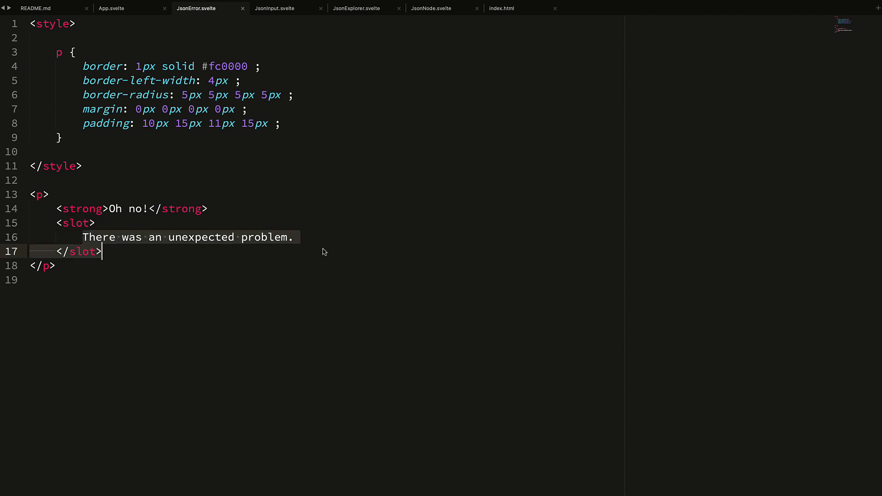
{"action": "mouse_move", "coordinate": [314, 252]}
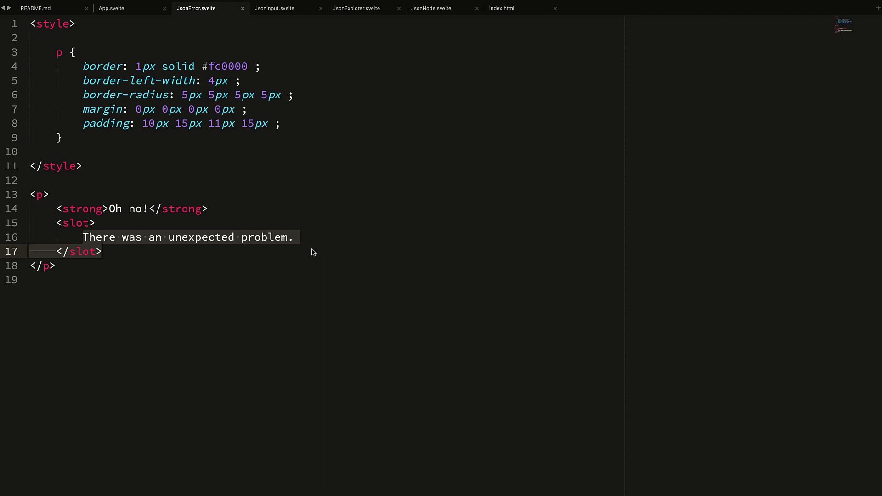
Step: View JsonError.svelte's slot default message, glancing back at App.svelte in between
{"action": "left_click", "coordinate": [296, 237]}
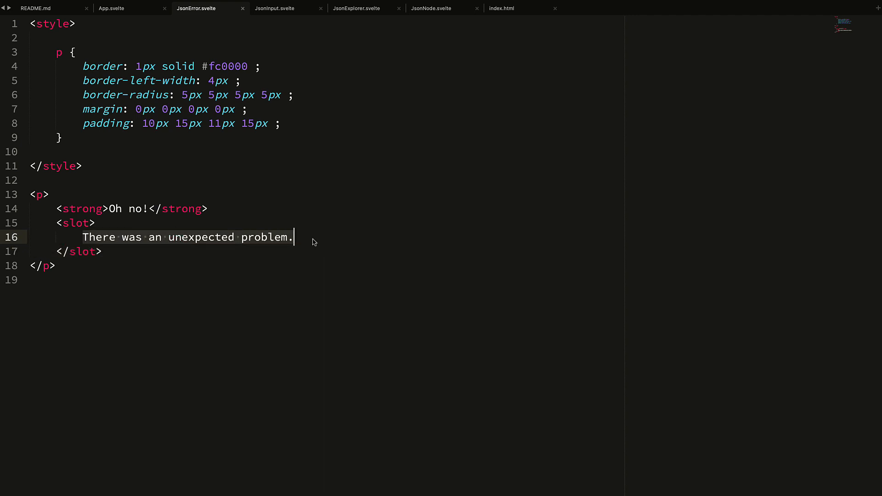
{"action": "left_click", "coordinate": [114, 8]}
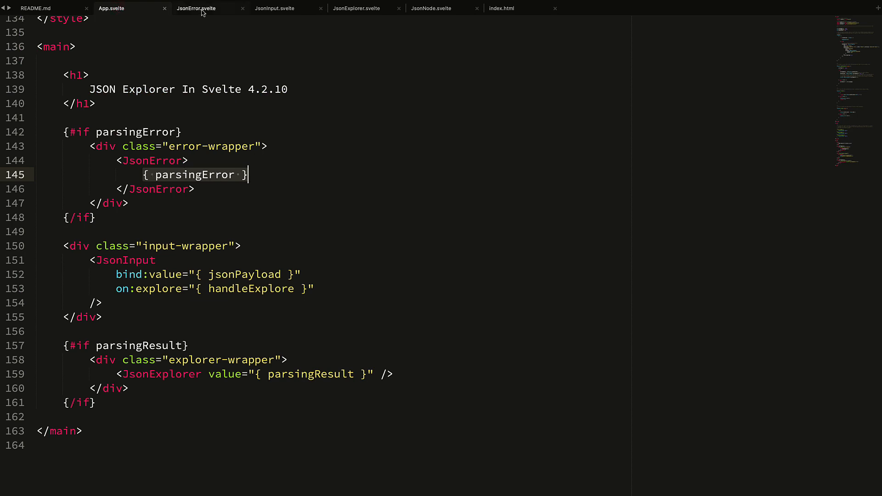
{"action": "left_click", "coordinate": [200, 8]}
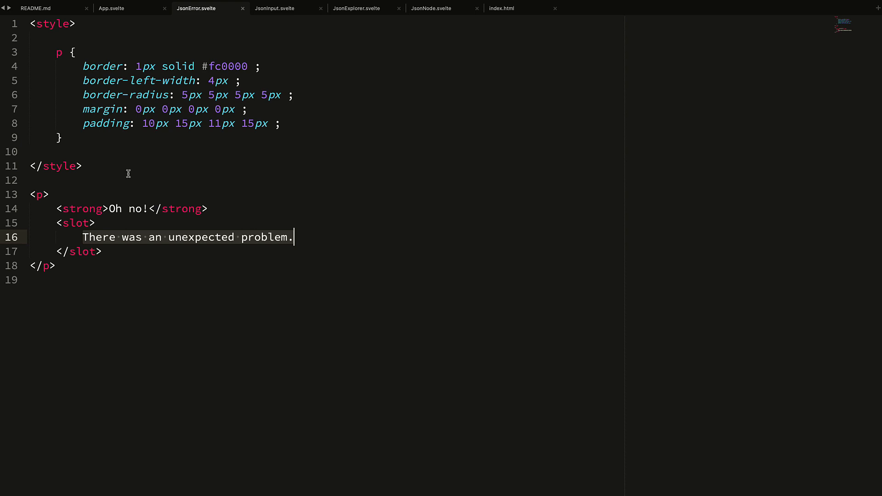
{"action": "mouse_move", "coordinate": [118, 234]}
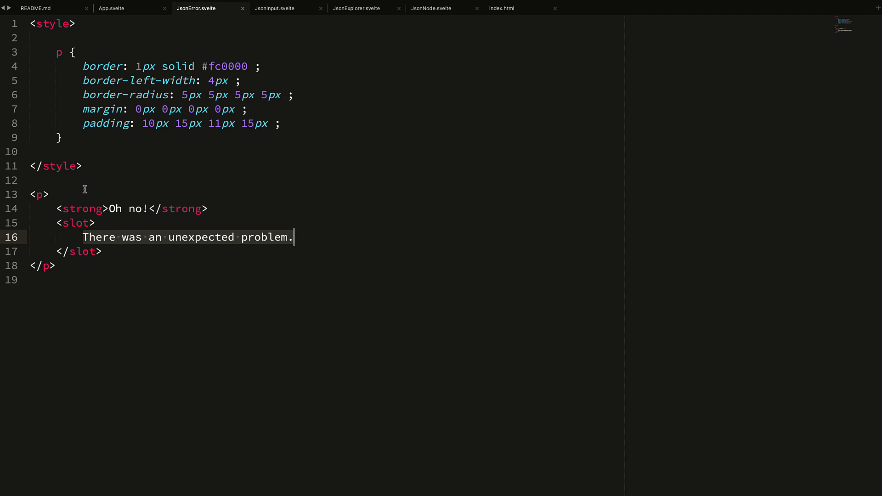
{"action": "mouse_move", "coordinate": [171, 39]}
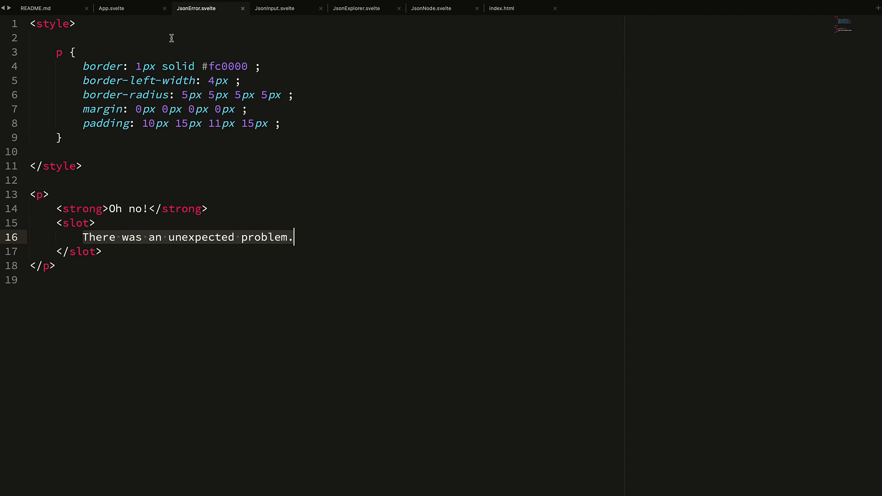
Step: In App.svelte, highlight JsonInput's bind directive, value prop and the jsonPayload variable
{"action": "left_click", "coordinate": [112, 9]}
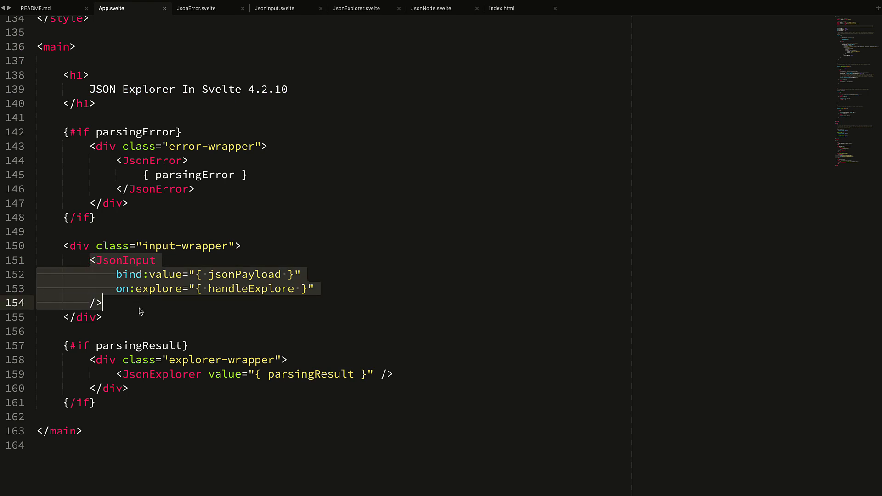
{"action": "mouse_move", "coordinate": [149, 312]}
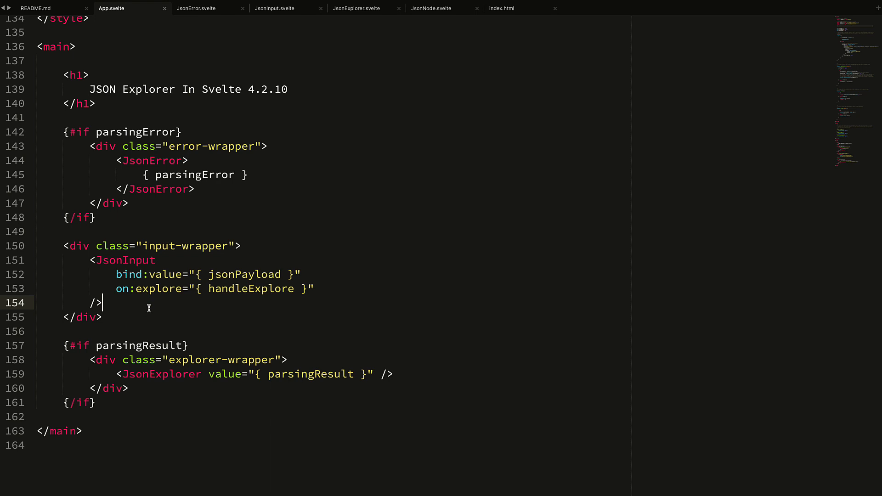
{"action": "mouse_move", "coordinate": [121, 288]}
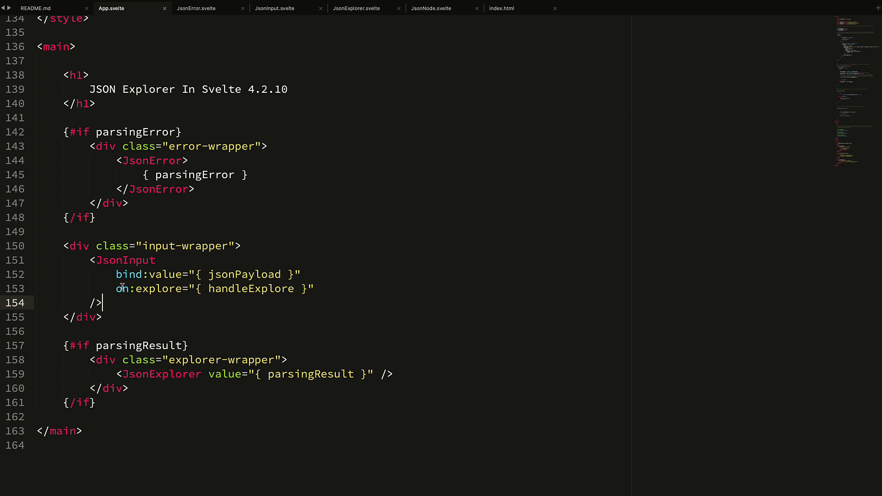
{"action": "double_click", "coordinate": [129, 274]}
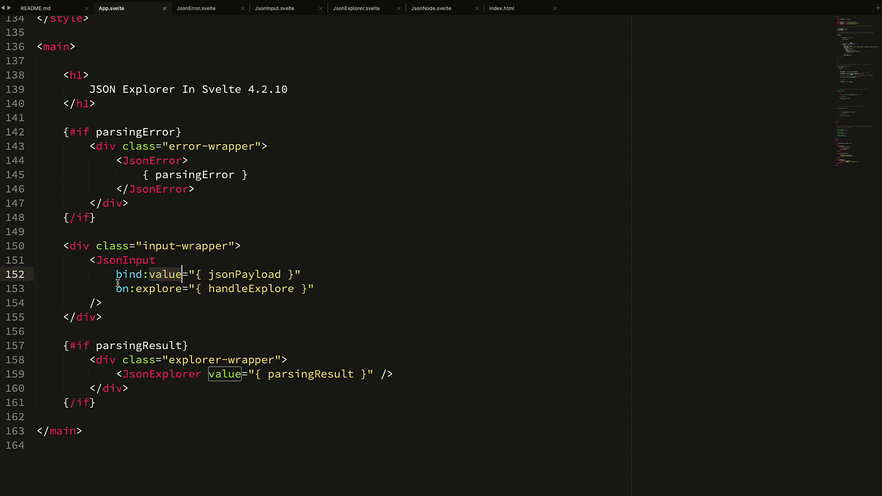
{"action": "double_click", "coordinate": [166, 273]}
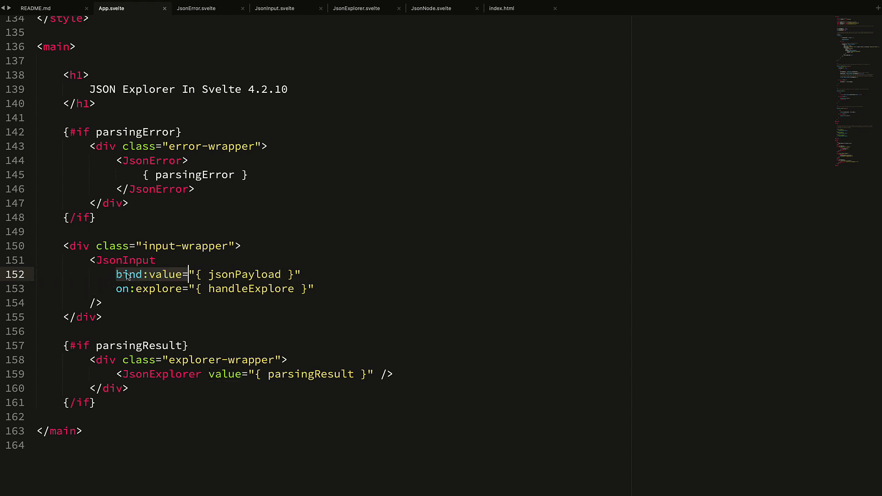
{"action": "double_click", "coordinate": [165, 274]}
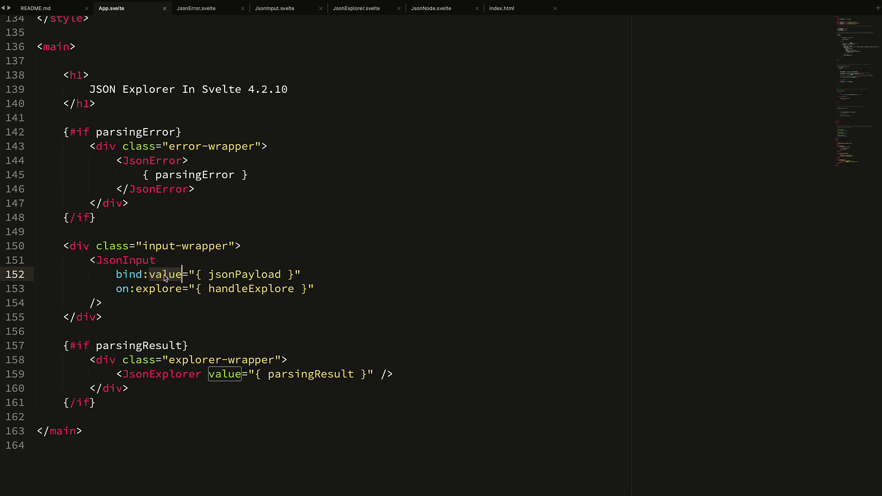
{"action": "double_click", "coordinate": [125, 260]}
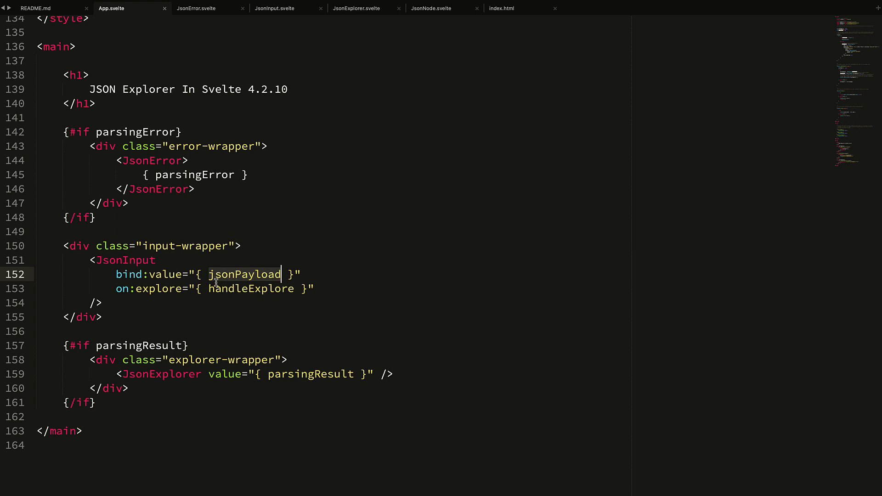
{"action": "mouse_move", "coordinate": [236, 279]}
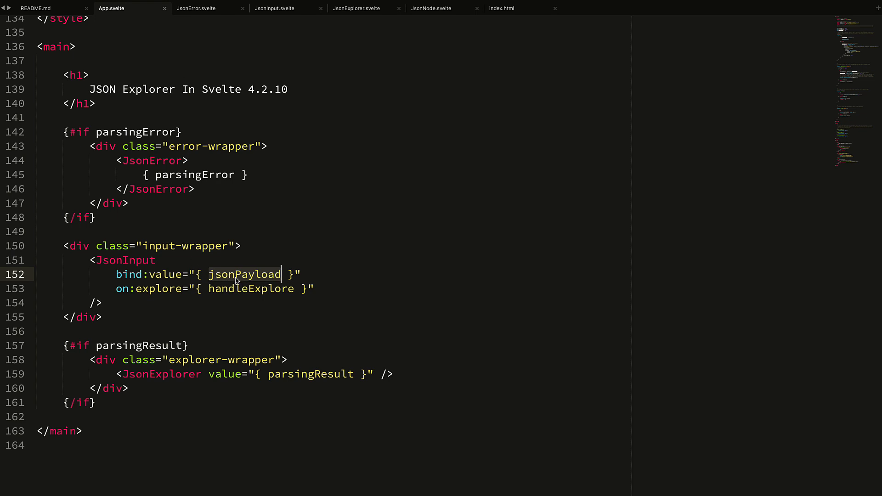
{"action": "mouse_move", "coordinate": [173, 274]}
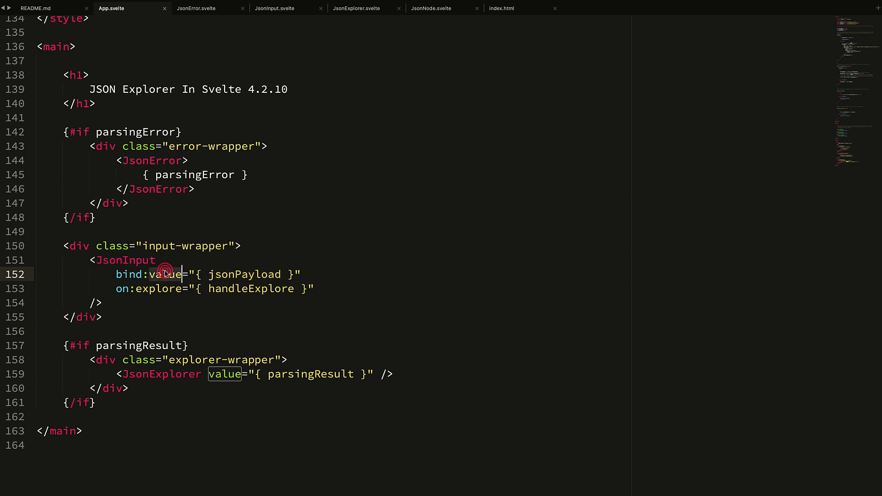
Step: Close JsonError.svelte, open JsonInput.svelte and highlight the exported value prop
{"action": "left_click", "coordinate": [275, 9]}
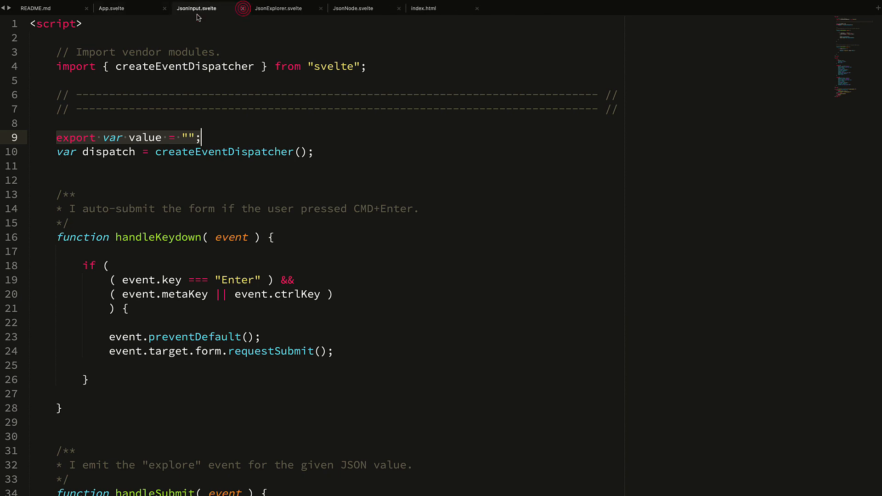
{"action": "left_click", "coordinate": [111, 8]}
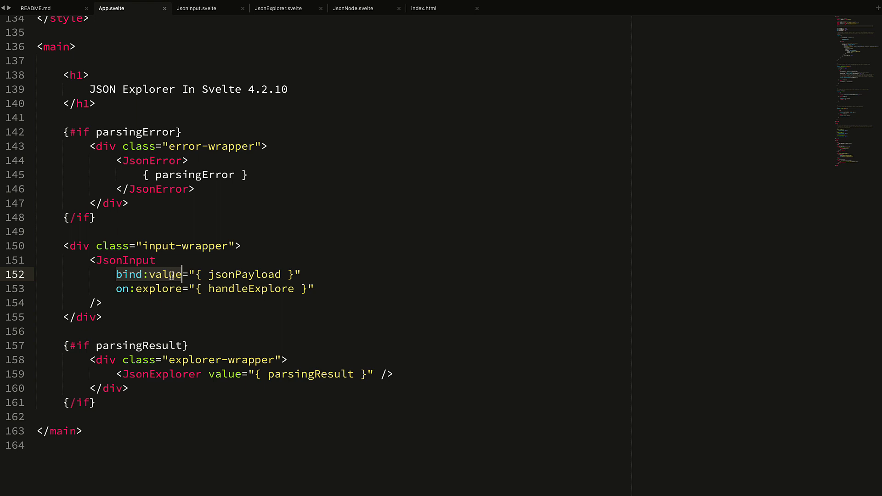
{"action": "left_click", "coordinate": [196, 8]}
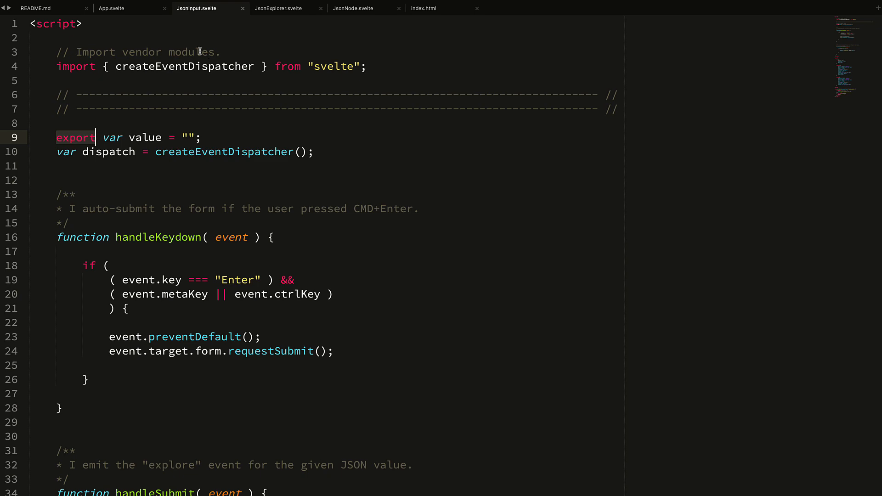
{"action": "double_click", "coordinate": [145, 138]}
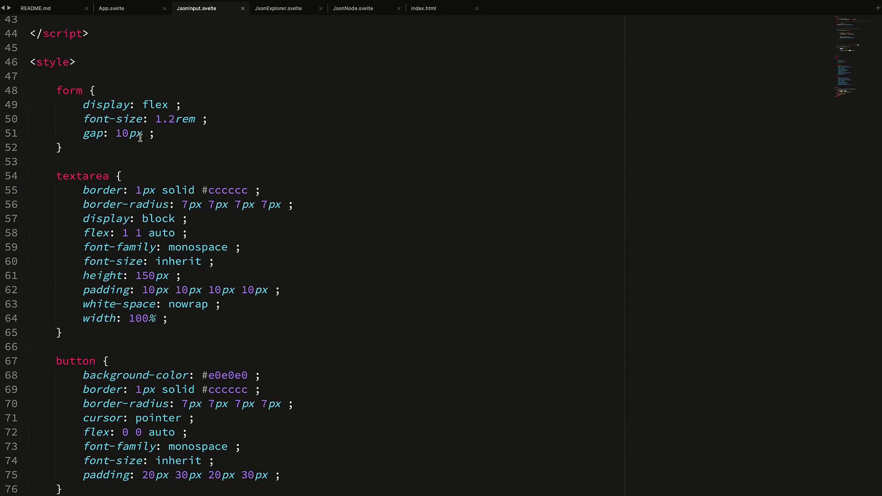
{"action": "scroll", "scroll_direction": "down", "scroll_amount": 3}
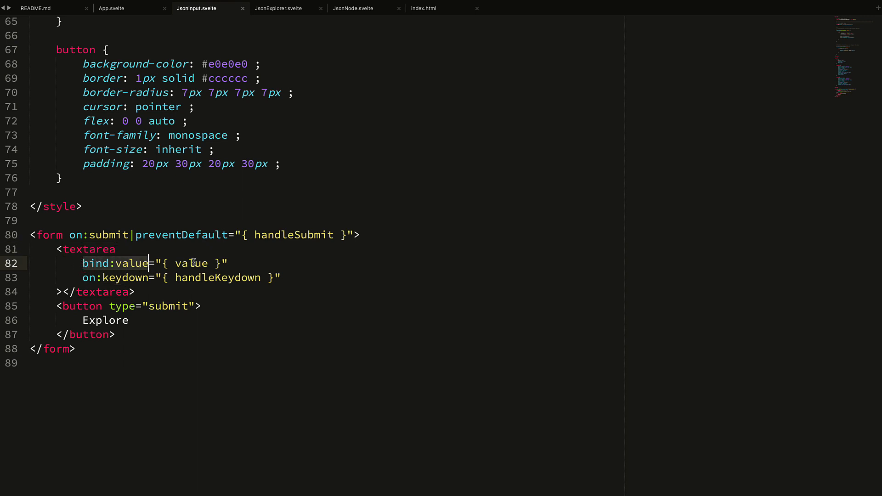
Step: Highlight the textarea's two-way value binding, comparing with App.svelte's usage
{"action": "double_click", "coordinate": [191, 262]}
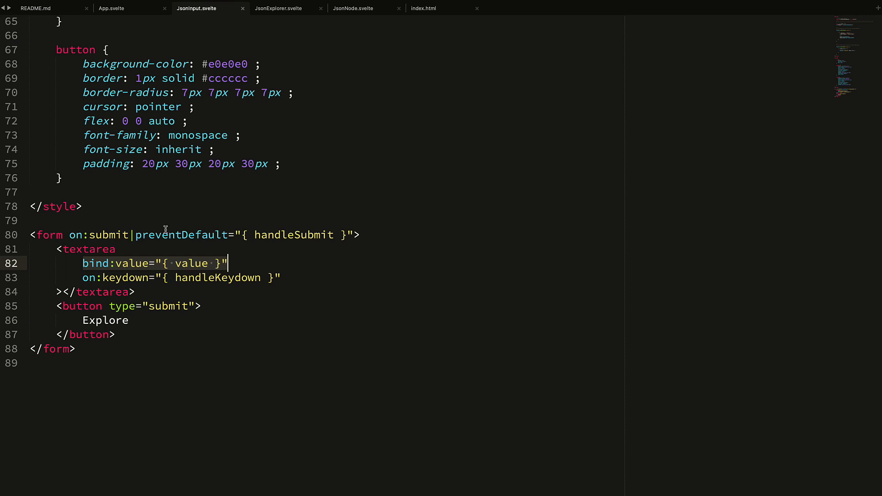
{"action": "mouse_move", "coordinate": [198, 262]}
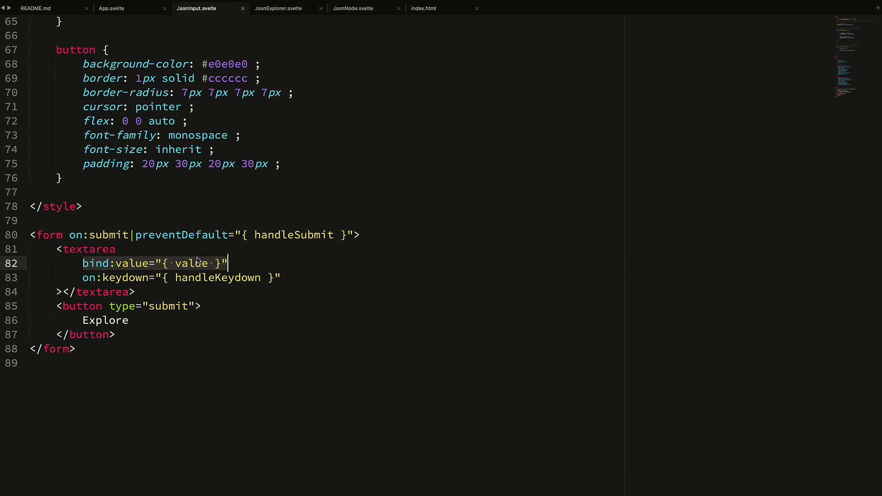
{"action": "double_click", "coordinate": [191, 263]}
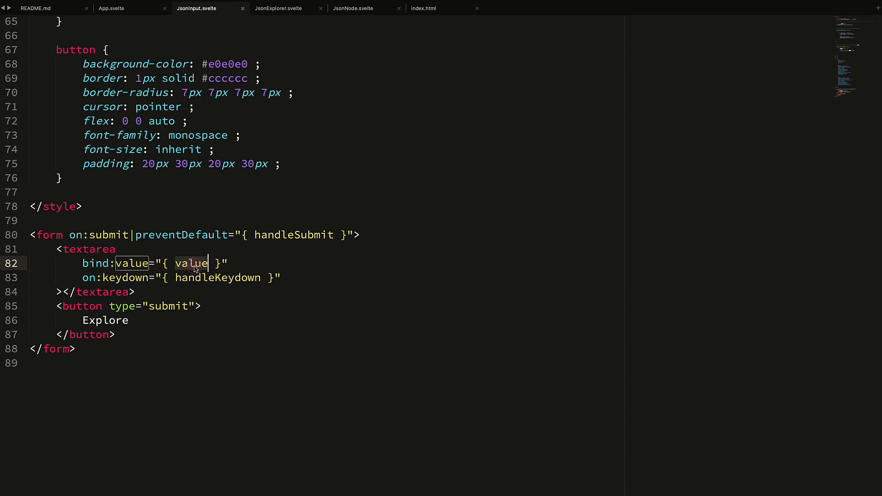
{"action": "mouse_move", "coordinate": [147, 16]}
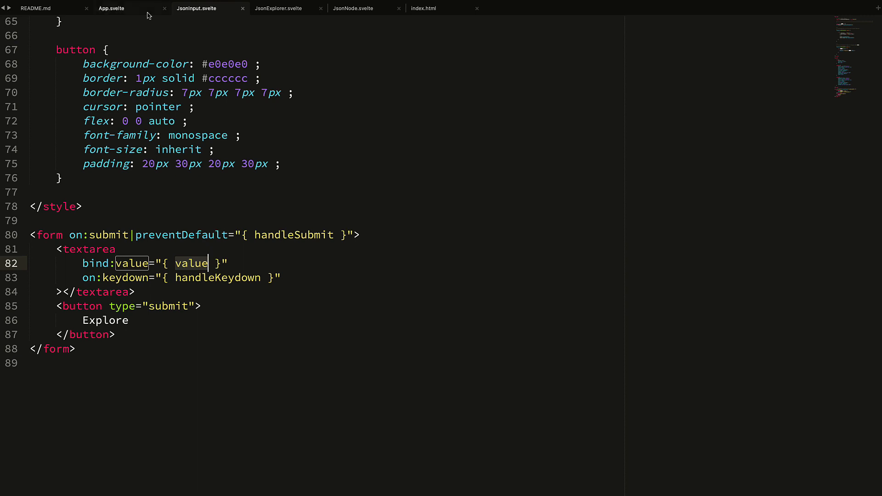
{"action": "left_click", "coordinate": [111, 8]}
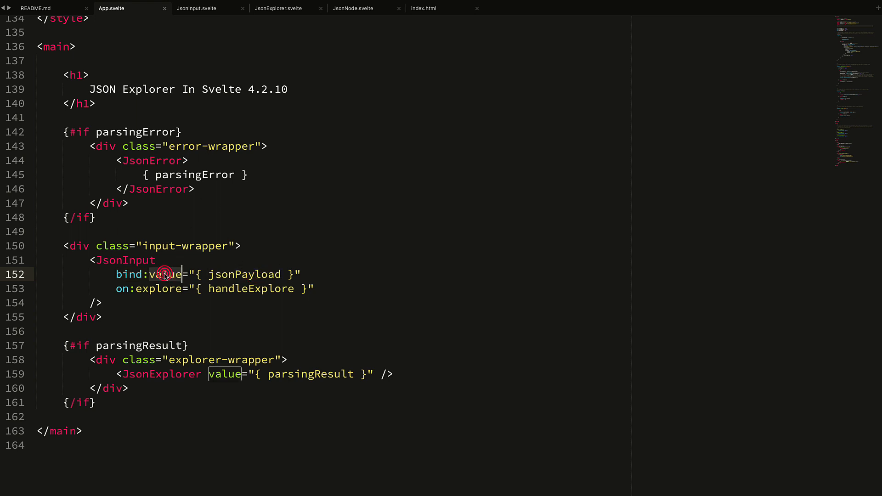
{"action": "left_click", "coordinate": [196, 8]}
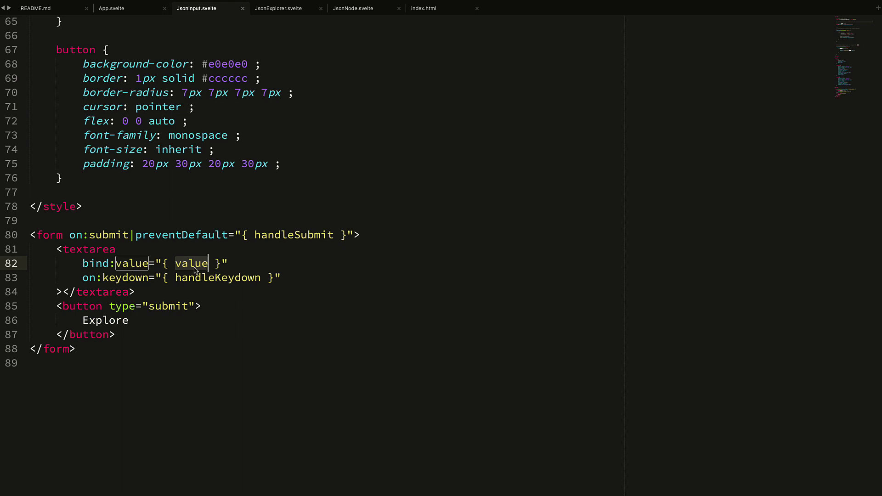
{"action": "mouse_move", "coordinate": [132, 263]}
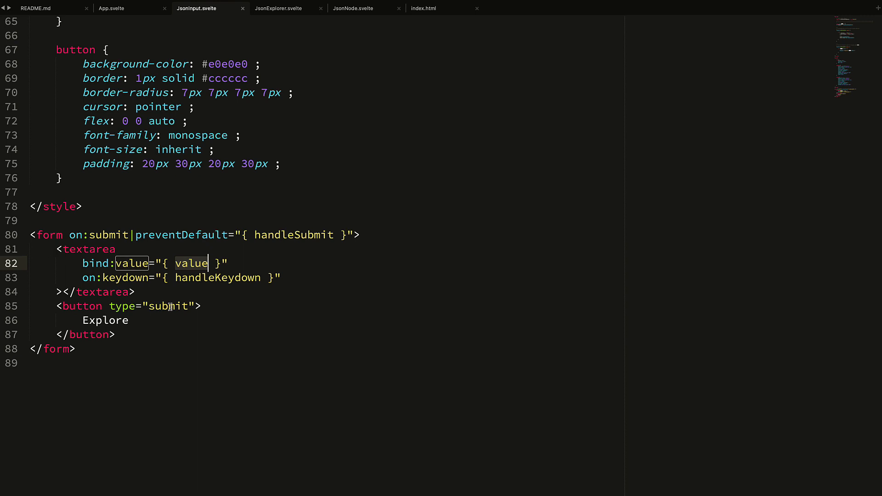
{"action": "mouse_move", "coordinate": [150, 292]}
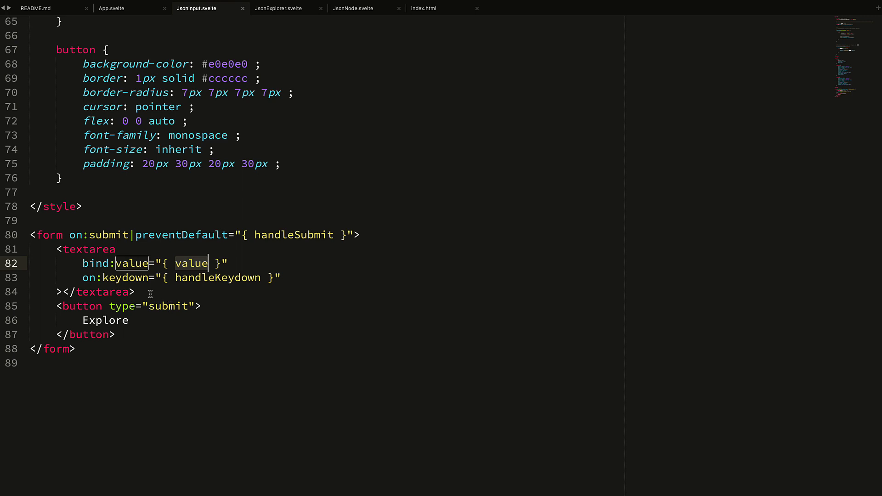
{"action": "mouse_move", "coordinate": [151, 294]}
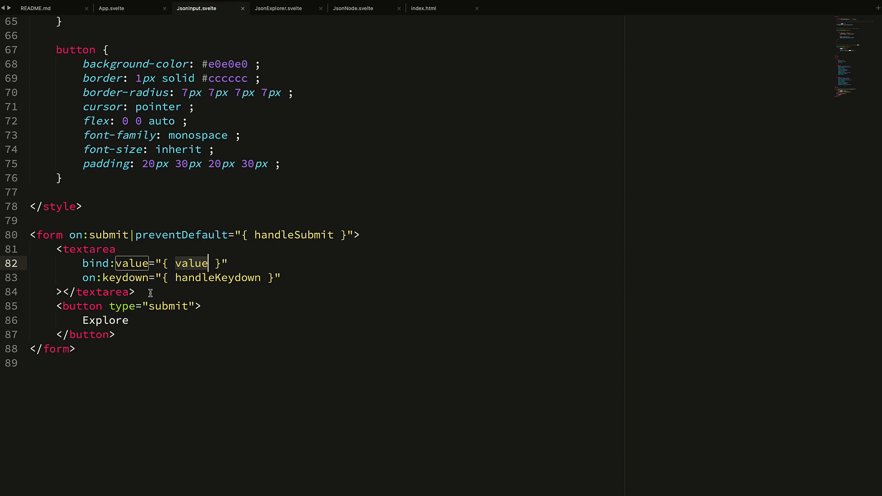
Step: Place the cursor near the textarea's closing tag and keydown handler in JsonInput.svelte
{"action": "left_click", "coordinate": [147, 292]}
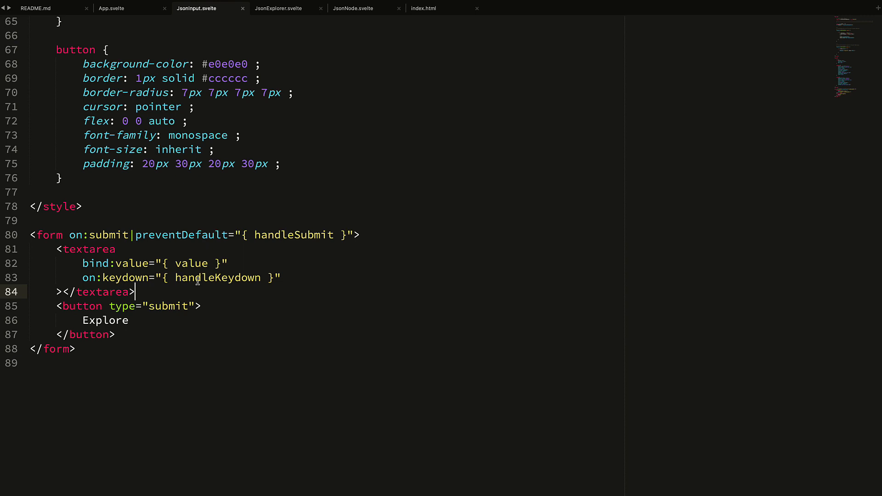
{"action": "mouse_move", "coordinate": [190, 270]}
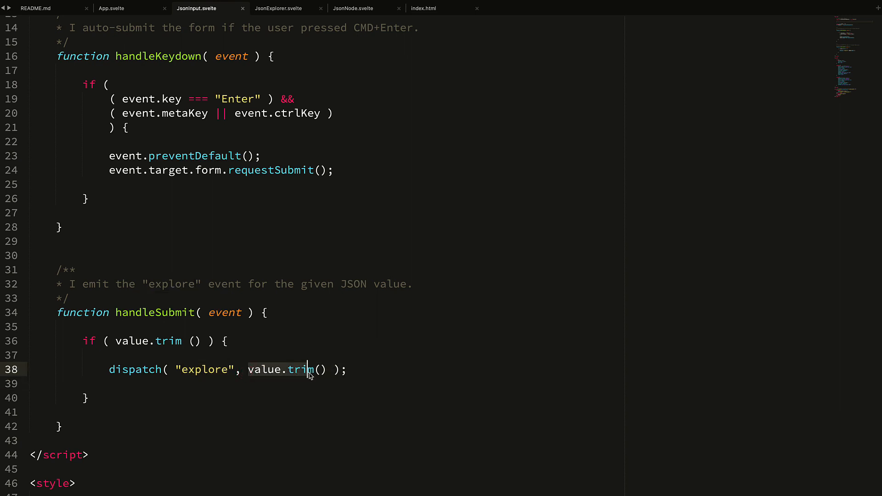
{"action": "mouse_move", "coordinate": [128, 15]}
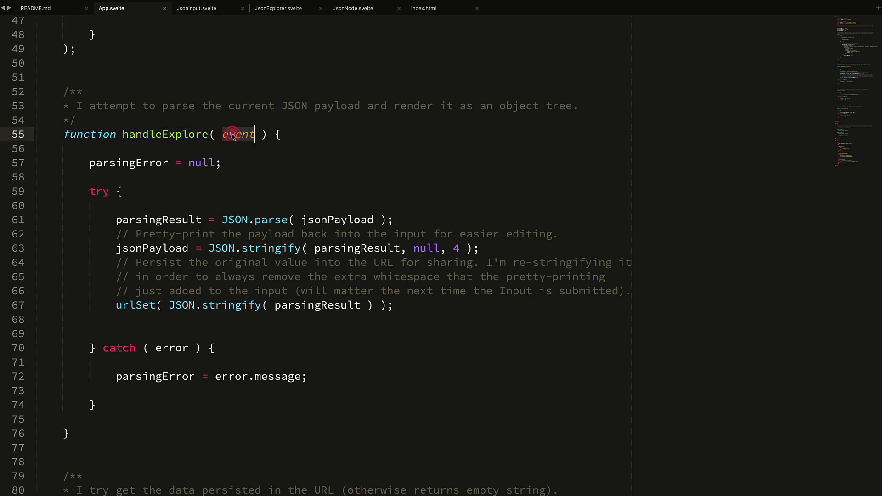
Step: Highlight jsonPayload and parsingResult uses in handleExplore, ending at the JsonExplorer tag
{"action": "double_click", "coordinate": [237, 134]}
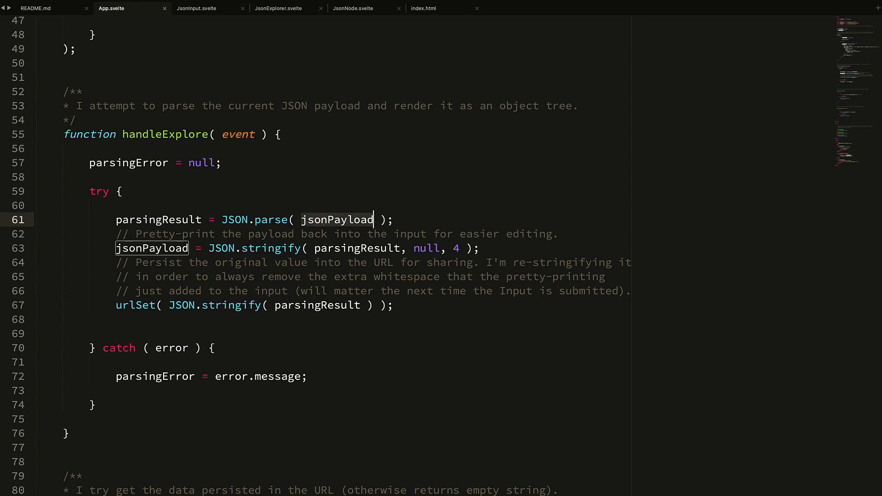
{"action": "mouse_move", "coordinate": [299, 164]}
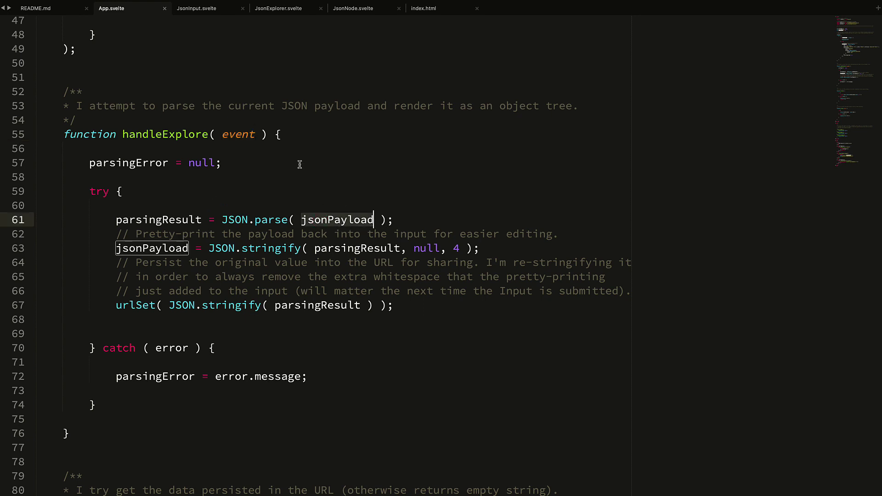
{"action": "mouse_move", "coordinate": [322, 263]}
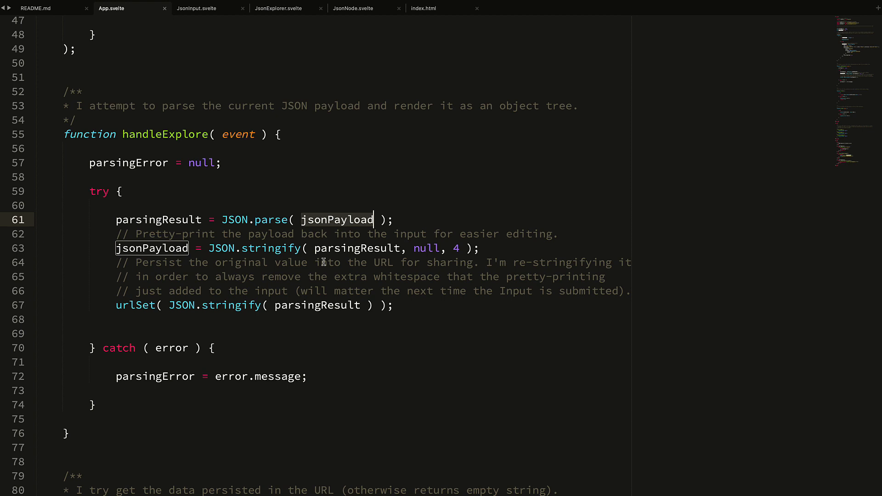
{"action": "mouse_move", "coordinate": [345, 228]}
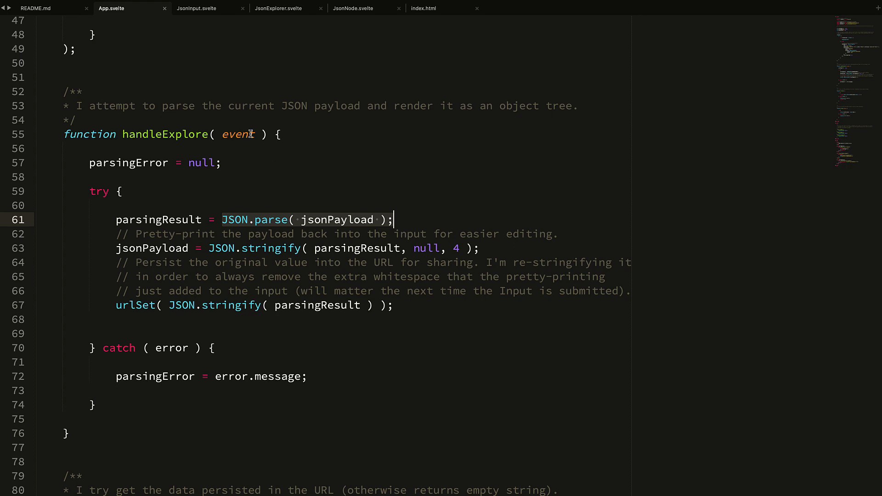
{"action": "mouse_move", "coordinate": [269, 139]}
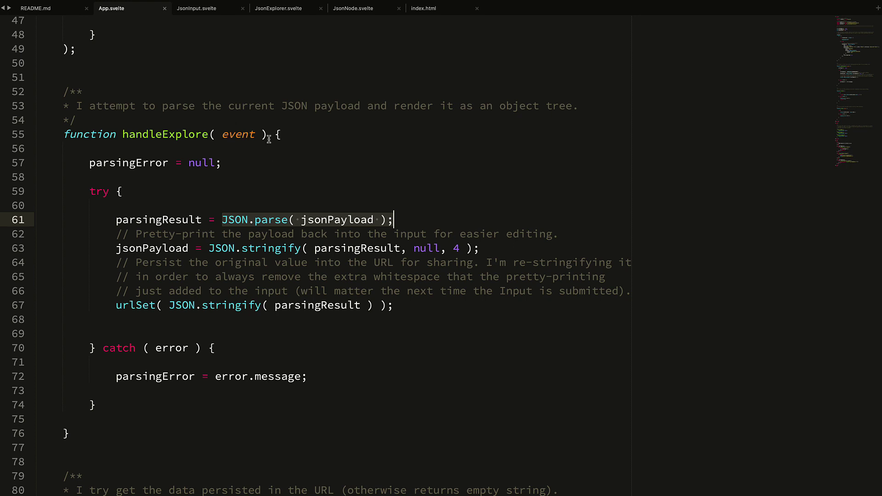
{"action": "mouse_move", "coordinate": [126, 275]}
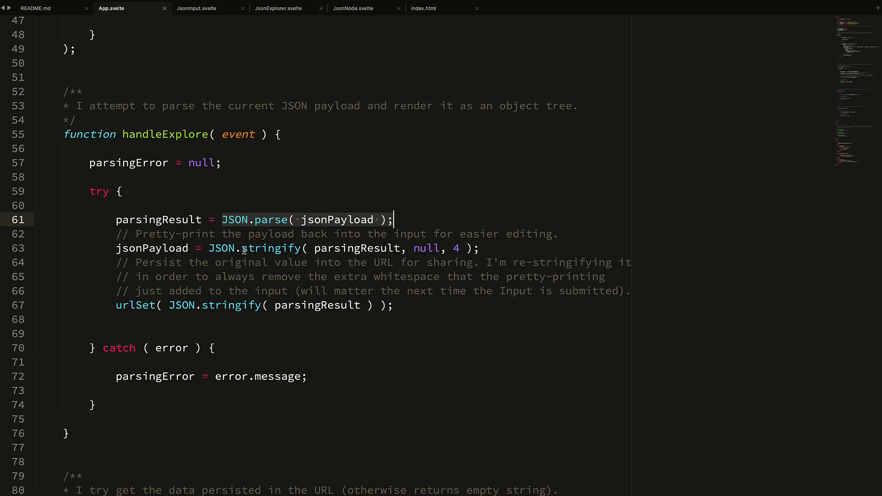
{"action": "double_click", "coordinate": [158, 220]}
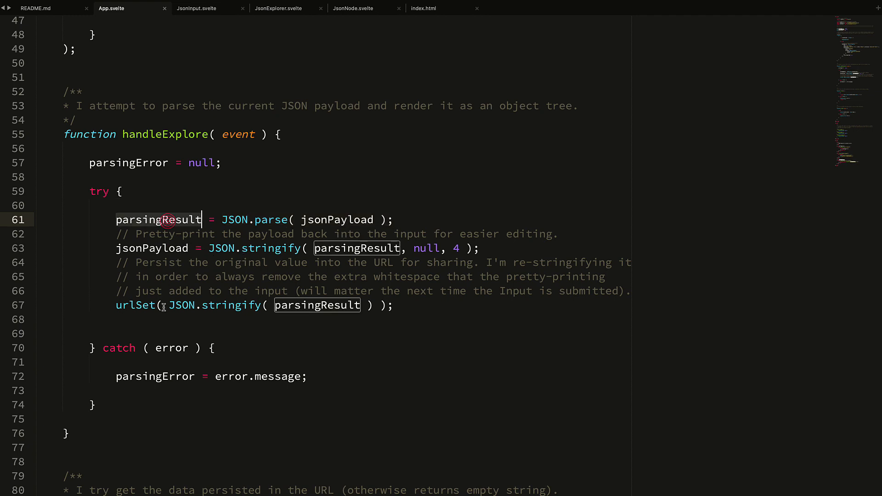
{"action": "scroll", "scroll_direction": "down", "scroll_amount": 3}
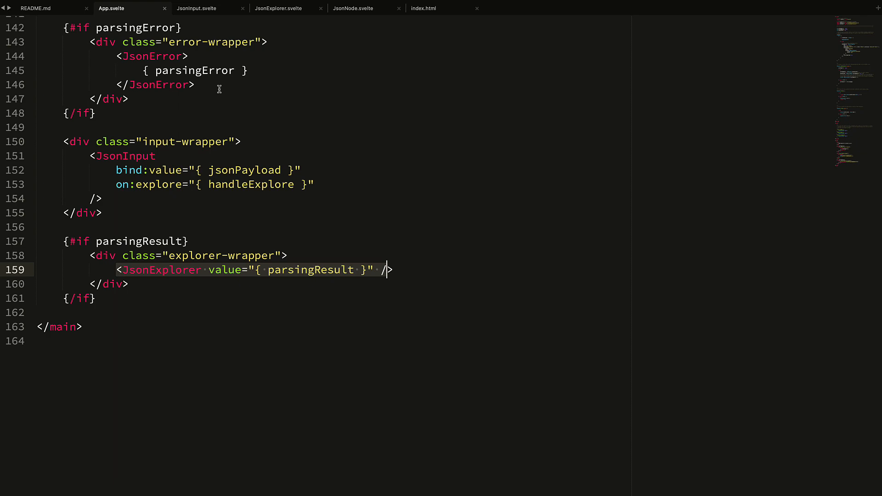
{"action": "mouse_move", "coordinate": [204, 204]}
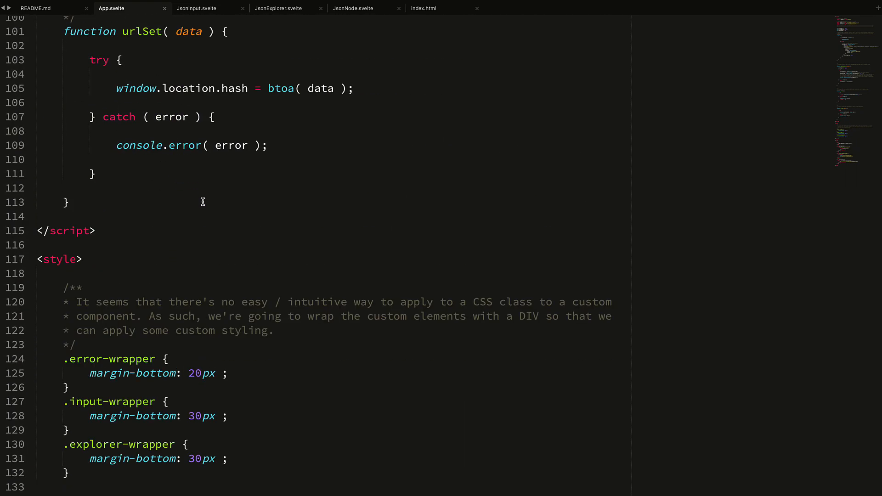
Step: Scroll to the JsonExplorer markup and highlight parsingResult in its value binding
{"action": "scroll", "scroll_direction": "down", "scroll_amount": 3}
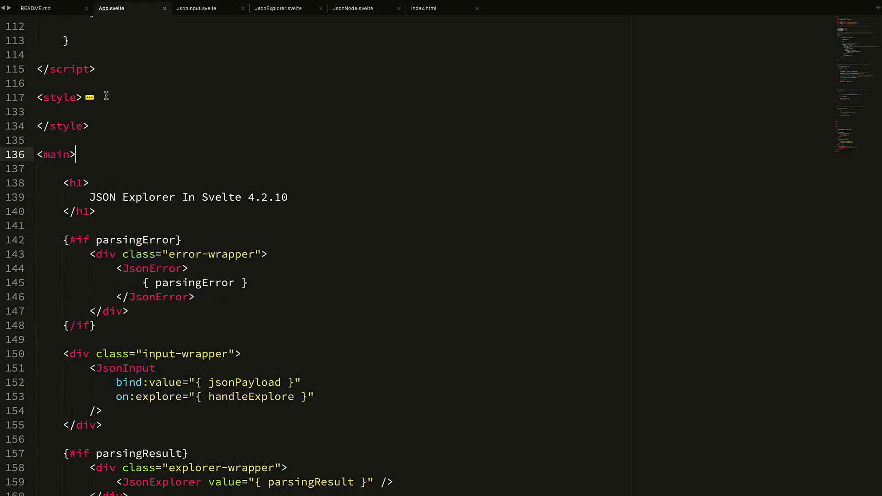
{"action": "scroll", "scroll_direction": "down", "scroll_amount": 3}
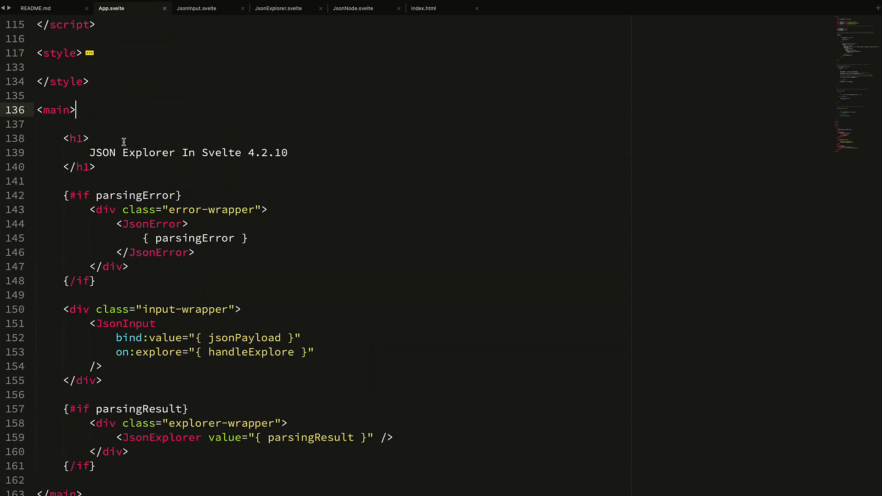
{"action": "mouse_move", "coordinate": [135, 25]}
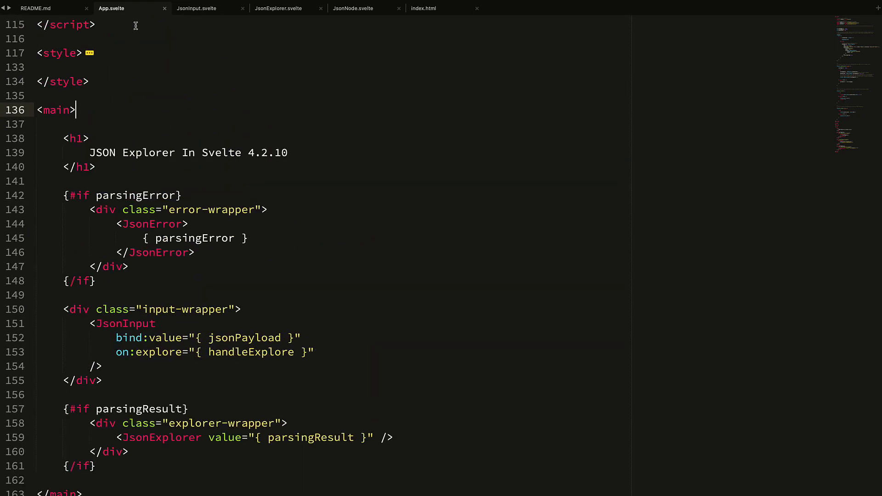
{"action": "mouse_move", "coordinate": [113, 145]}
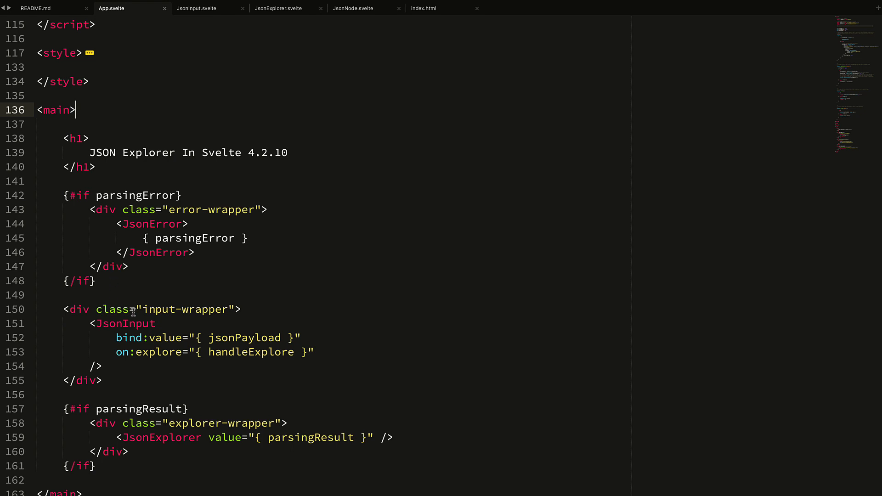
{"action": "mouse_move", "coordinate": [153, 204]}
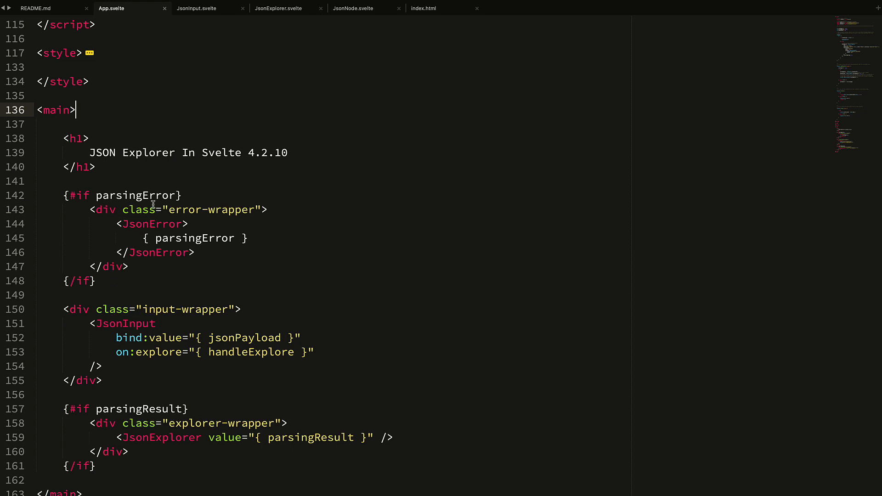
{"action": "scroll", "scroll_direction": "down", "scroll_amount": 3}
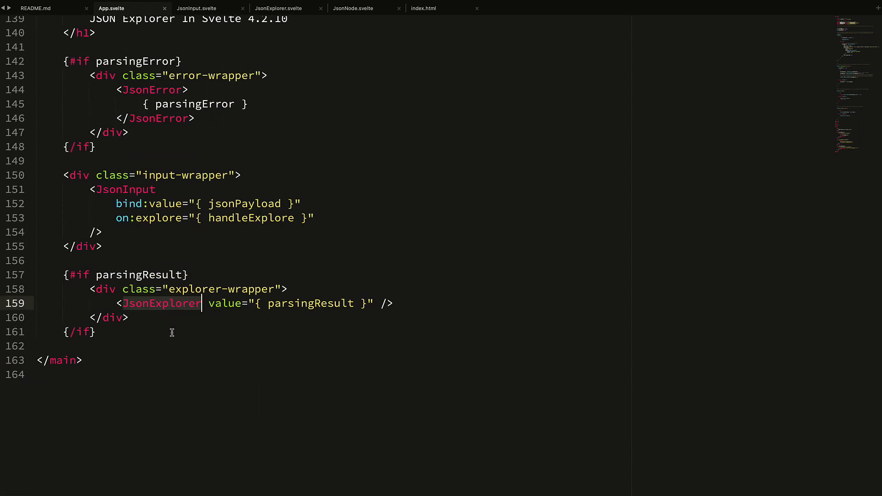
{"action": "double_click", "coordinate": [322, 303]}
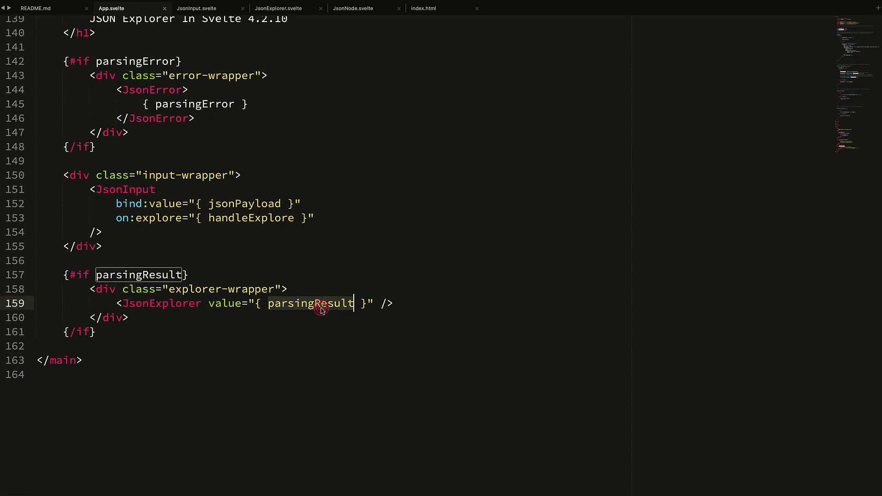
Step: Switch applications via Cmd+Tab and refocus the editor
{"action": "key", "text": "Cmd+Tab"}
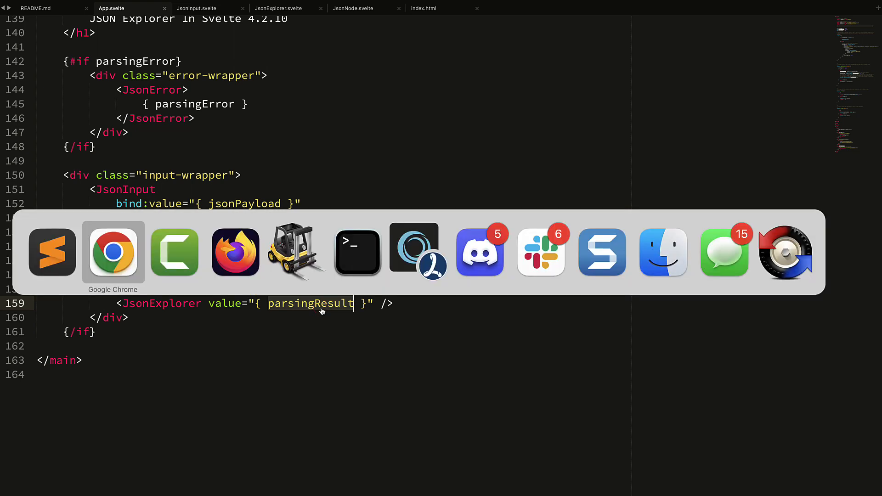
{"action": "left_click", "coordinate": [113, 251]}
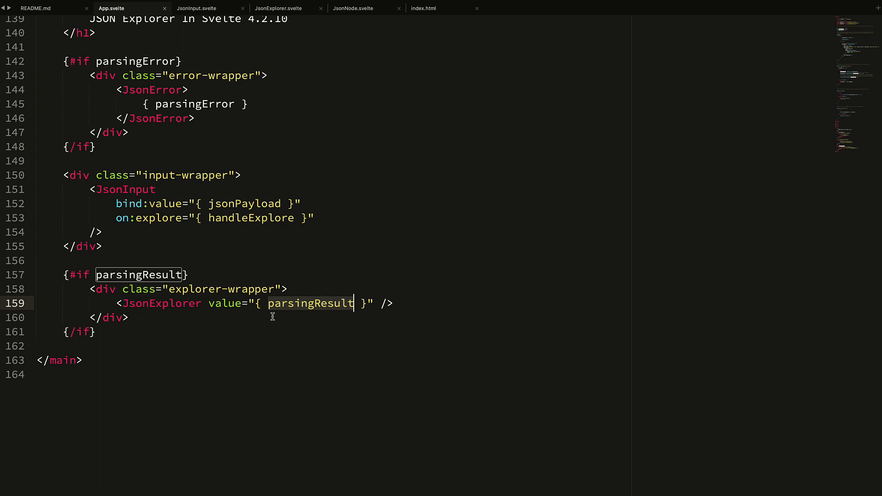
{"action": "mouse_move", "coordinate": [268, 208]}
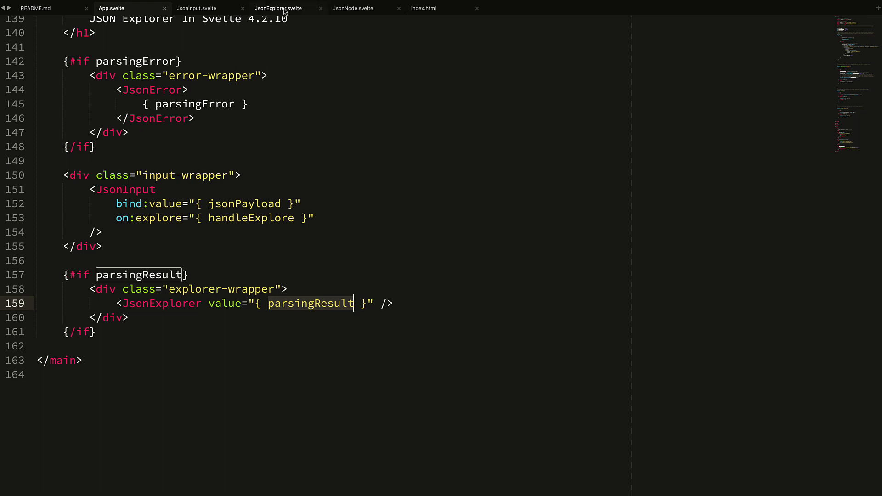
Step: Show JsonExplorer.svelte with its value prop highlighted down to the JsonNode tag in the article
{"action": "left_click", "coordinate": [278, 8]}
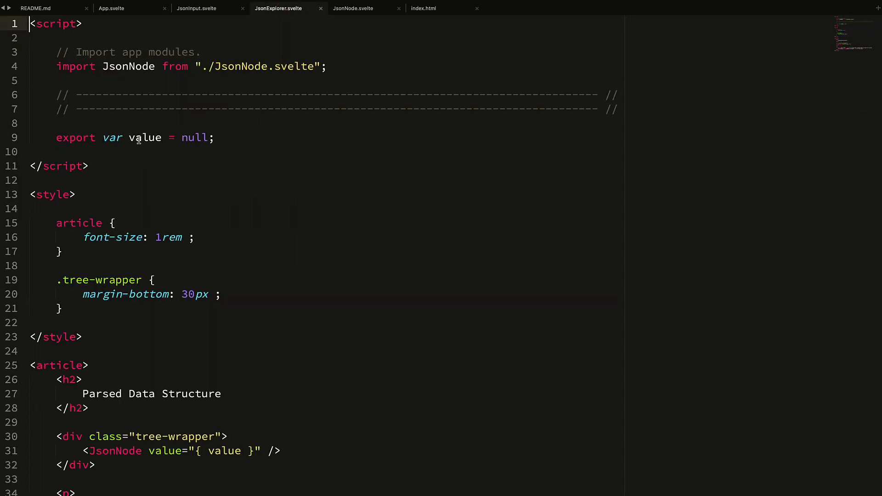
{"action": "double_click", "coordinate": [145, 138]}
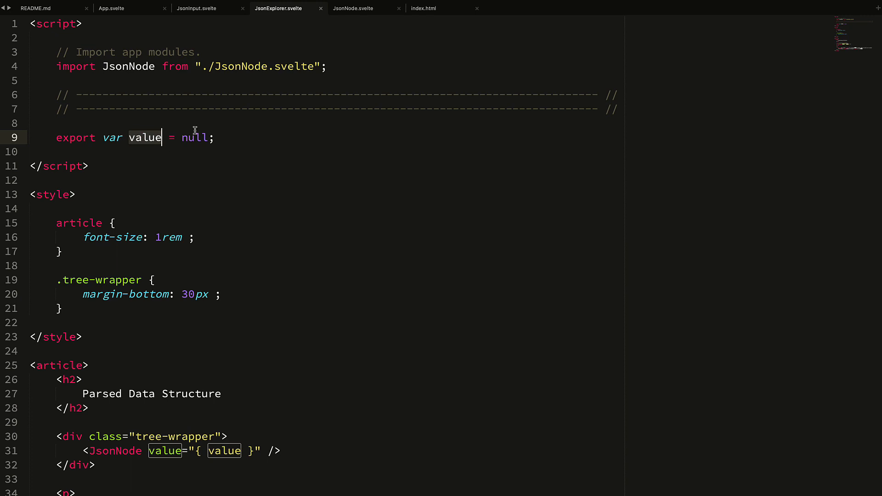
{"action": "scroll", "scroll_direction": "down", "scroll_amount": 3}
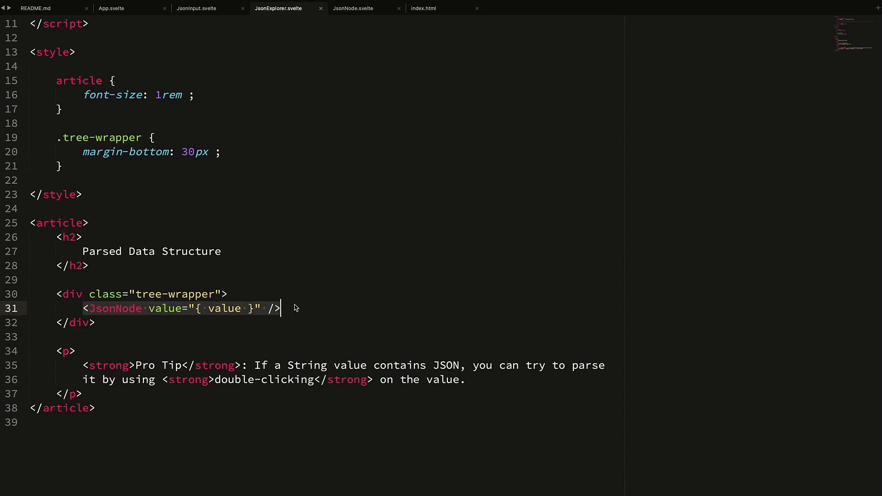
{"action": "mouse_move", "coordinate": [210, 313]}
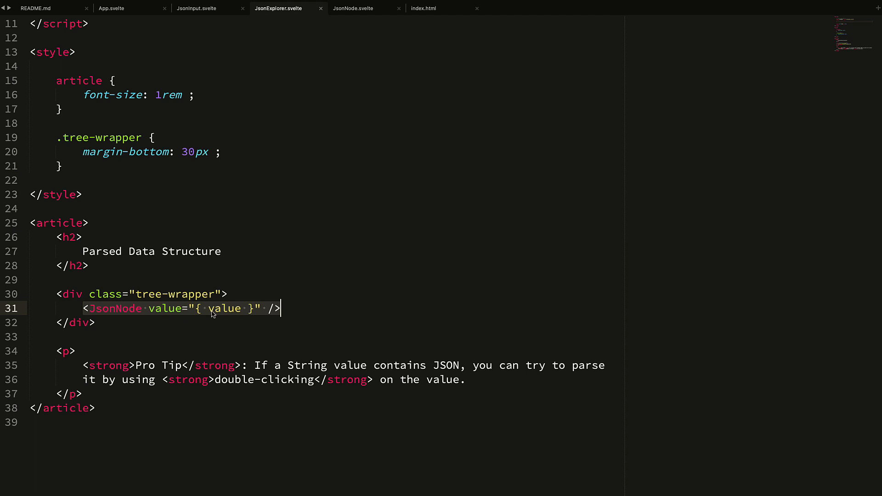
{"action": "mouse_move", "coordinate": [245, 317]}
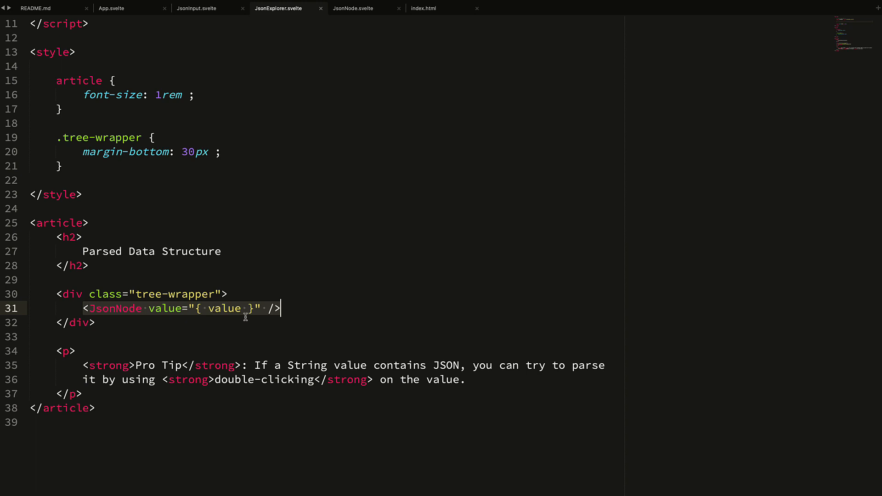
Step: Select the value passed to JsonNode and scroll further through the markup
{"action": "double_click", "coordinate": [115, 309]}
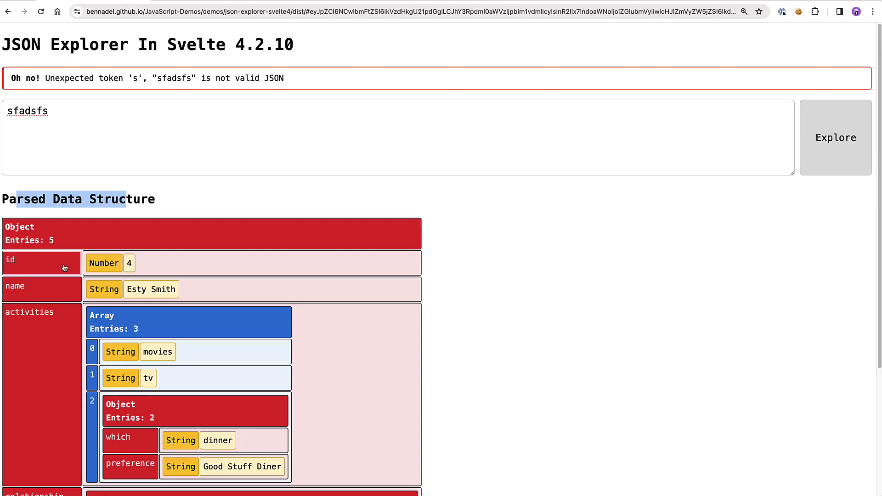
{"action": "mouse_move", "coordinate": [210, 382]}
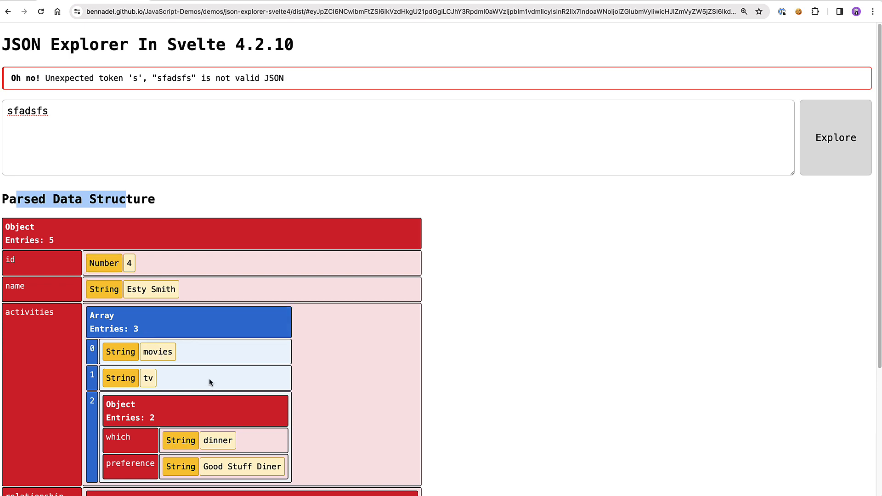
{"action": "scroll", "scroll_direction": "down", "scroll_amount": 3}
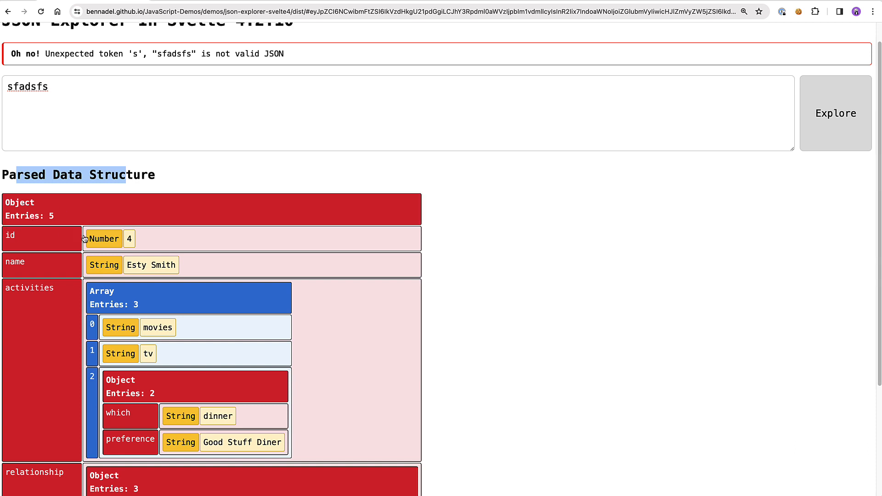
{"action": "mouse_move", "coordinate": [139, 241]}
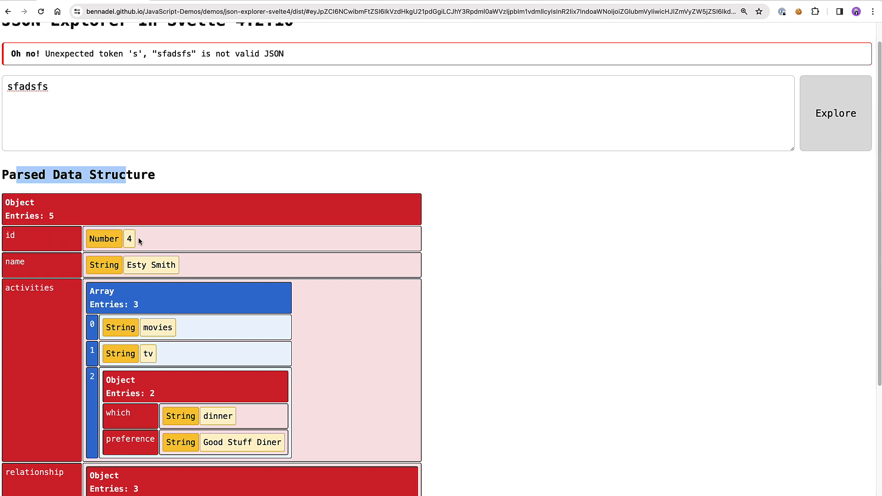
{"action": "mouse_move", "coordinate": [107, 234]}
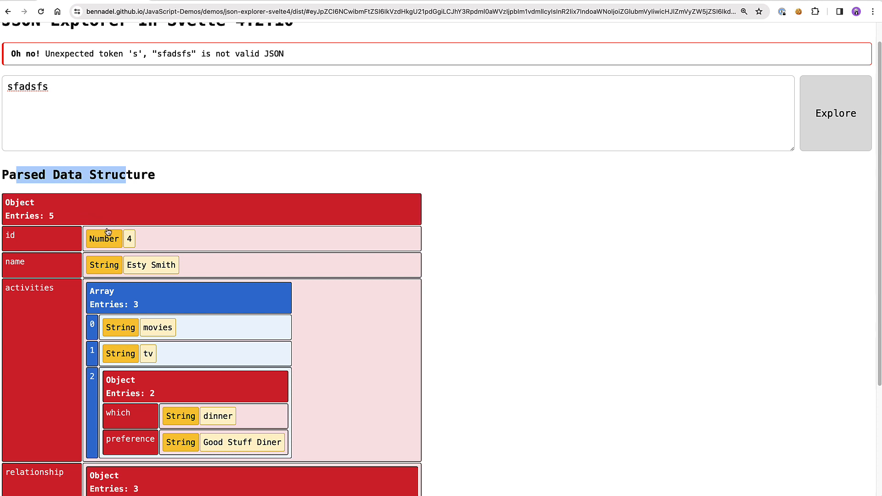
{"action": "mouse_move", "coordinate": [152, 260]}
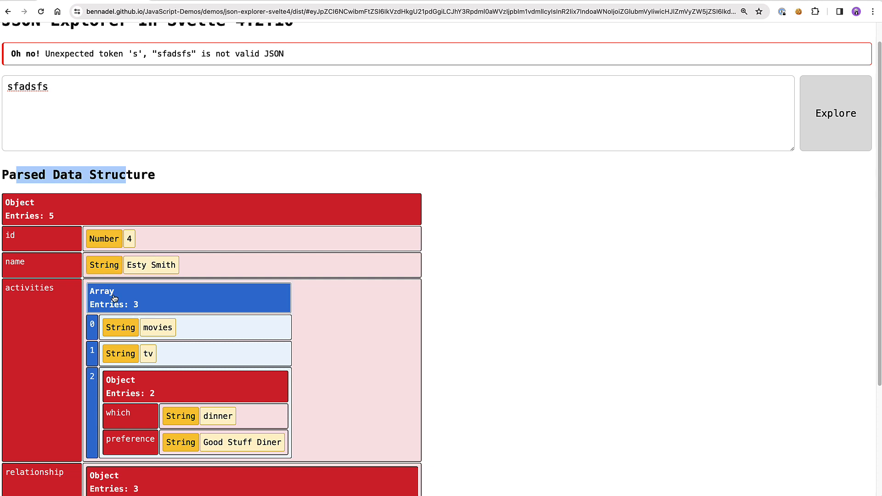
{"action": "mouse_move", "coordinate": [142, 306]}
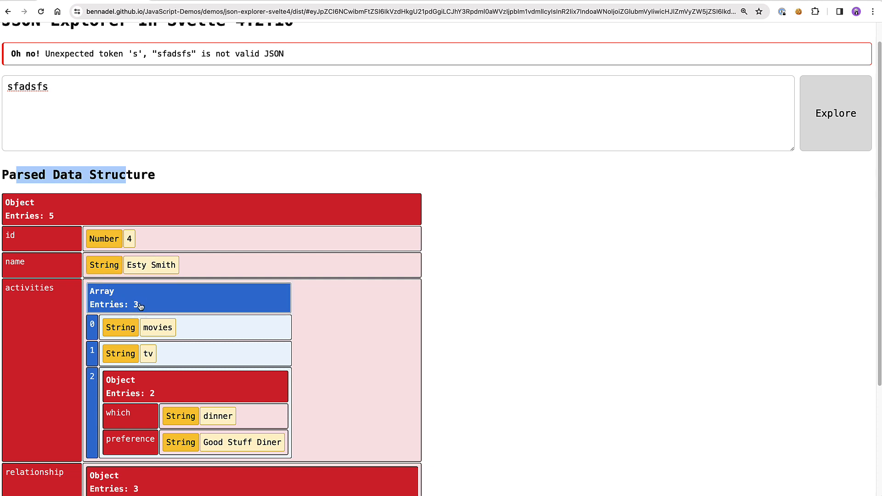
{"action": "mouse_move", "coordinate": [92, 327]}
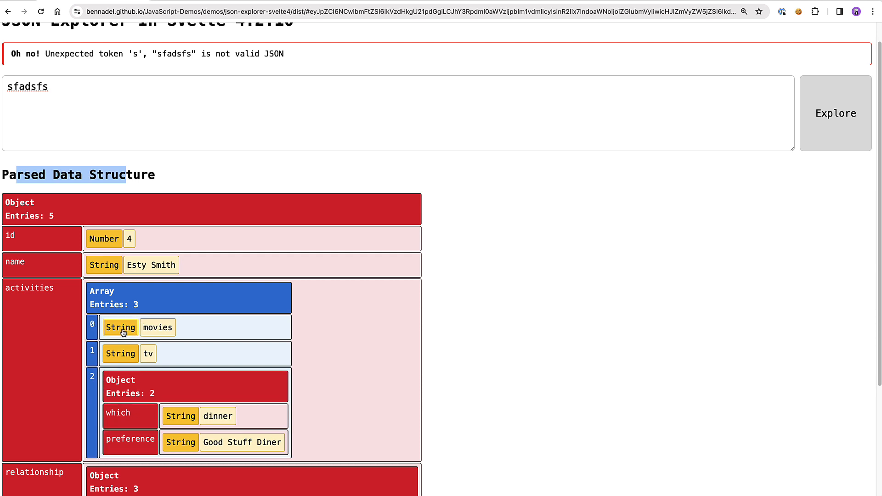
{"action": "mouse_move", "coordinate": [114, 395]}
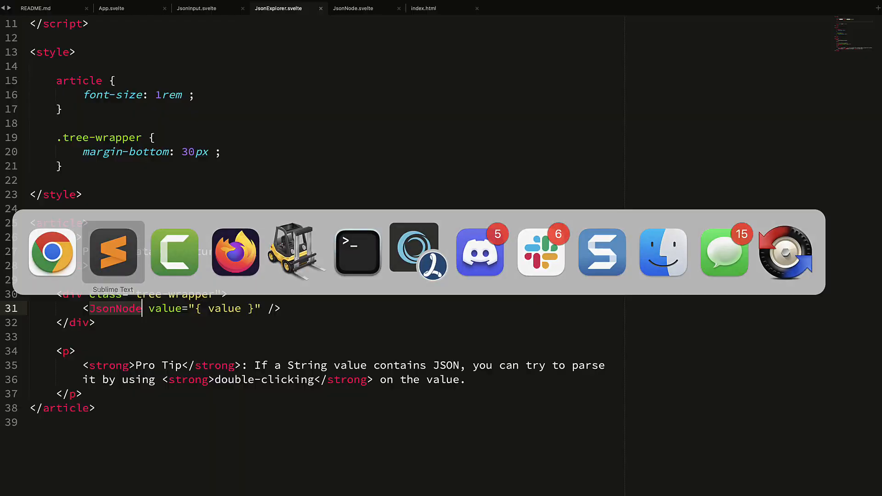
Step: Show JsonNode.svelte and move past its script and style blocks to the NULL branch markup
{"action": "left_click", "coordinate": [354, 9]}
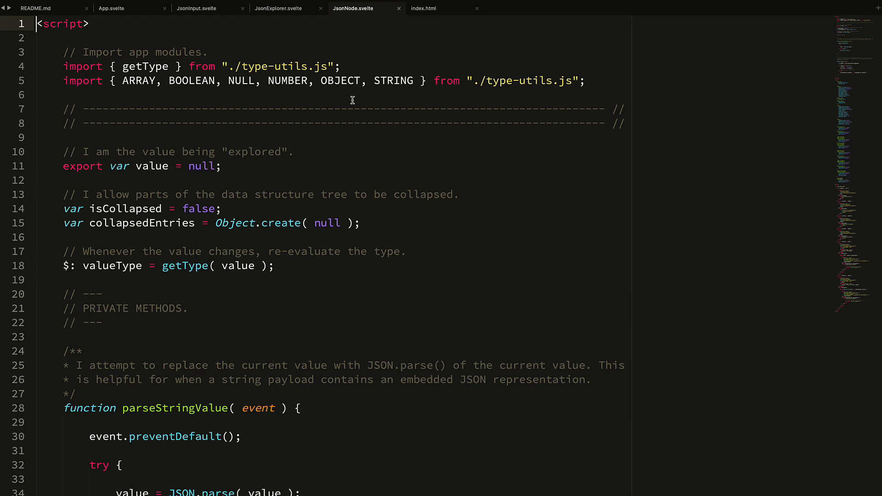
{"action": "scroll", "scroll_direction": "down", "scroll_amount": 3}
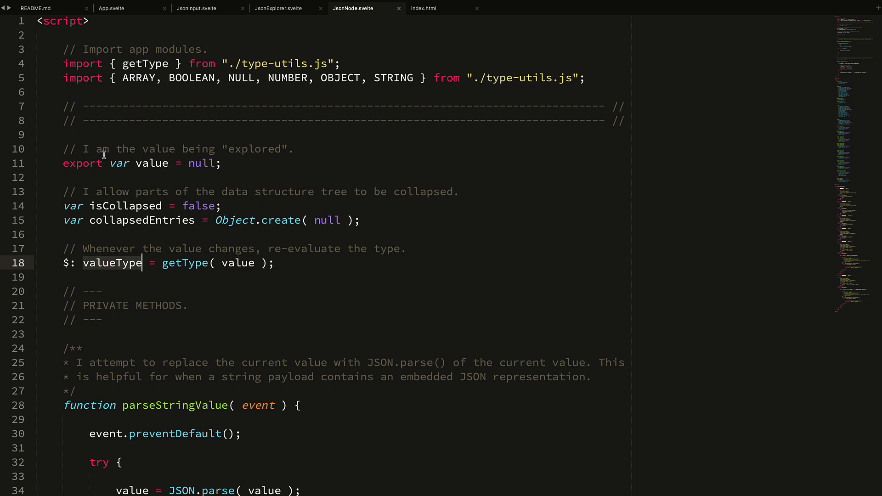
{"action": "mouse_move", "coordinate": [380, 86]}
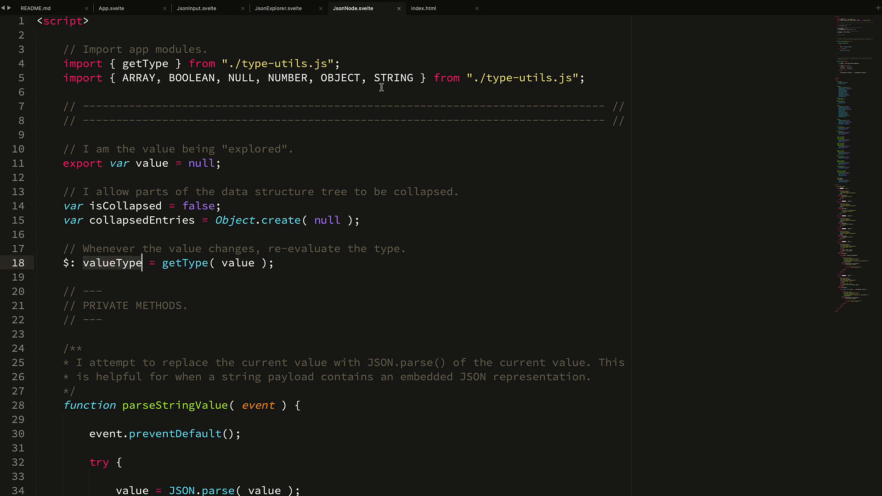
{"action": "scroll", "scroll_direction": "down", "scroll_amount": 3}
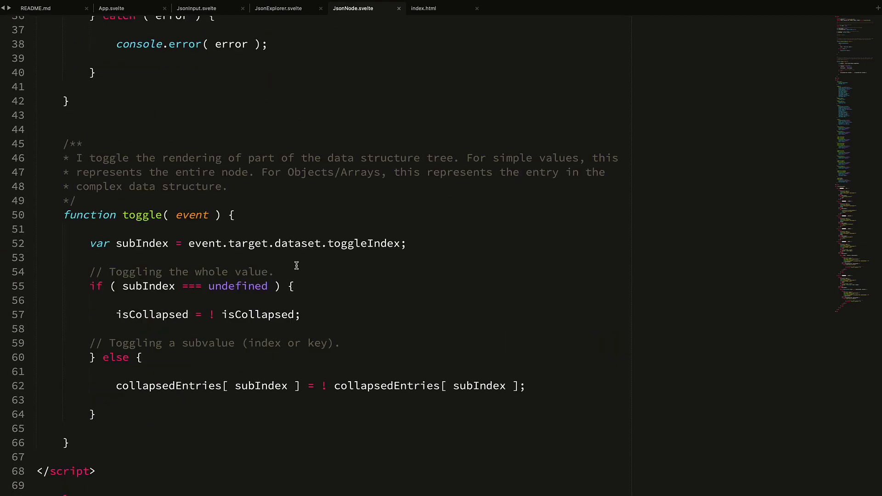
{"action": "scroll", "scroll_direction": "down", "scroll_amount": 3}
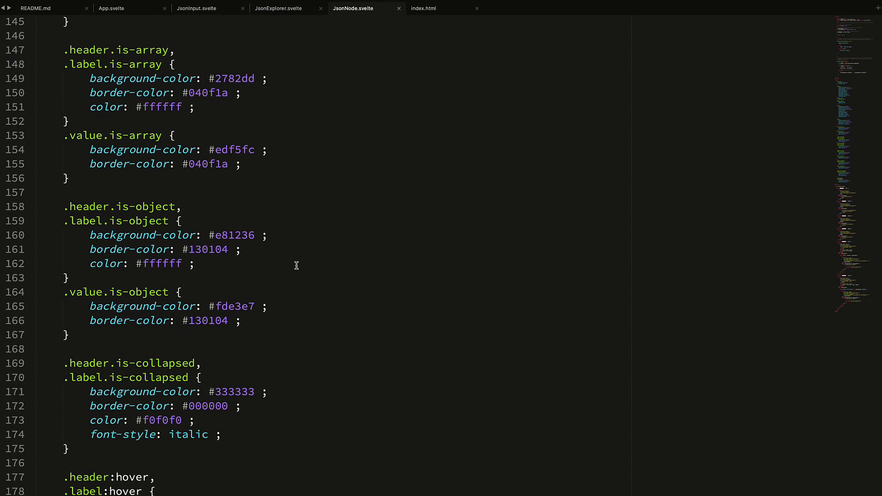
{"action": "scroll", "scroll_direction": "down", "scroll_amount": 3}
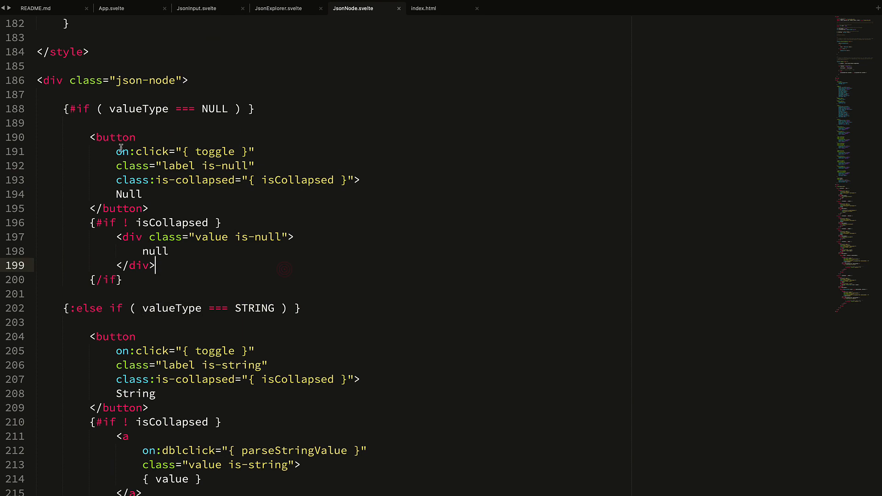
{"action": "double_click", "coordinate": [146, 108]}
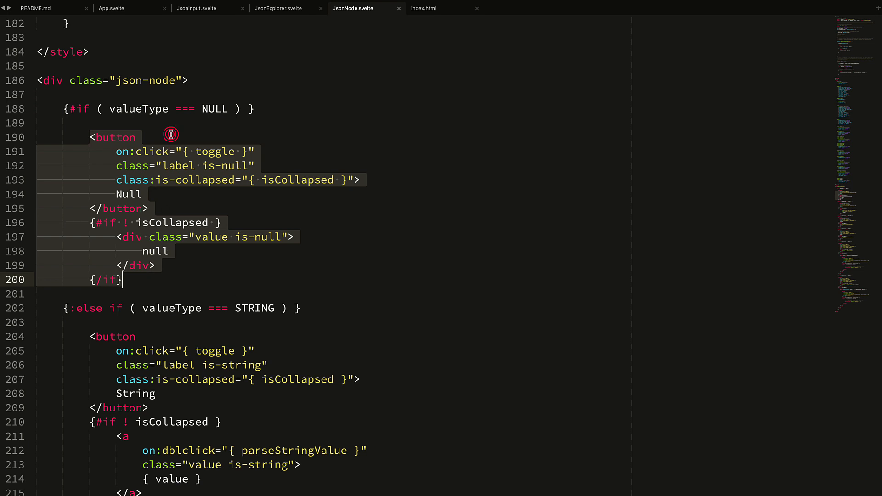
Step: Select the whole Null branch block, its Null label, then the String branch's dblclick handler name
{"action": "left_click", "coordinate": [134, 137]}
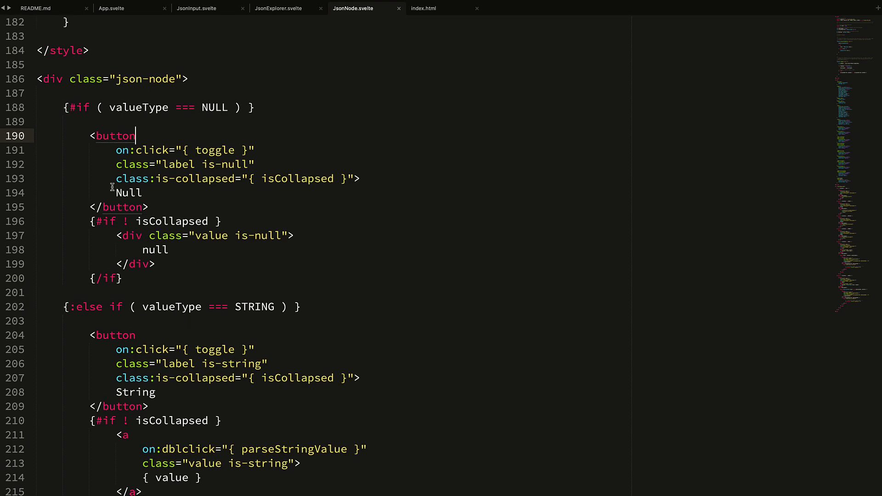
{"action": "left_click_drag", "start_coordinate": [115, 136], "coordinate": [120, 277]}
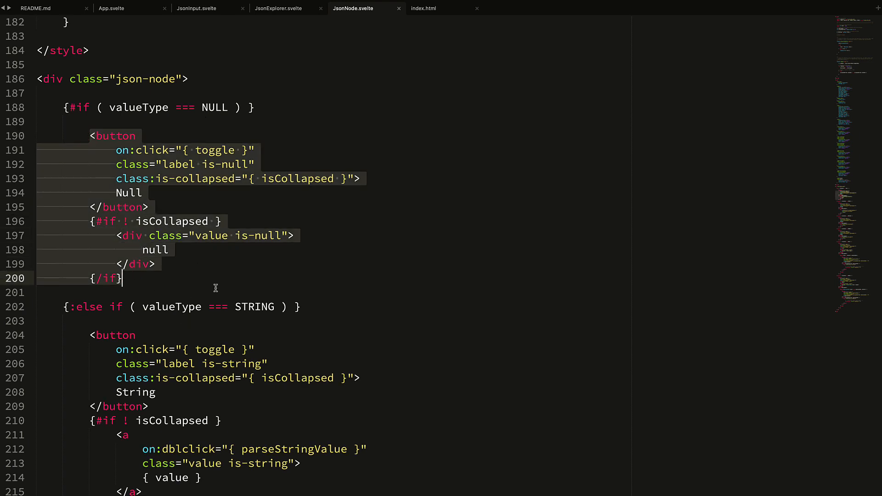
{"action": "scroll", "scroll_direction": "down", "scroll_amount": 3}
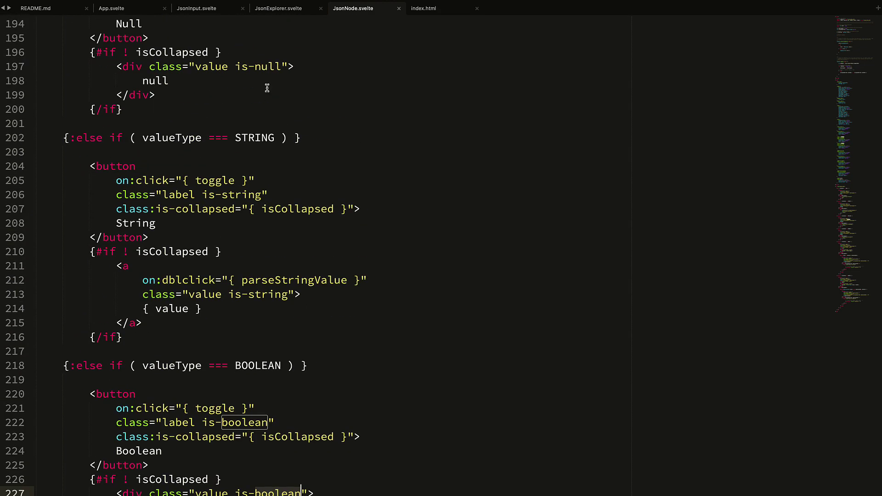
{"action": "scroll", "scroll_direction": "up", "scroll_amount": 3}
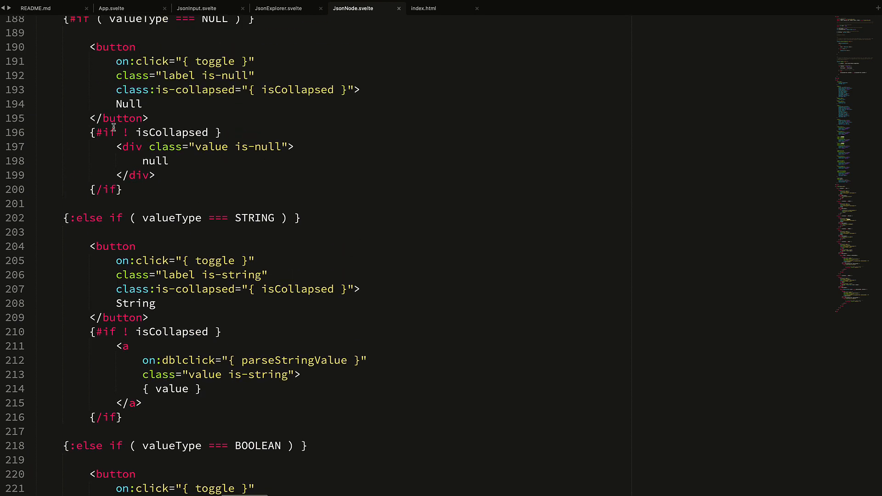
{"action": "mouse_move", "coordinate": [171, 175]}
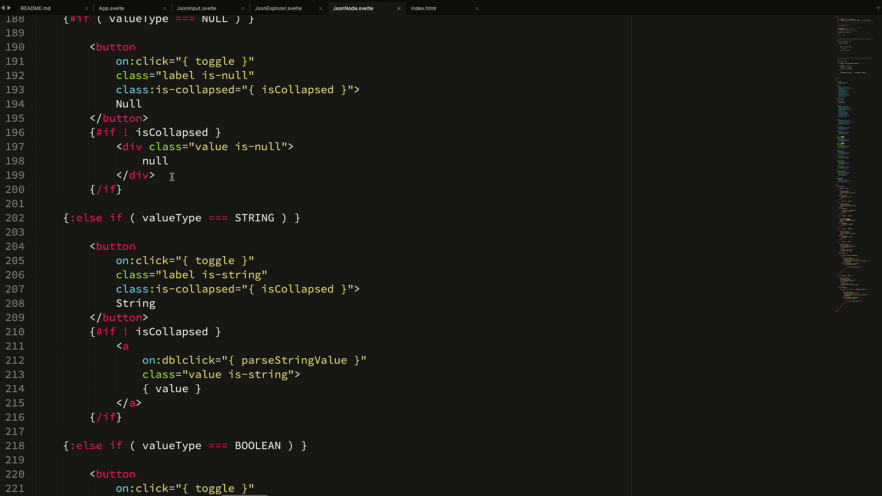
{"action": "mouse_move", "coordinate": [210, 133]}
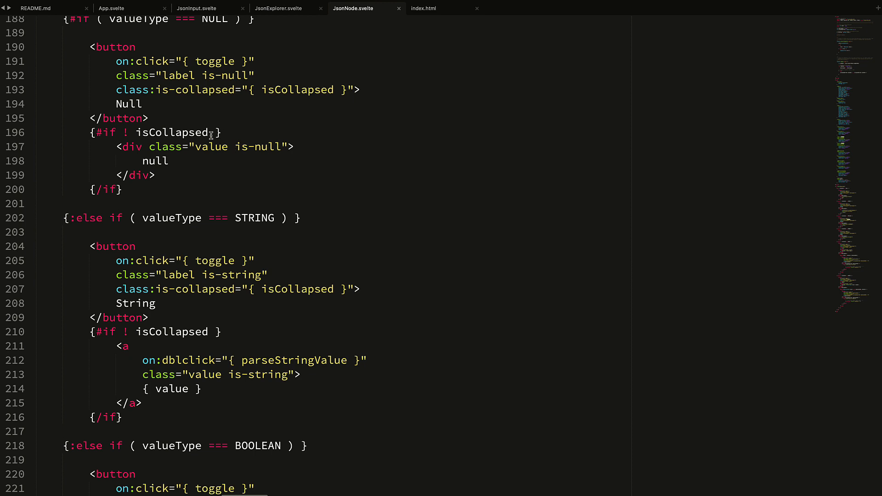
{"action": "left_click", "coordinate": [141, 104]}
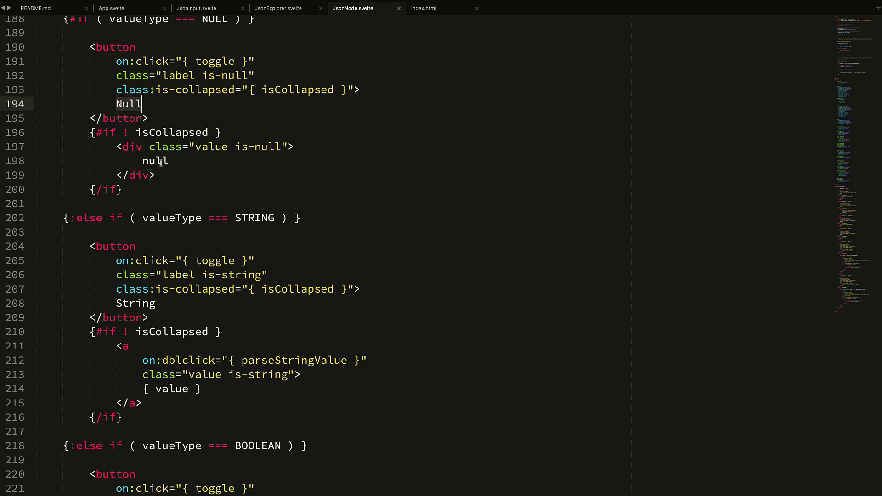
{"action": "scroll", "scroll_direction": "down", "scroll_amount": 3}
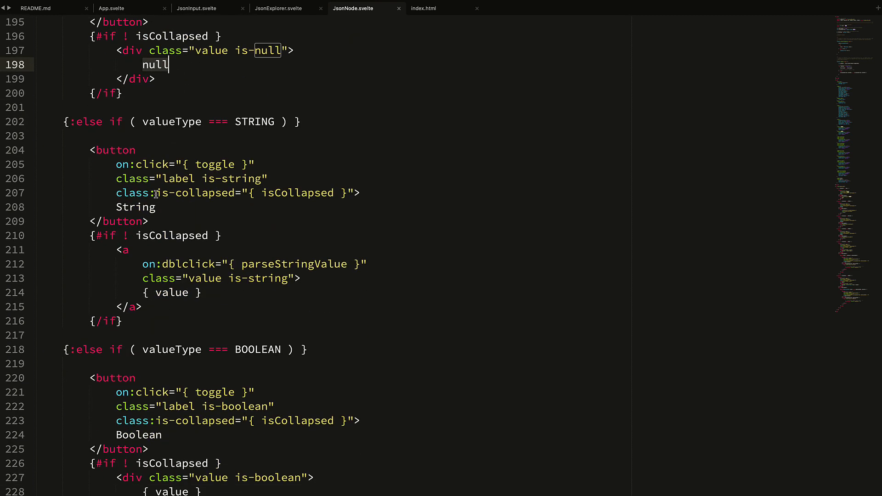
{"action": "double_click", "coordinate": [170, 293]}
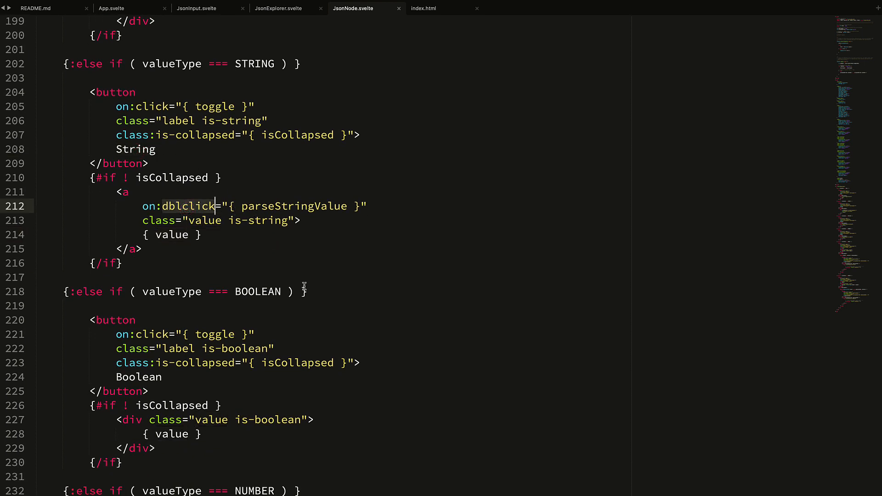
Step: In Chrome, expand the metadata string into a nested object with created and offset entries
{"action": "key", "text": "cmd+tab"}
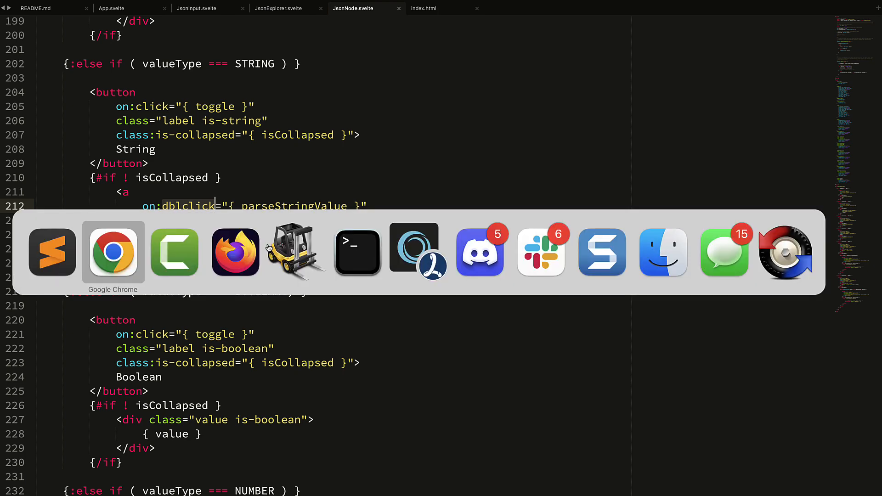
{"action": "left_click", "coordinate": [113, 252]}
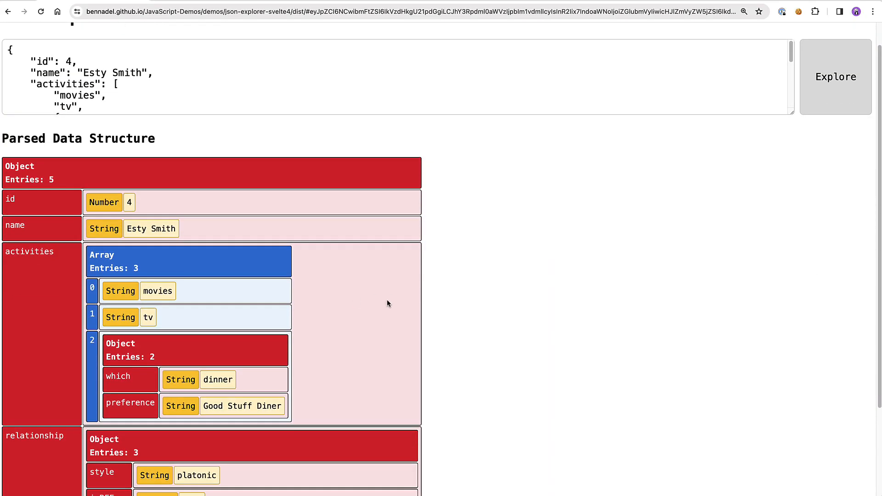
{"action": "scroll", "scroll_direction": "down", "scroll_amount": 3}
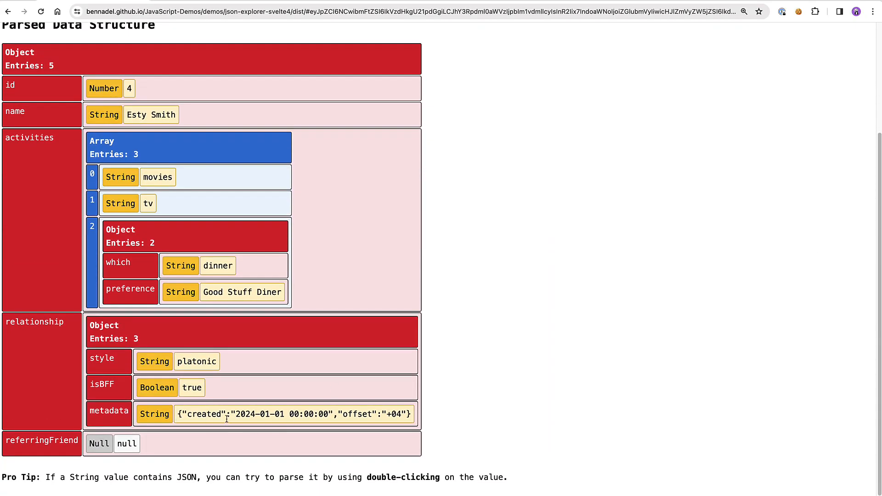
{"action": "double_click", "coordinate": [292, 414]}
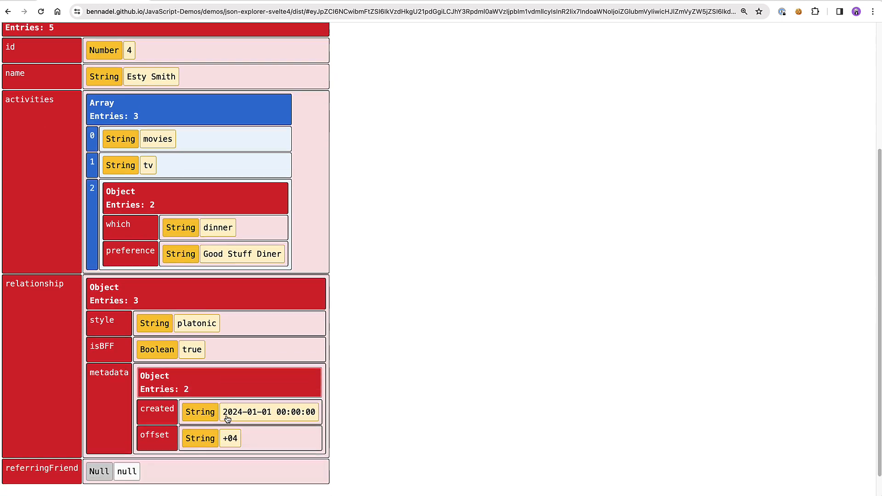
{"action": "scroll", "scroll_direction": "down", "scroll_amount": 3}
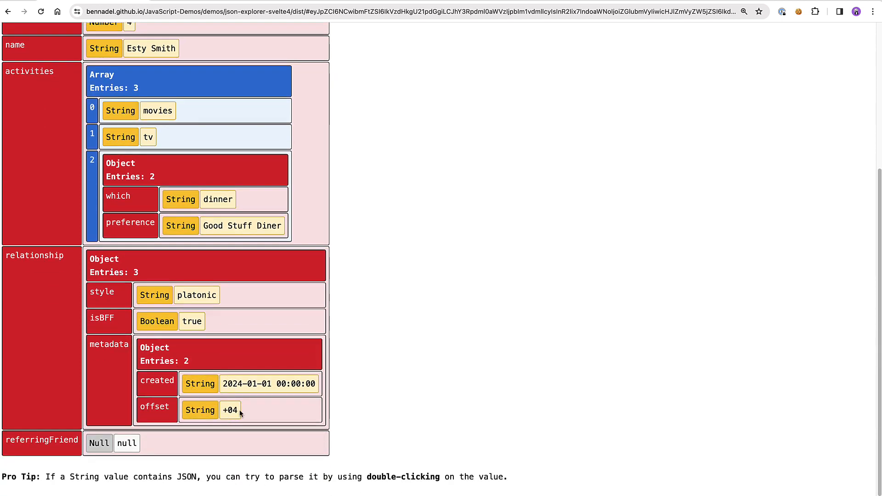
{"action": "mouse_move", "coordinate": [171, 364]}
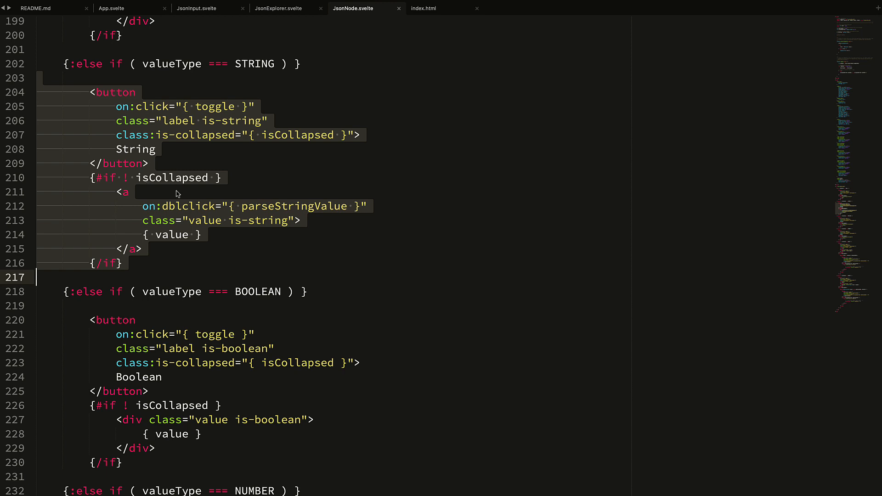
{"action": "mouse_move", "coordinate": [177, 221]}
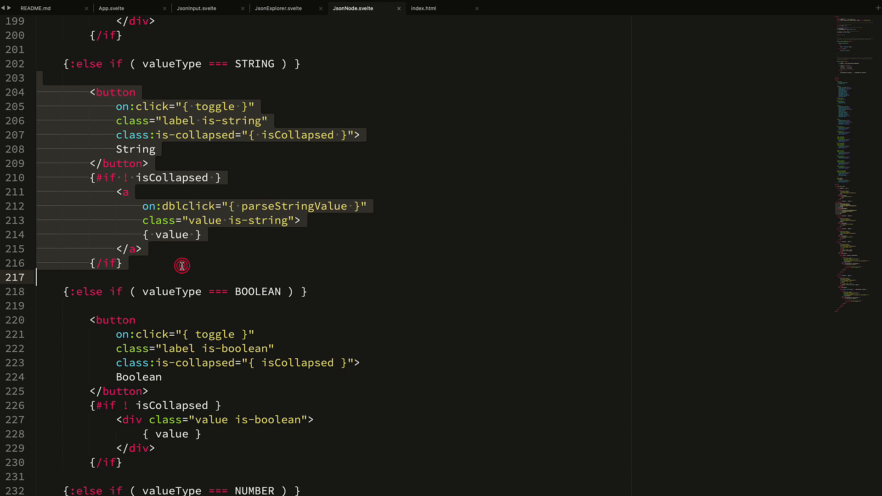
{"action": "left_click", "coordinate": [182, 266]}
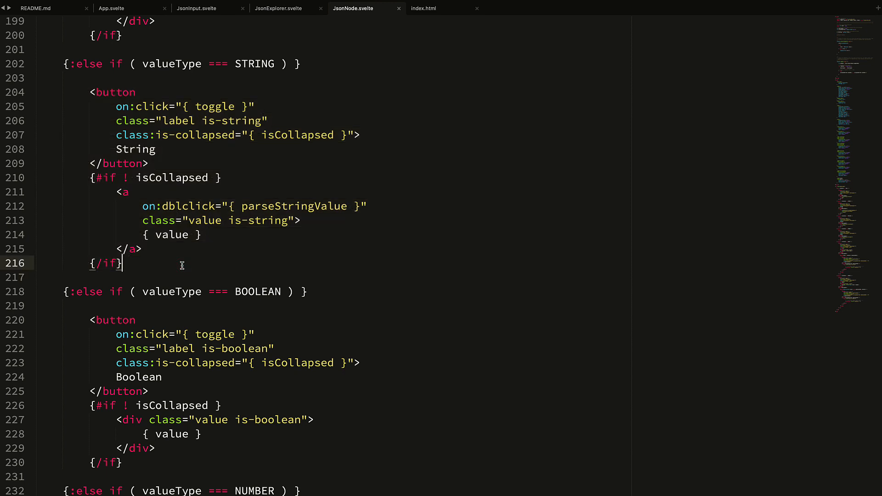
{"action": "scroll", "scroll_direction": "down", "scroll_amount": 3}
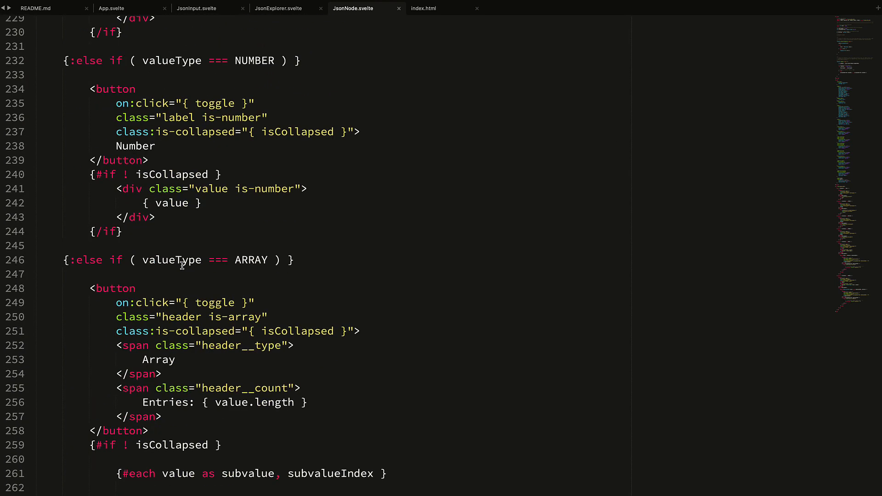
{"action": "scroll", "scroll_direction": "down", "scroll_amount": 3}
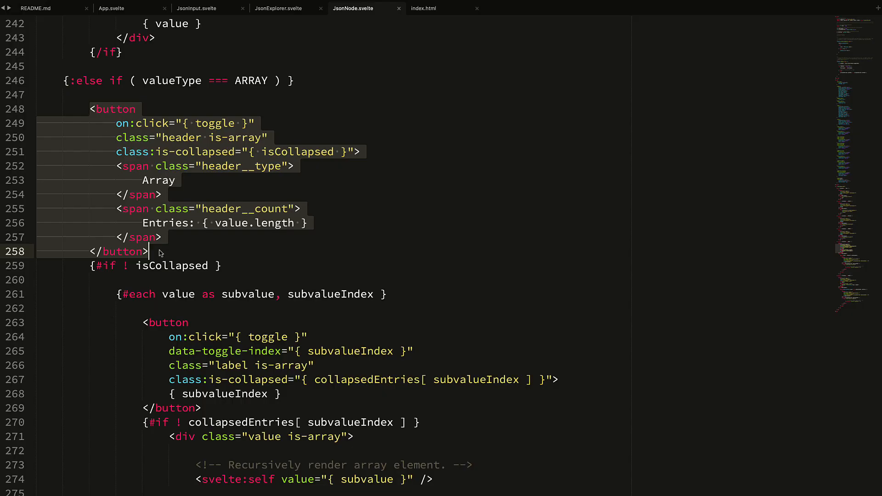
{"action": "scroll", "scroll_direction": "down", "scroll_amount": 3}
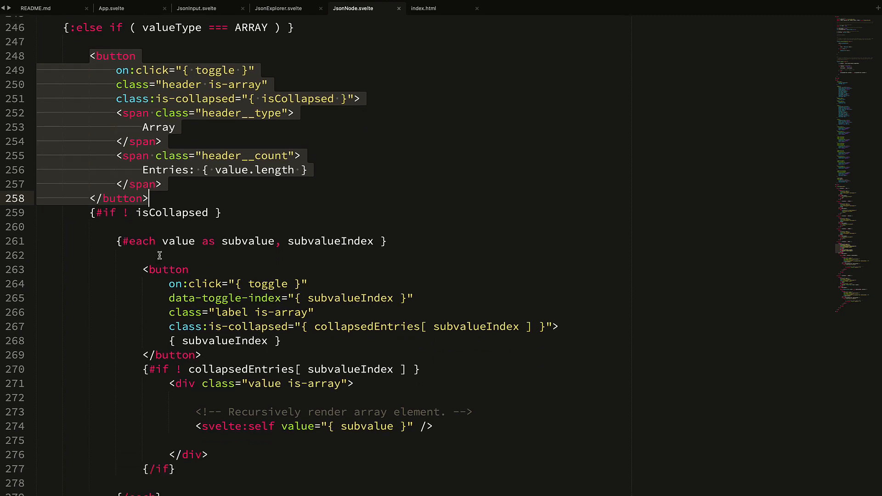
{"action": "scroll", "scroll_direction": "down", "scroll_amount": 3}
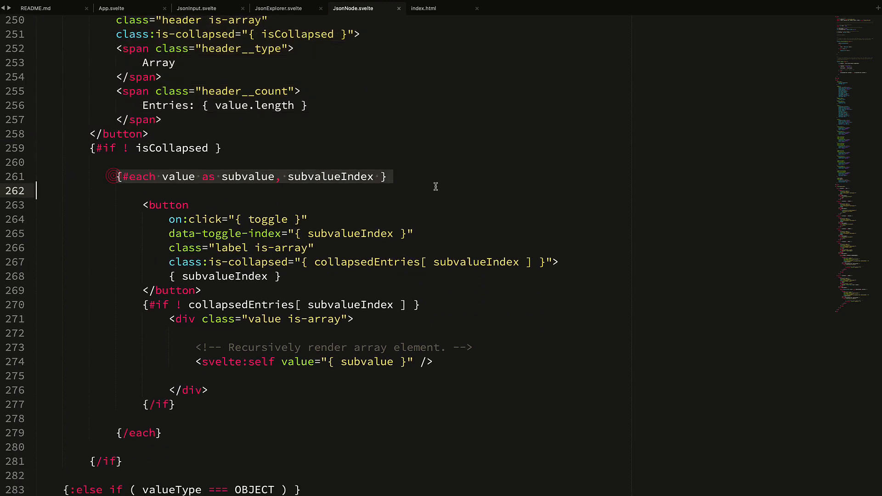
{"action": "scroll", "scroll_direction": "down", "scroll_amount": 3}
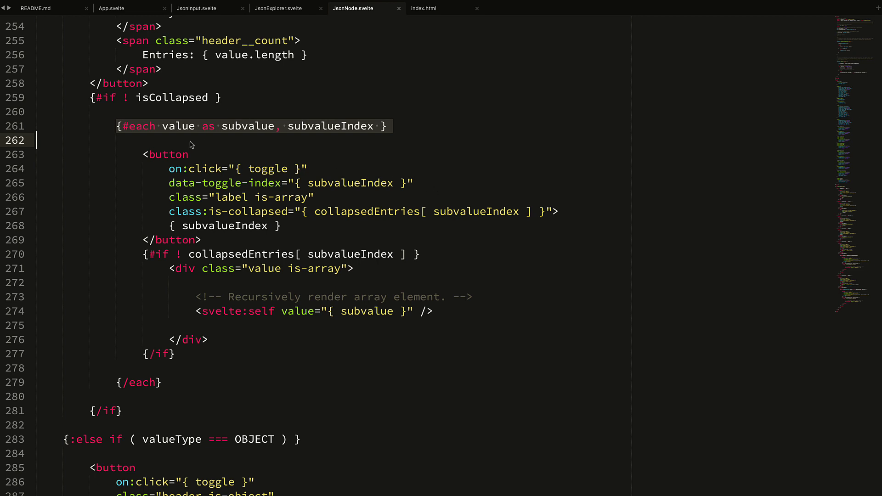
{"action": "mouse_move", "coordinate": [236, 262]}
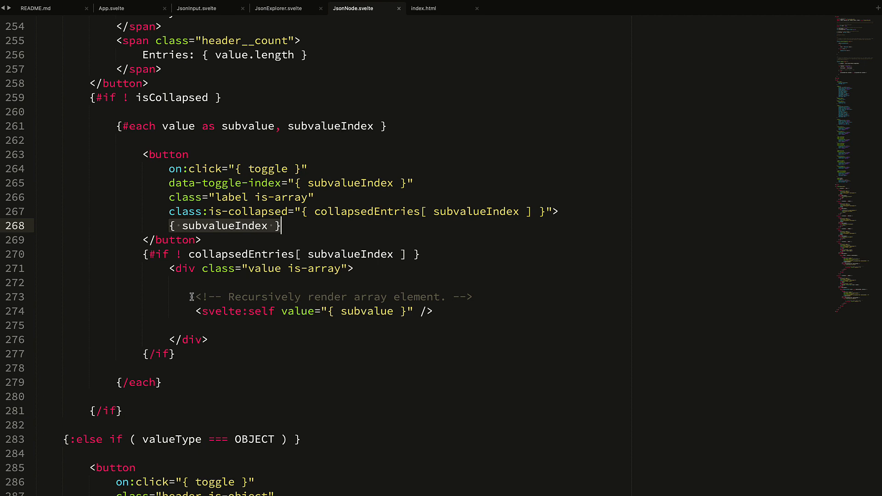
{"action": "left_click", "coordinate": [236, 311]}
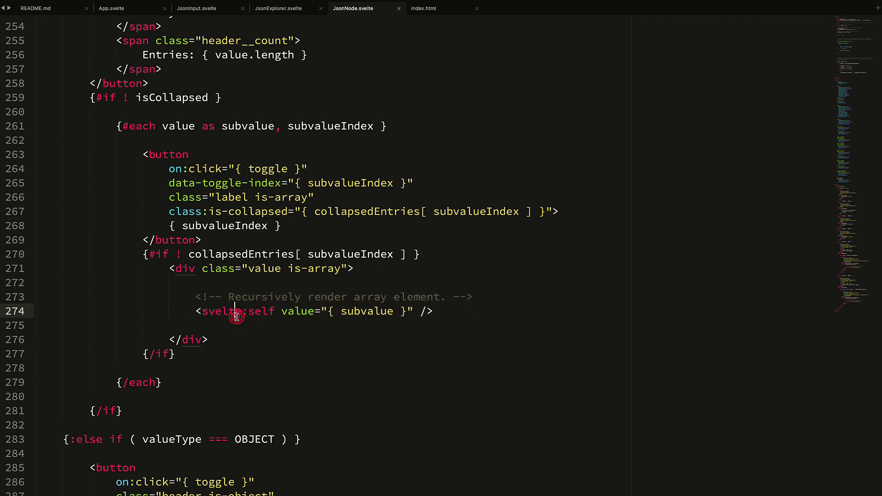
{"action": "double_click", "coordinate": [235, 311]}
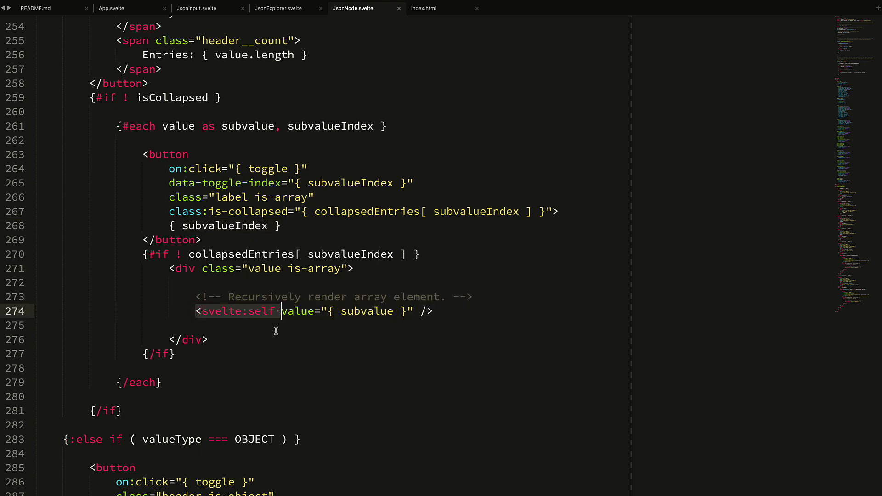
{"action": "mouse_move", "coordinate": [276, 332]}
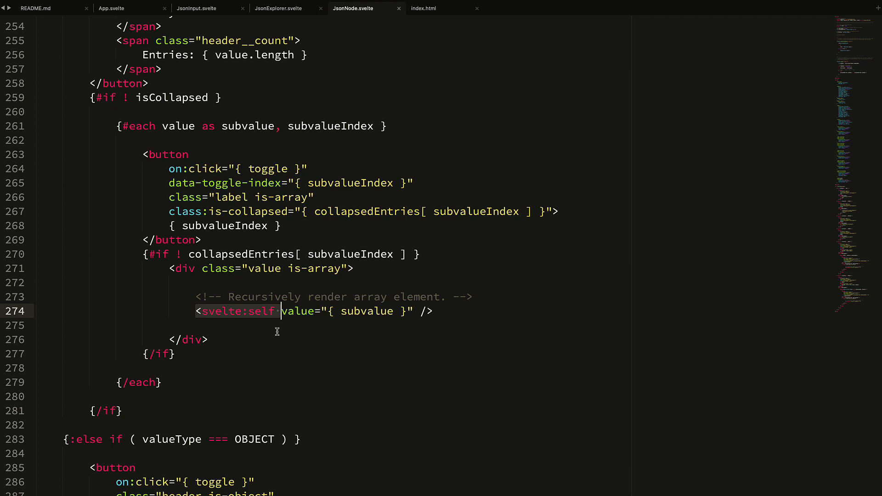
{"action": "mouse_move", "coordinate": [332, 403]}
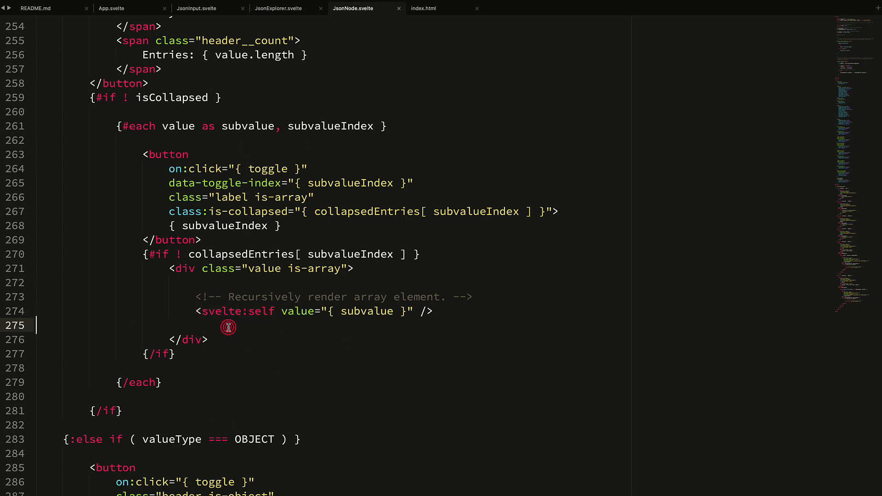
{"action": "double_click", "coordinate": [236, 310]}
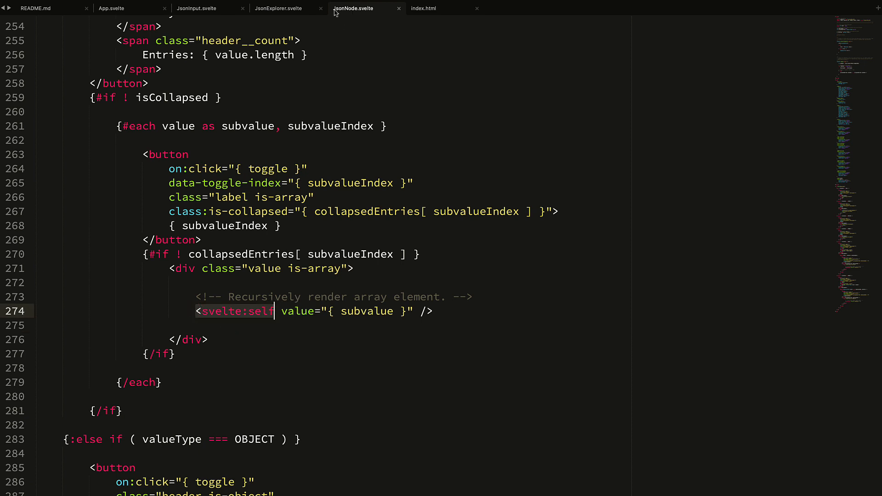
{"action": "mouse_move", "coordinate": [248, 316]}
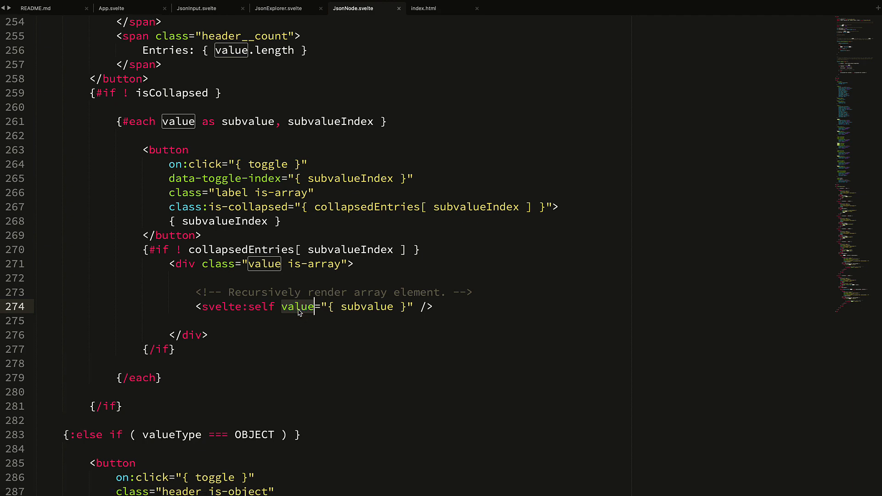
{"action": "scroll", "scroll_direction": "down", "scroll_amount": 3}
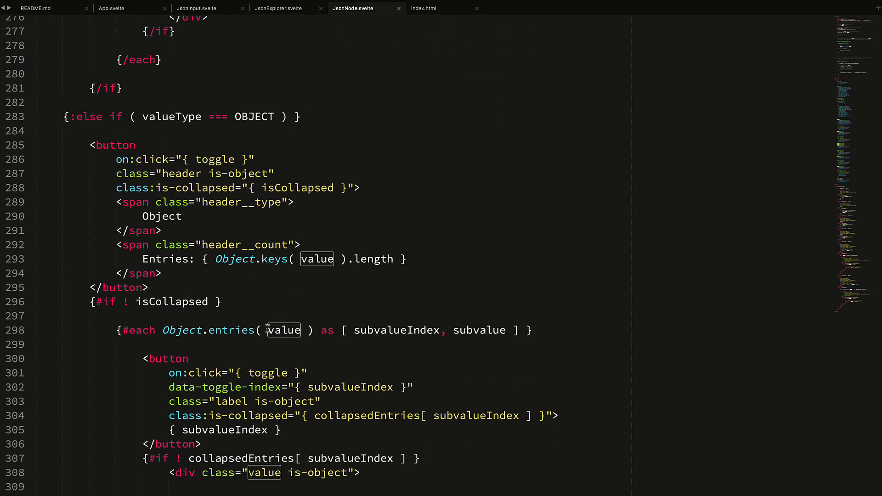
{"action": "scroll", "scroll_direction": "down", "scroll_amount": 3}
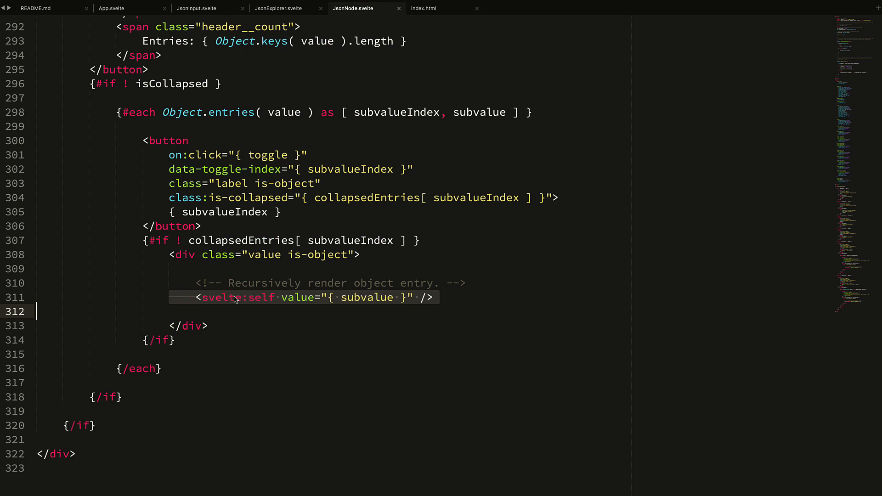
{"action": "double_click", "coordinate": [352, 298]}
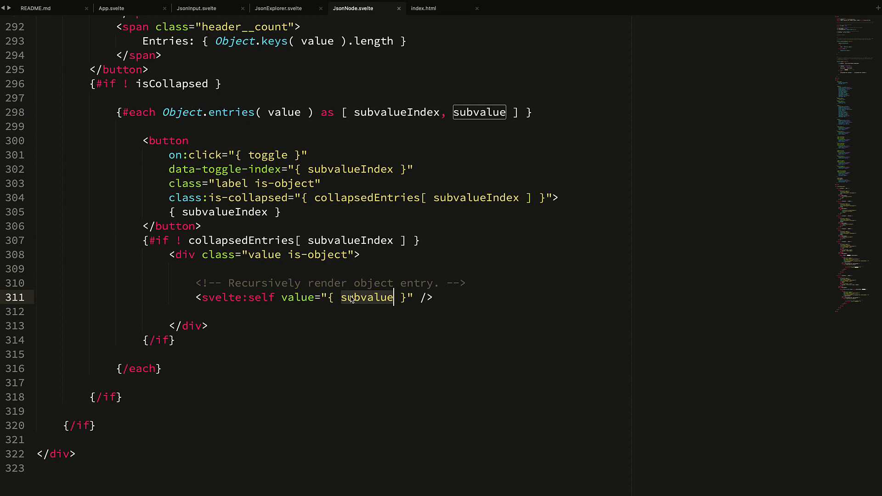
{"action": "scroll", "scroll_direction": "up", "scroll_amount": 3}
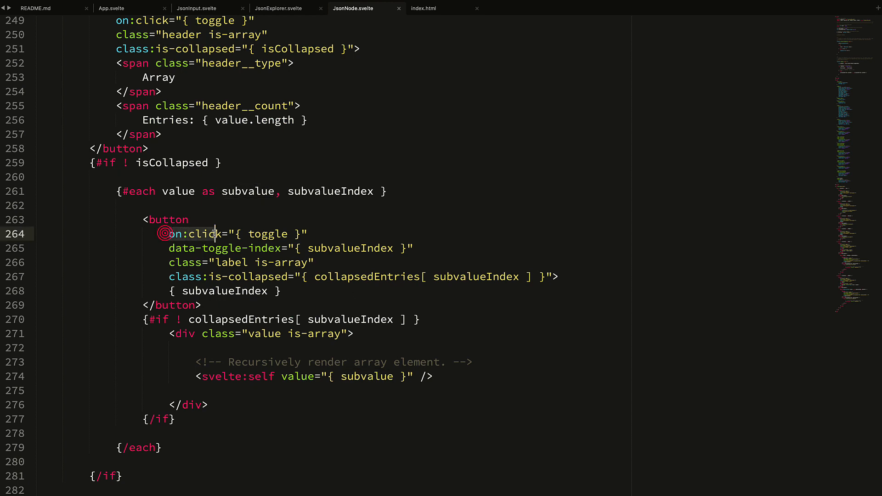
{"action": "double_click", "coordinate": [266, 234]}
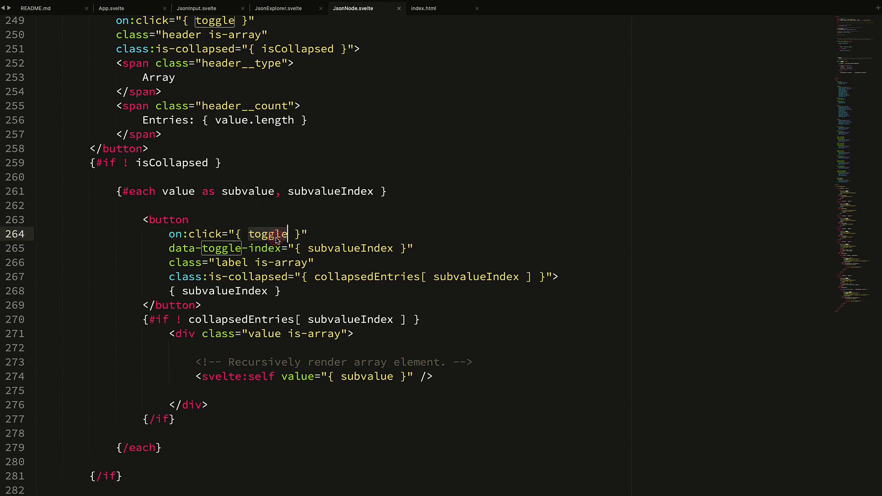
{"action": "mouse_move", "coordinate": [336, 235]}
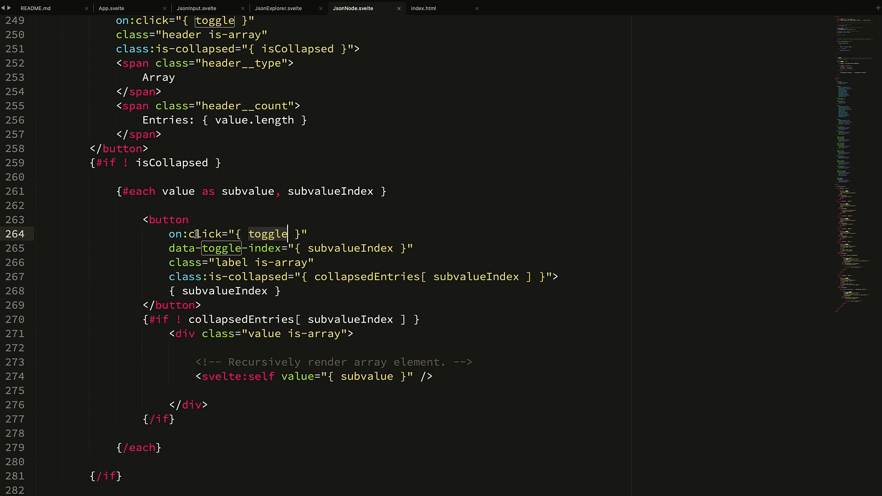
{"action": "left_click", "coordinate": [249, 232]}
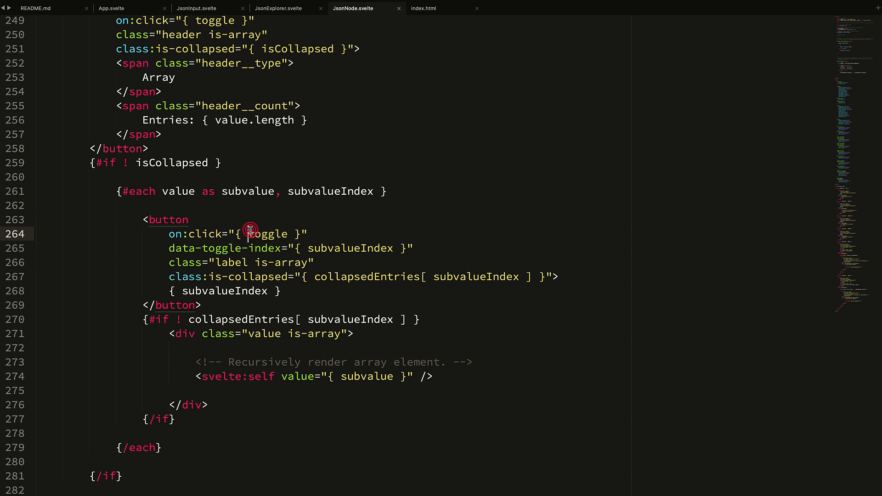
{"action": "left_click", "coordinate": [248, 234]}
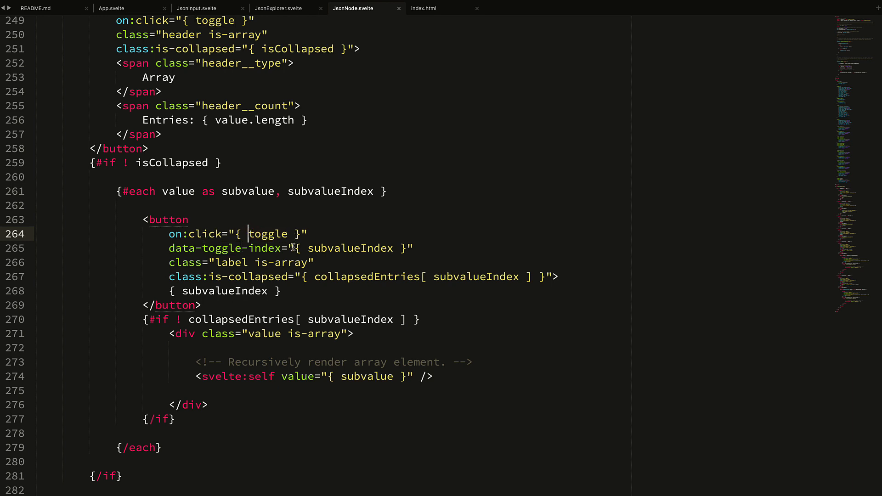
{"action": "mouse_move", "coordinate": [332, 204]}
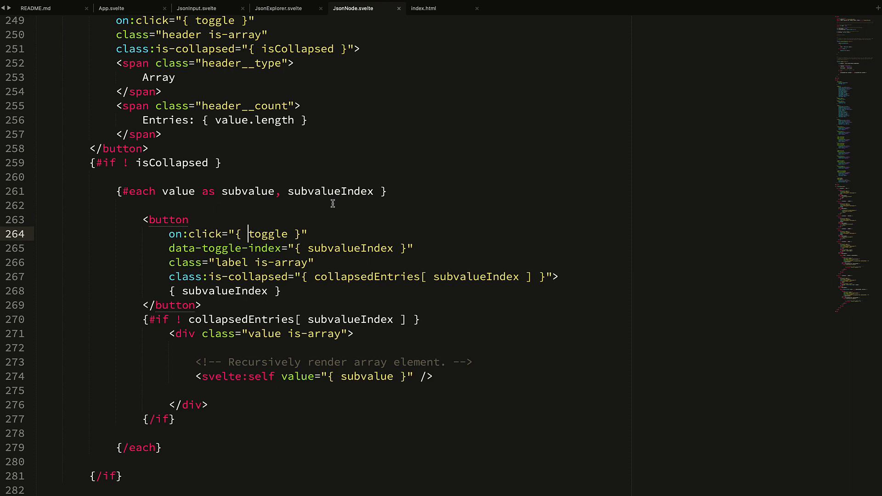
{"action": "mouse_move", "coordinate": [338, 216]}
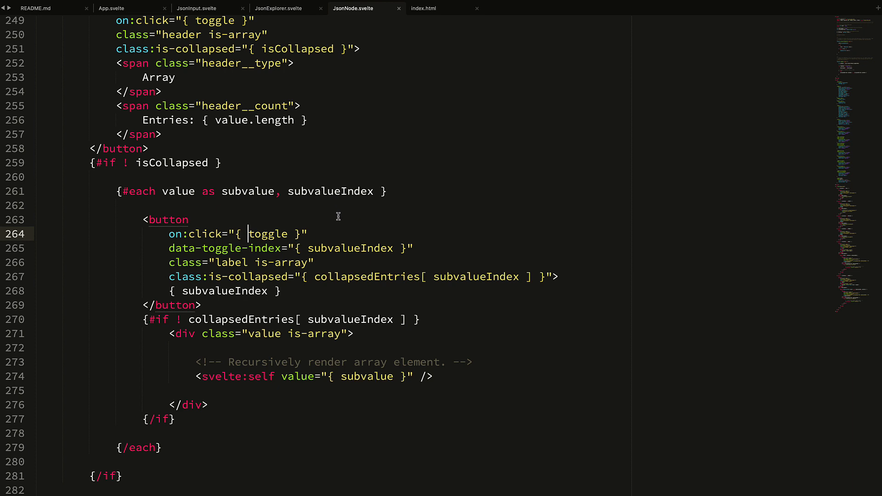
{"action": "left_click", "coordinate": [167, 191]}
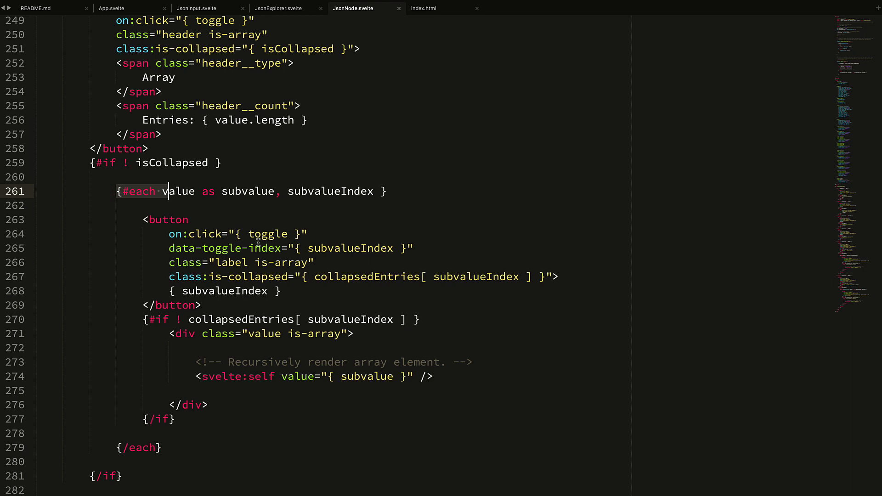
{"action": "double_click", "coordinate": [268, 235]}
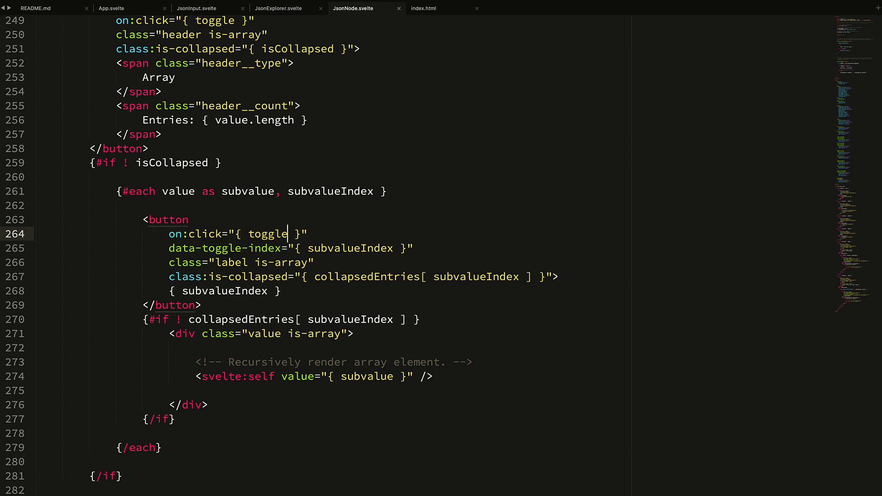
{"action": "type", "text": "( subvalueIndex"}
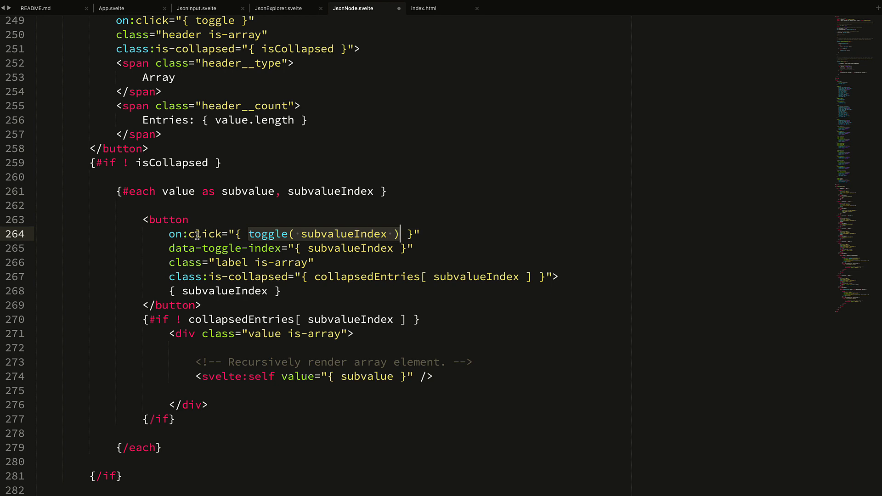
{"action": "left_click", "coordinate": [220, 235]}
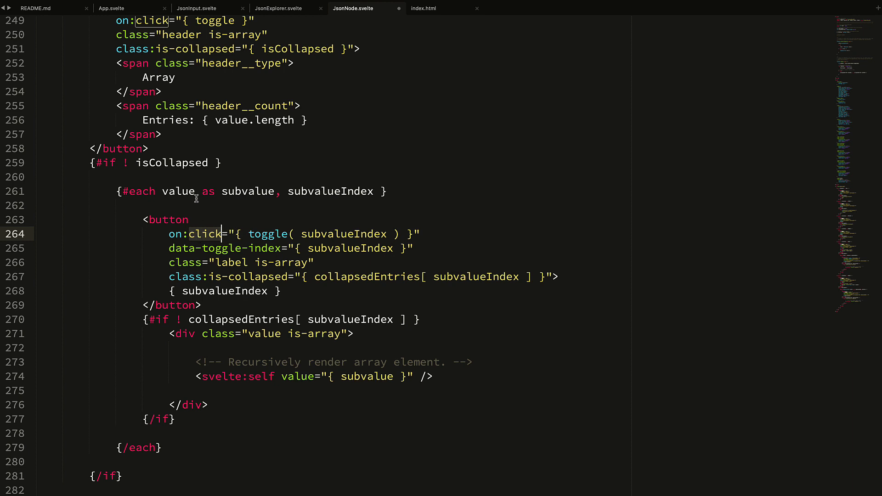
{"action": "left_click", "coordinate": [240, 319]}
{"action": "type", "text": "("}
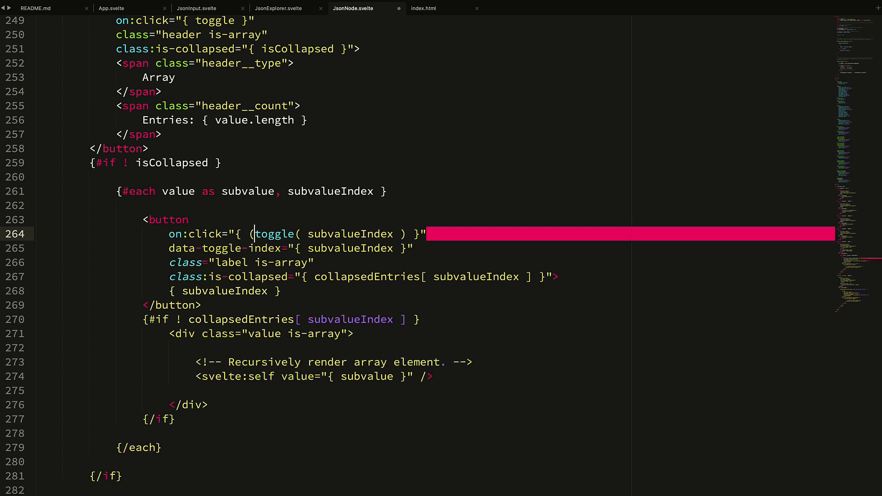
{"action": "type", "text": "event) =>"}
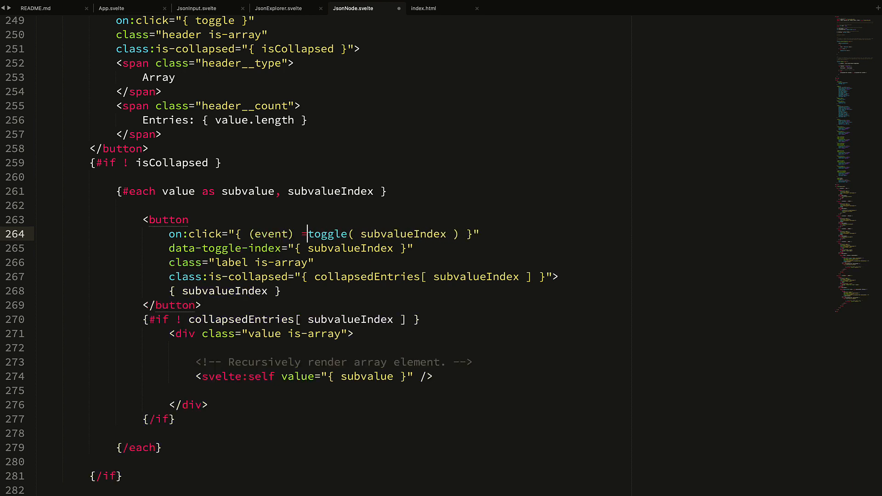
{"action": "type", "text": "=>"}
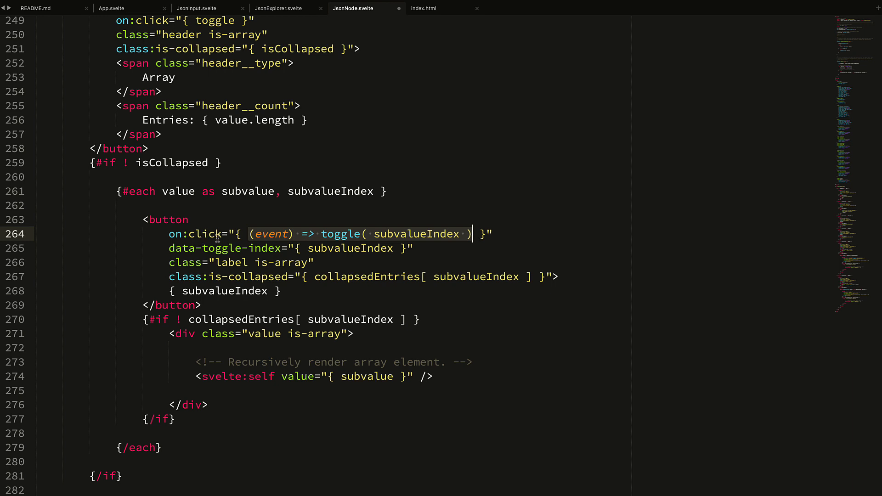
{"action": "left_click", "coordinate": [320, 235]}
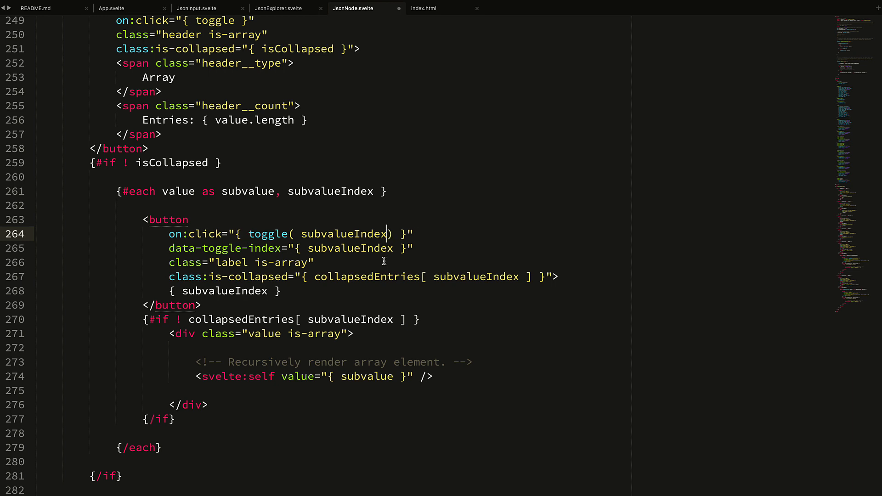
{"action": "key", "text": "Backspace"}
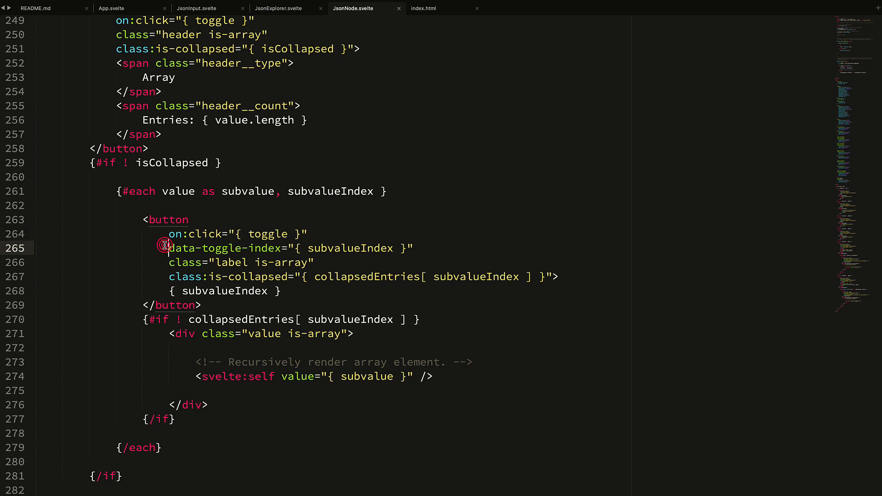
Step: Highlight subvalueIndex occurrences on the data-toggle-index attribute line
{"action": "double_click", "coordinate": [350, 248]}
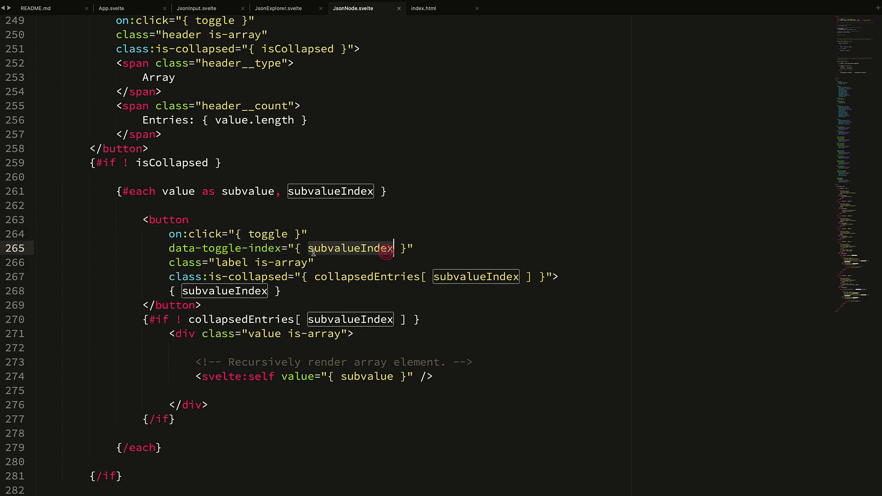
{"action": "left_click", "coordinate": [200, 248]}
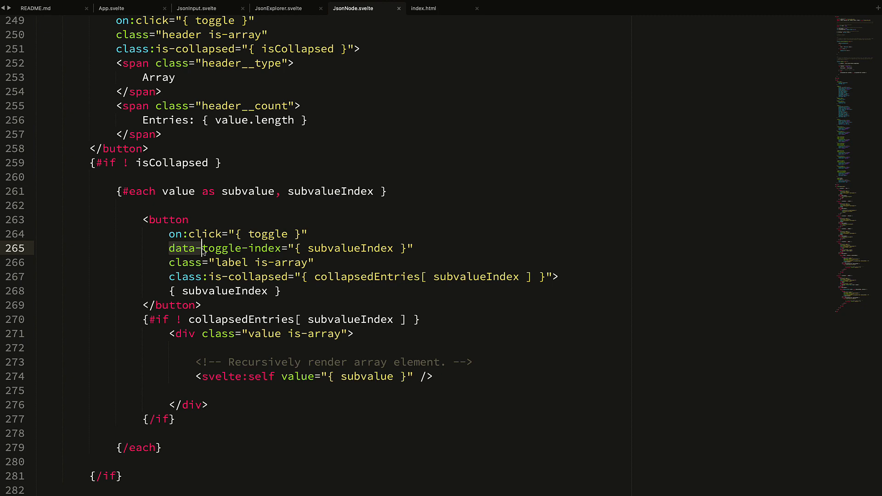
{"action": "double_click", "coordinate": [349, 248]}
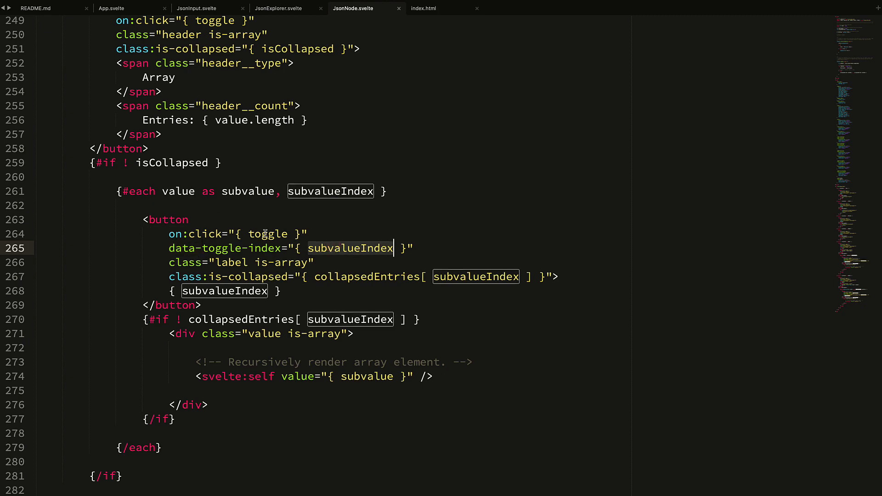
Step: Jump to the toggle function via Goto Symbol 't' and highlight subIndex where it is read
{"action": "type", "text": "@t"}
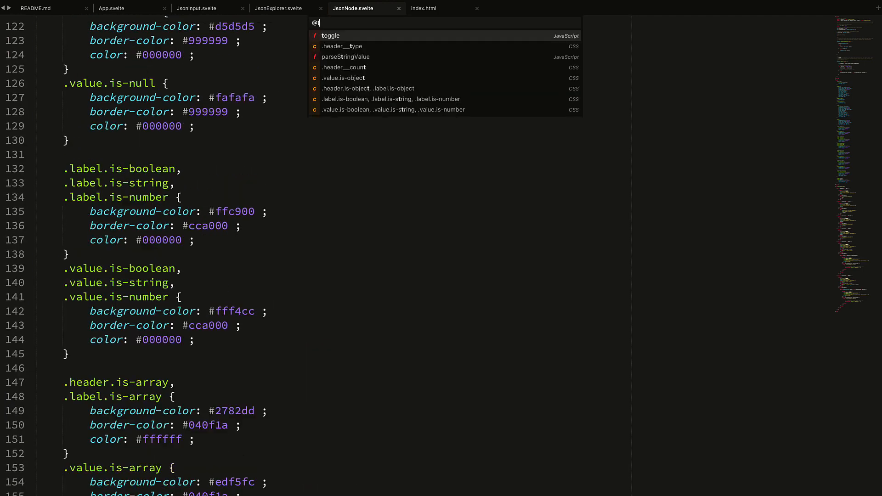
{"action": "left_click", "coordinate": [330, 34]}
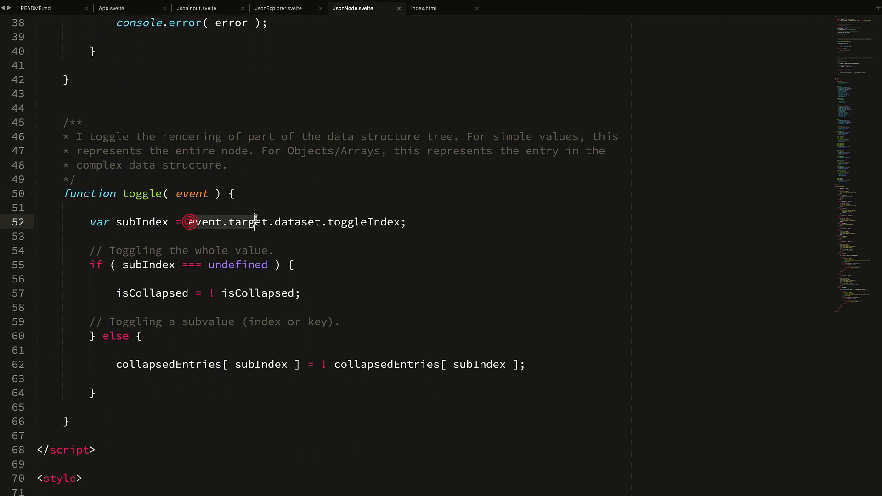
{"action": "left_click", "coordinate": [292, 221]}
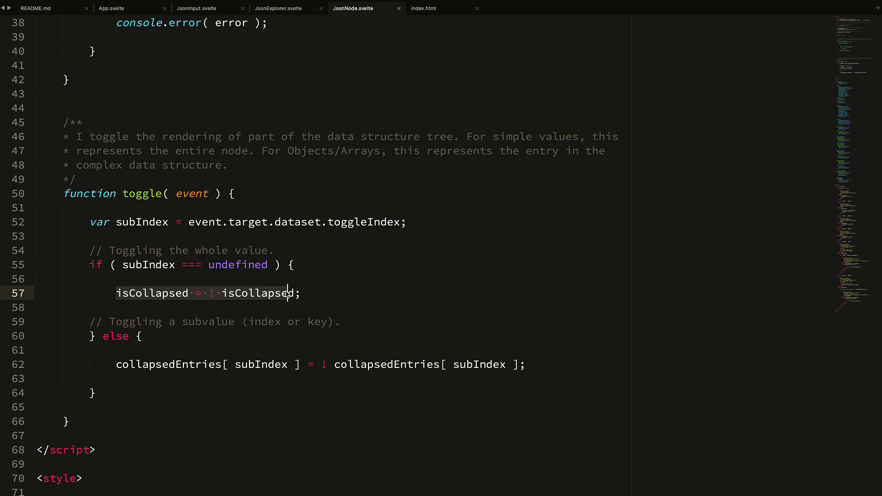
{"action": "mouse_move", "coordinate": [207, 284]}
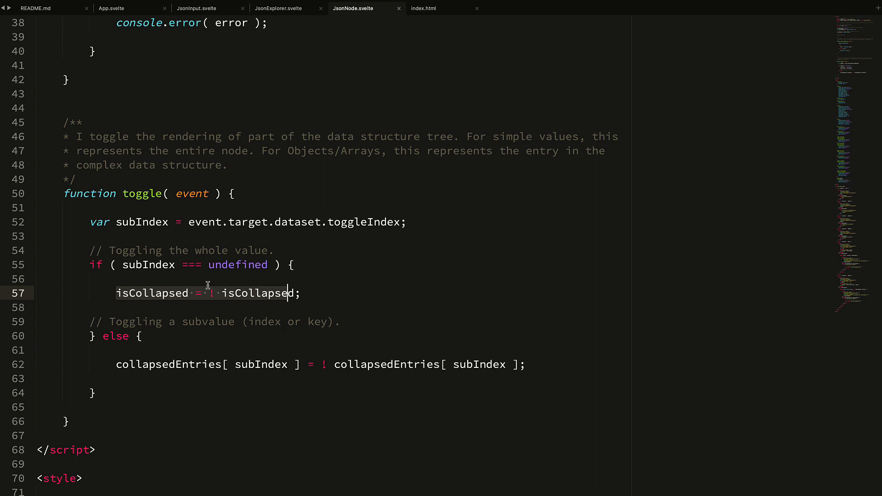
{"action": "double_click", "coordinate": [253, 364]}
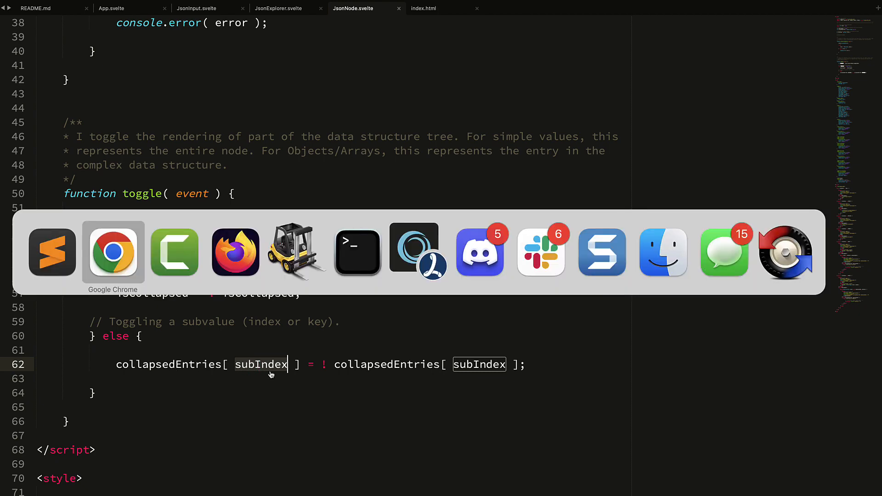
{"action": "left_click", "coordinate": [113, 251]}
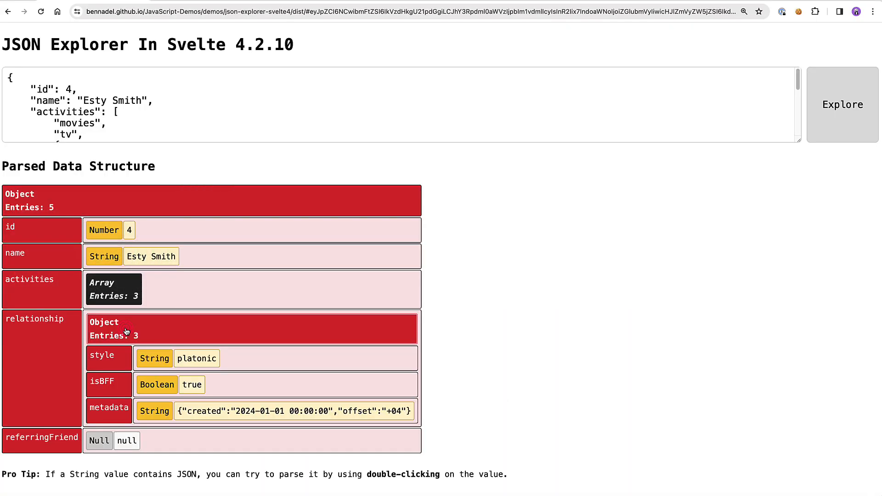
{"action": "left_click", "coordinate": [158, 384]}
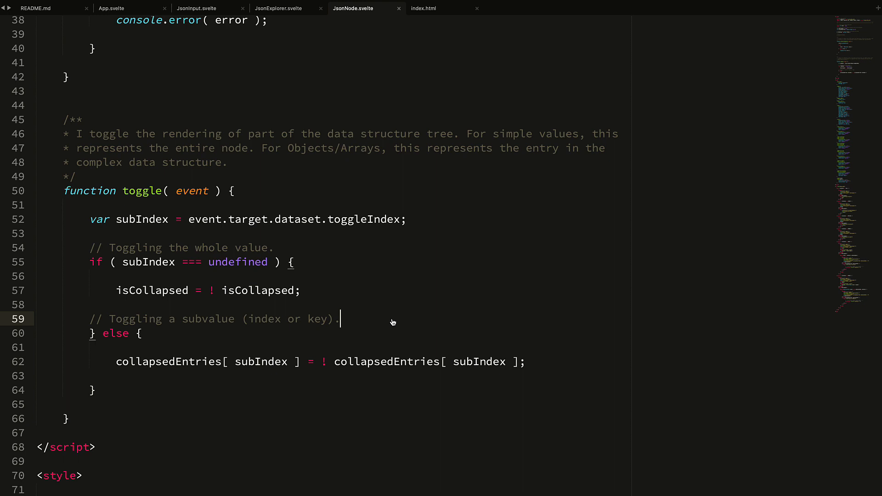
{"action": "mouse_move", "coordinate": [399, 325]}
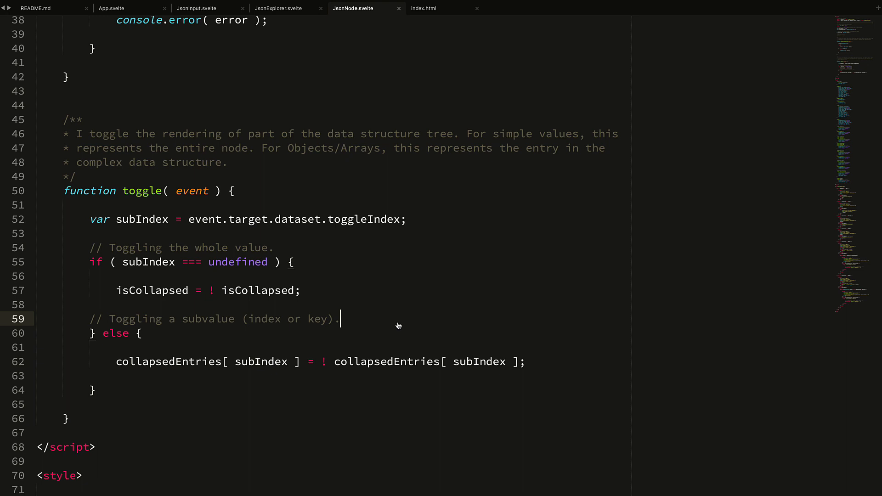
{"action": "mouse_move", "coordinate": [250, 226]}
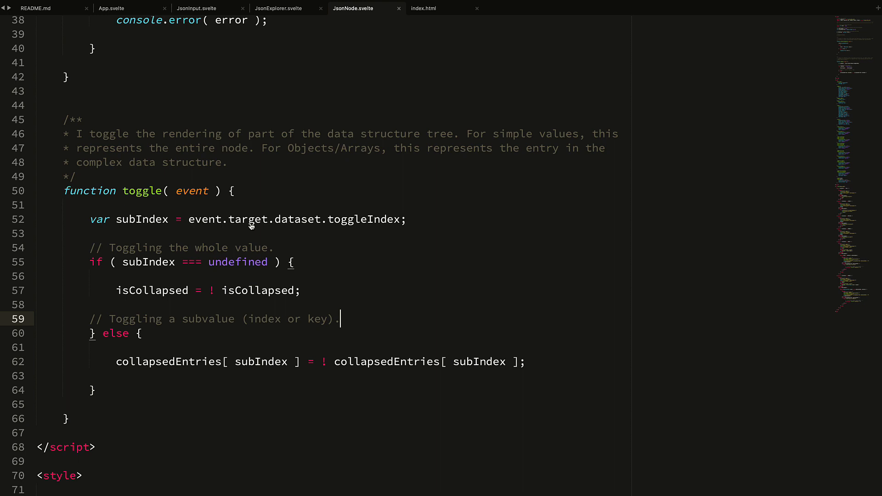
{"action": "mouse_move", "coordinate": [252, 276]}
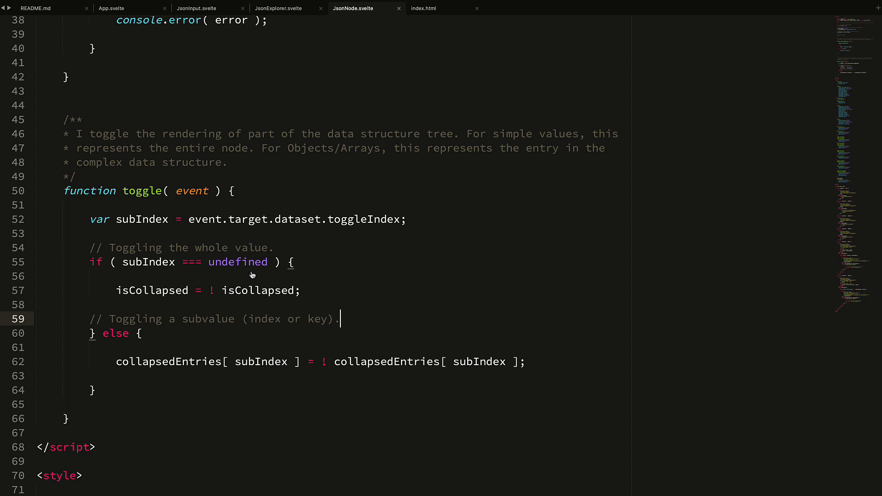
{"action": "mouse_move", "coordinate": [263, 143]}
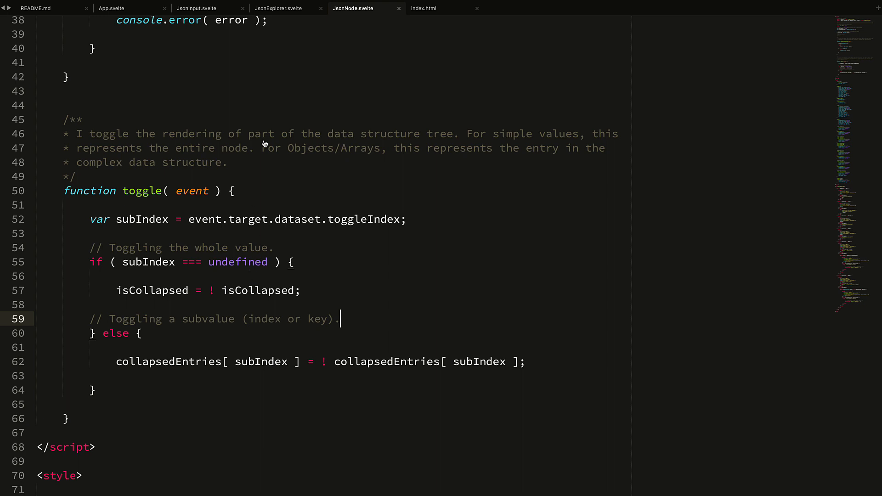
{"action": "mouse_move", "coordinate": [302, 143]}
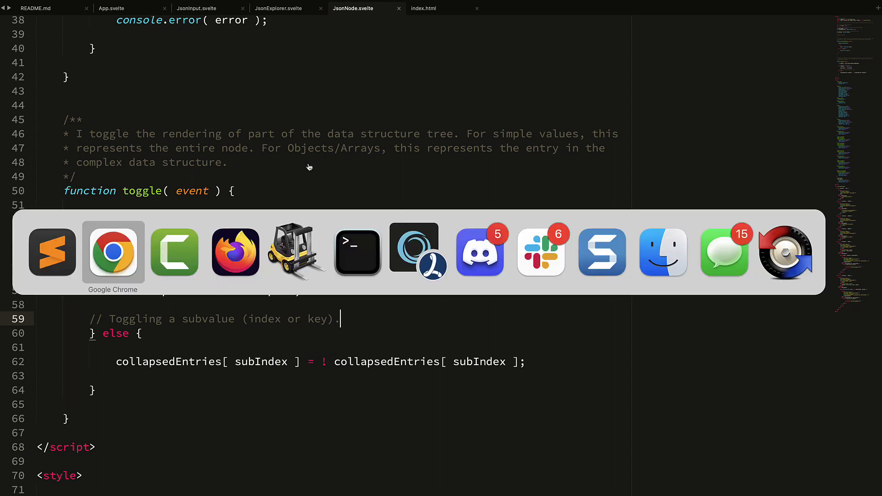
Step: Switch back to the JSON Explorer page in Google Chrome
{"action": "left_click", "coordinate": [113, 252]}
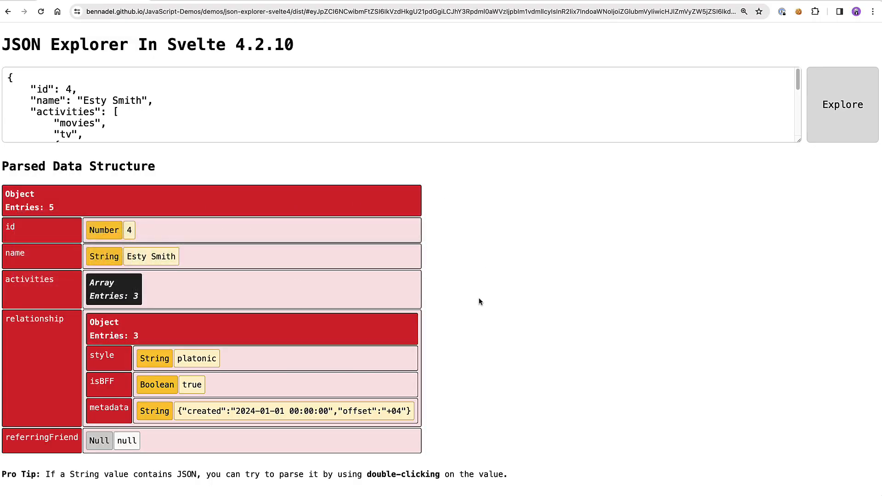
{"action": "mouse_move", "coordinate": [477, 344]}
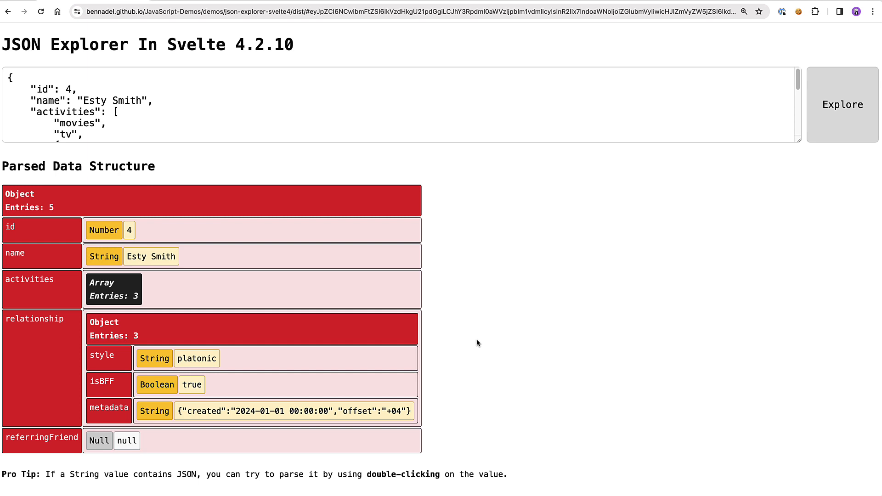
{"action": "mouse_move", "coordinate": [484, 357]}
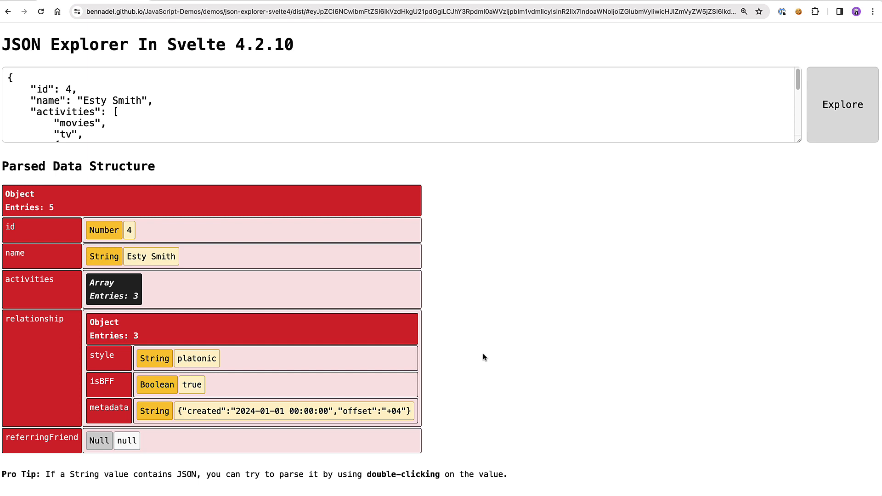
{"action": "mouse_move", "coordinate": [509, 279]}
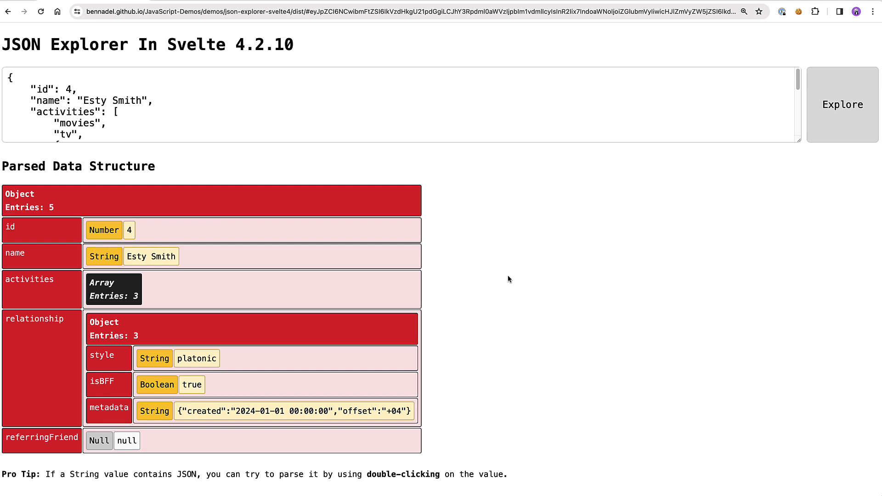
{"action": "mouse_move", "coordinate": [567, 335]}
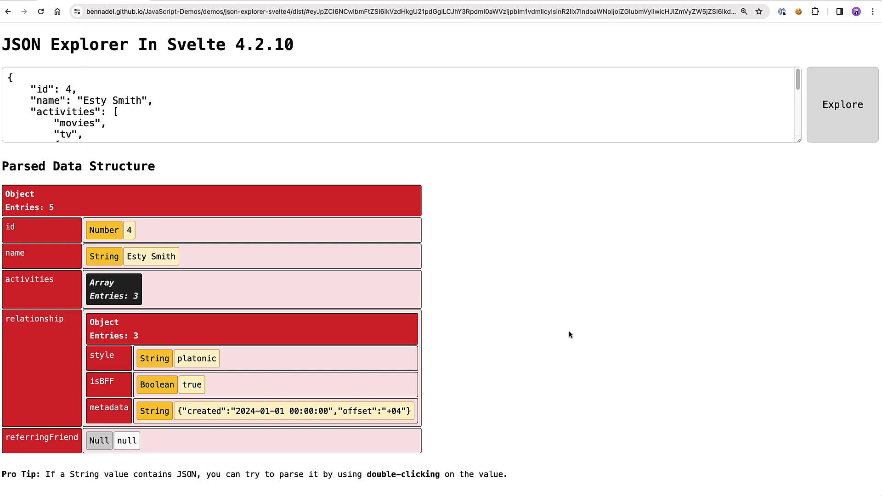
{"action": "mouse_move", "coordinate": [601, 204]}
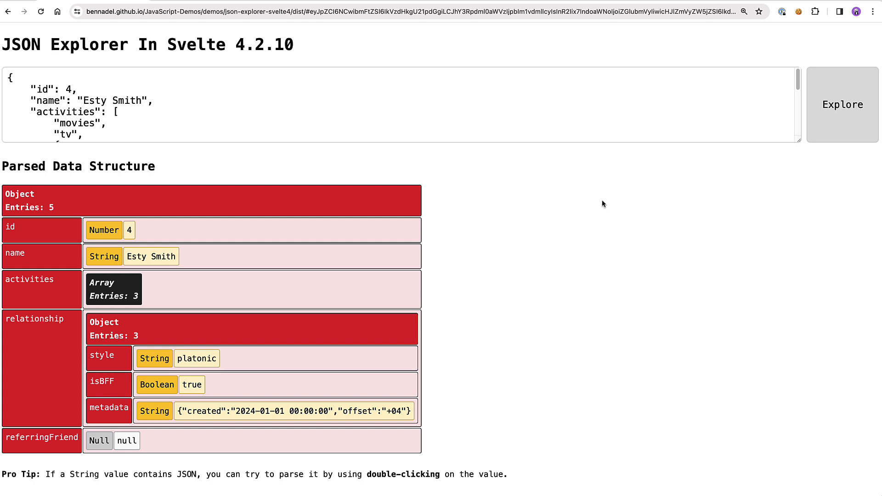
{"action": "mouse_move", "coordinate": [606, 334]}
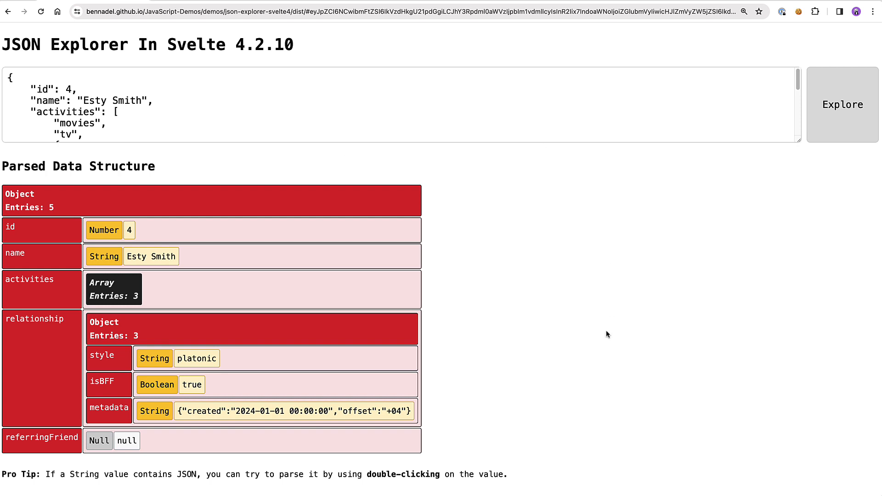